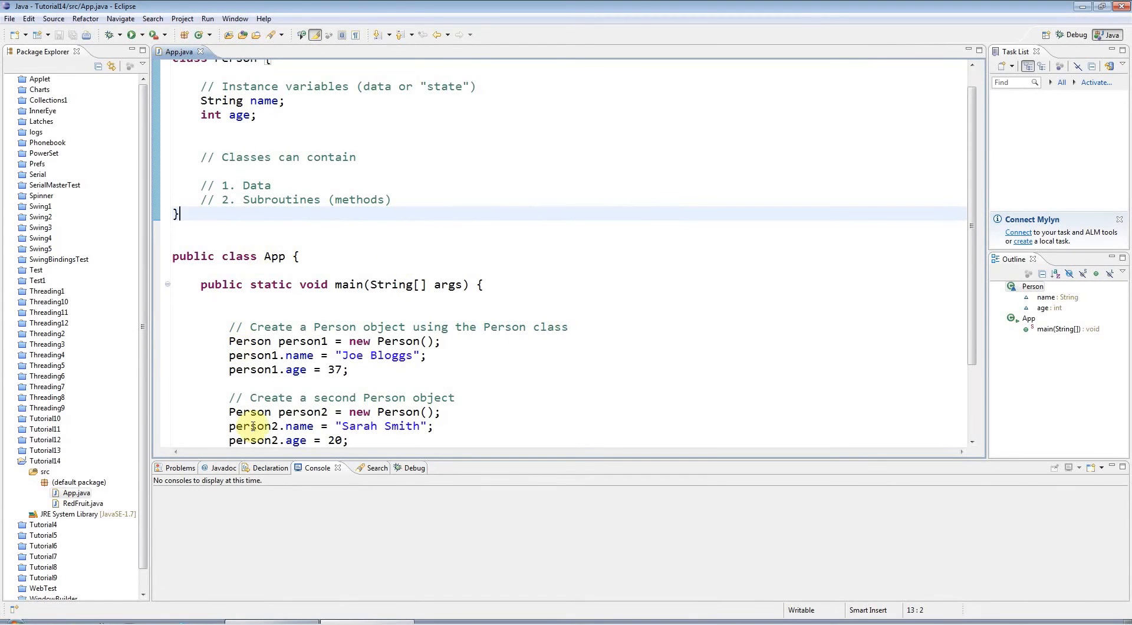
Highlight the Person class, its name and age fields, and the println statement.
left_click(388, 240)
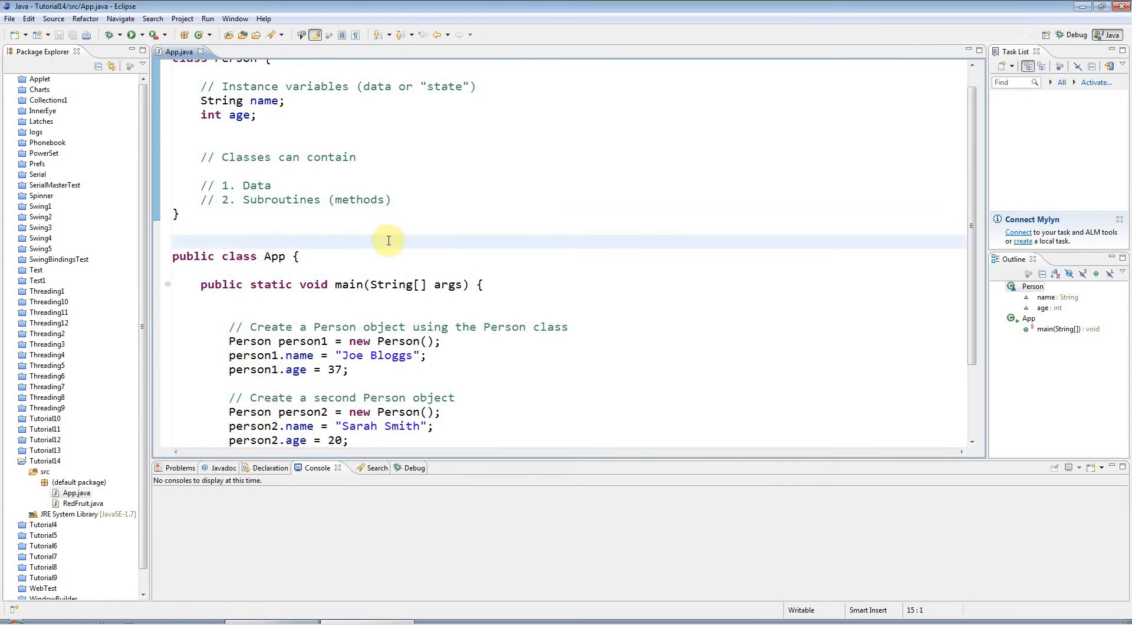
mouse_move(370, 246)
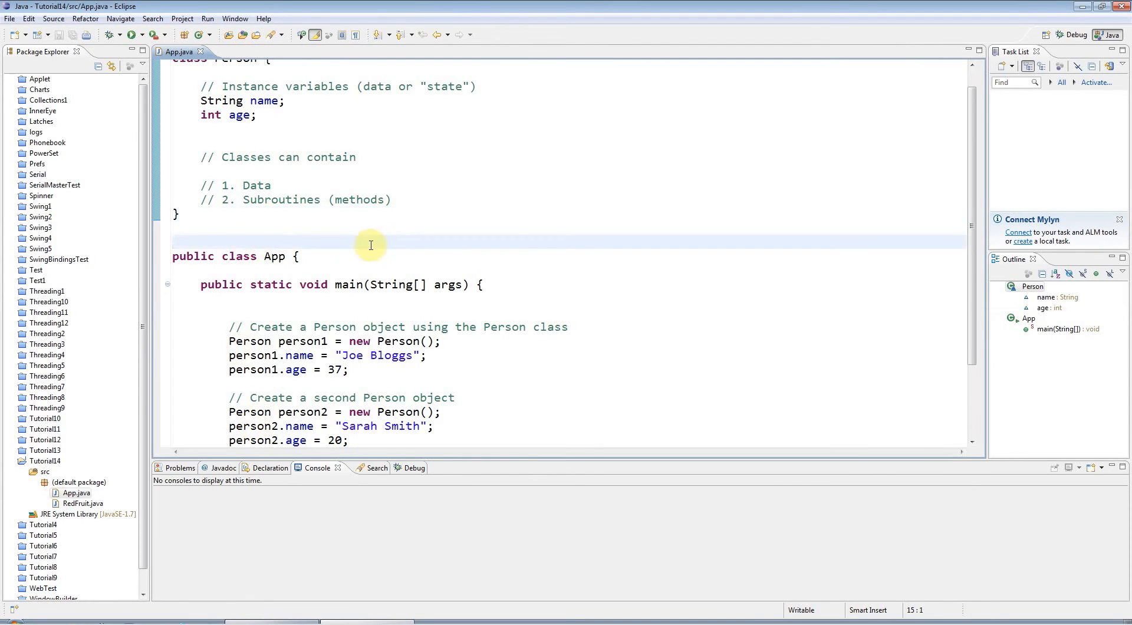
scroll("up", 3)
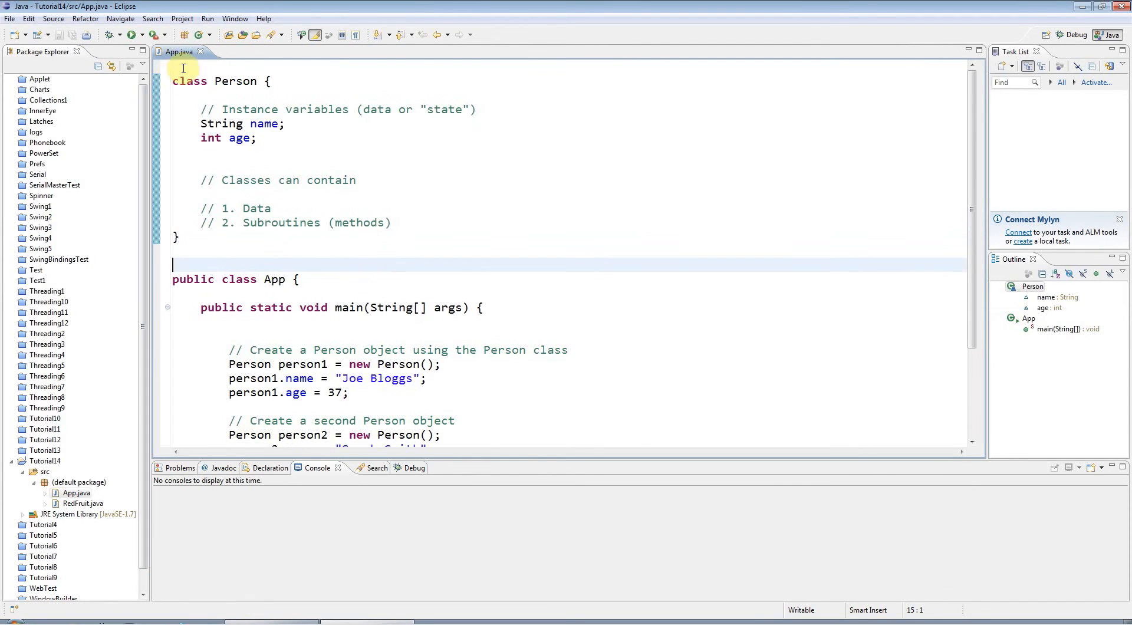
mouse_move(367, 290)
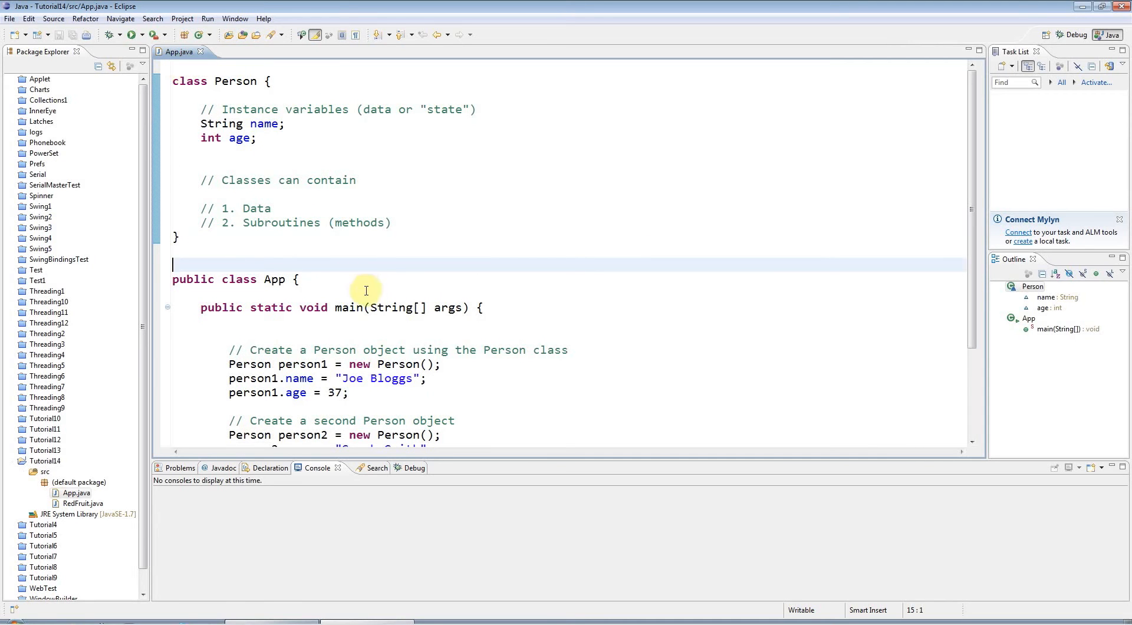
mouse_move(315, 342)
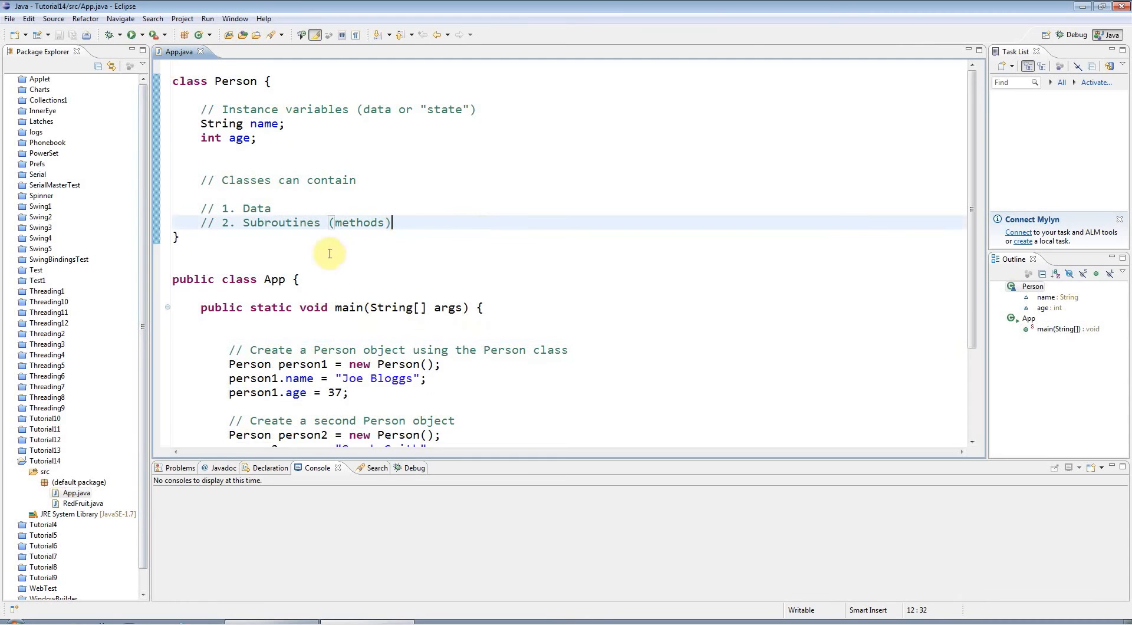
left_click(176, 81)
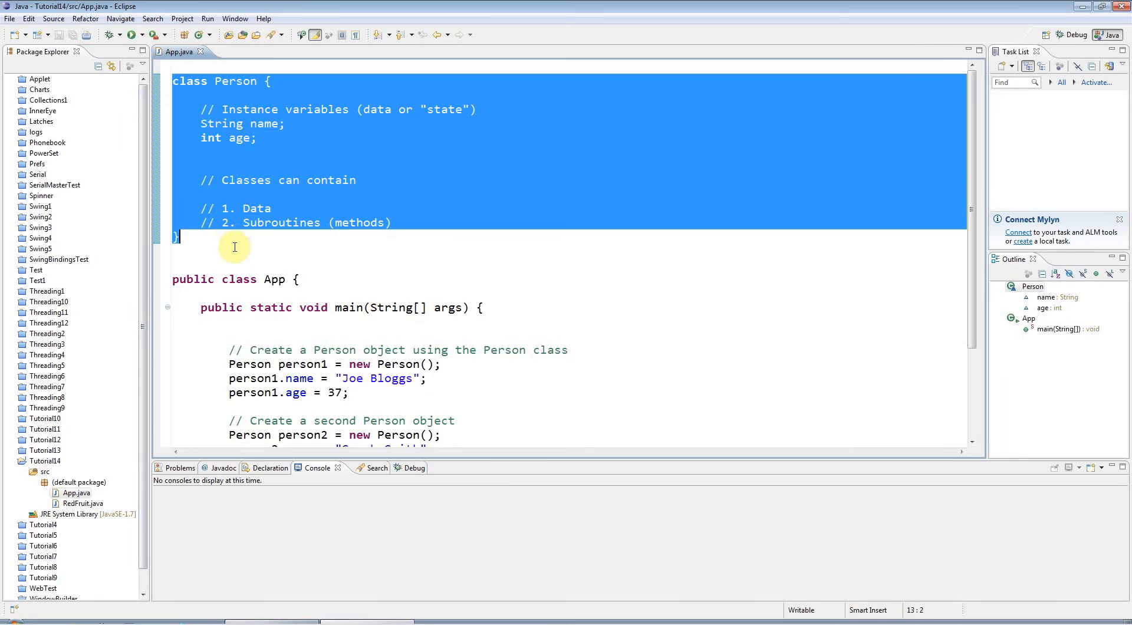
left_click(226, 138)
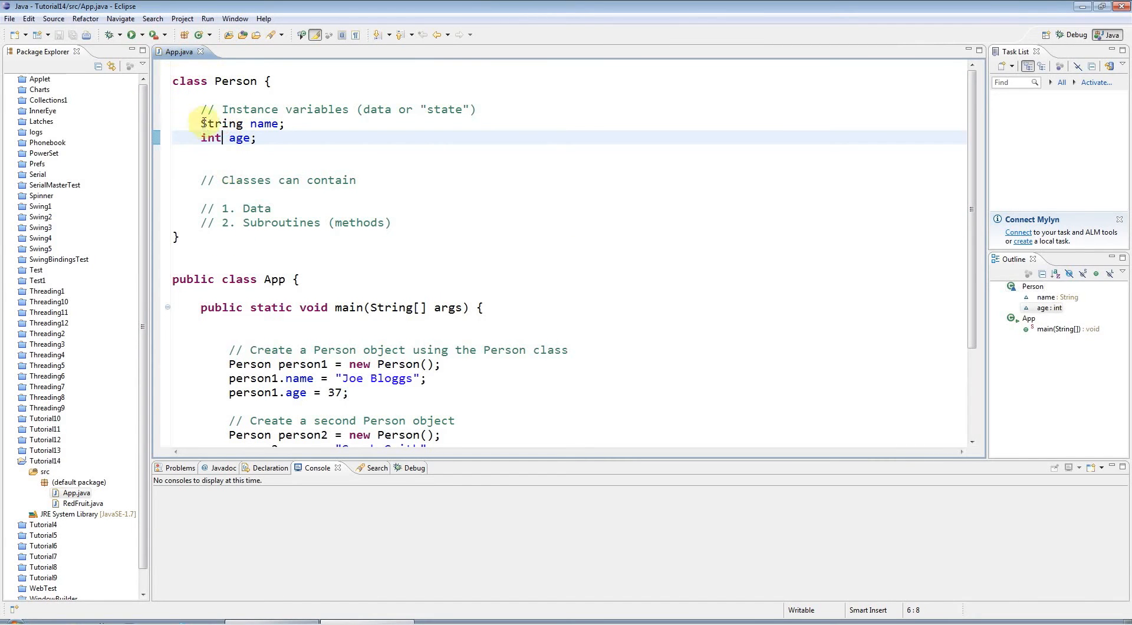
double_click(238, 123)
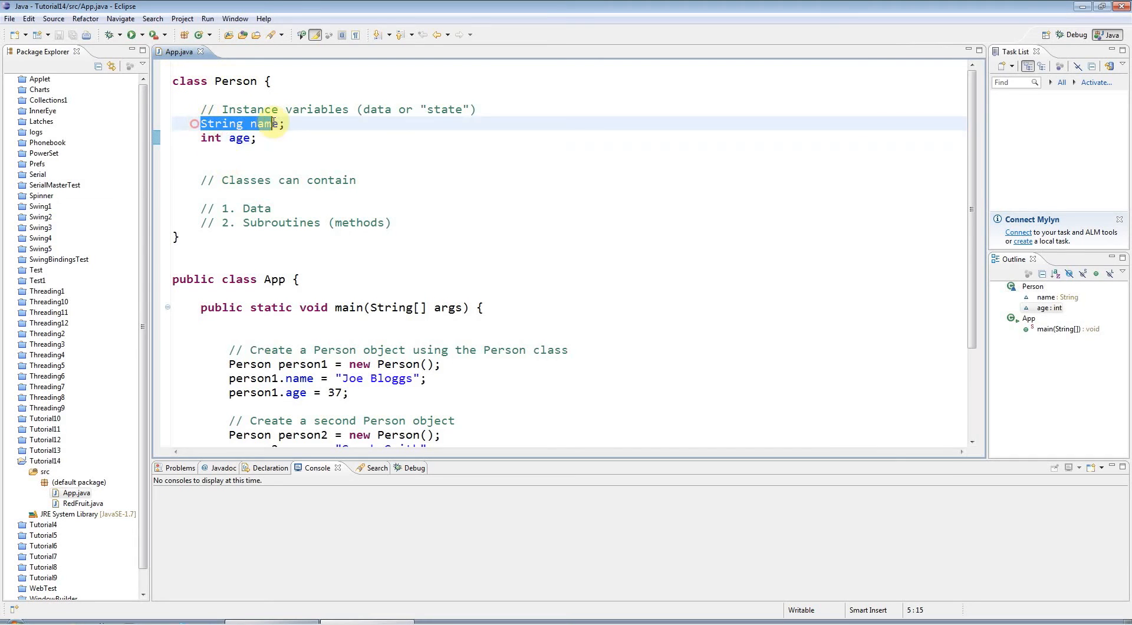
left_click(212, 138)
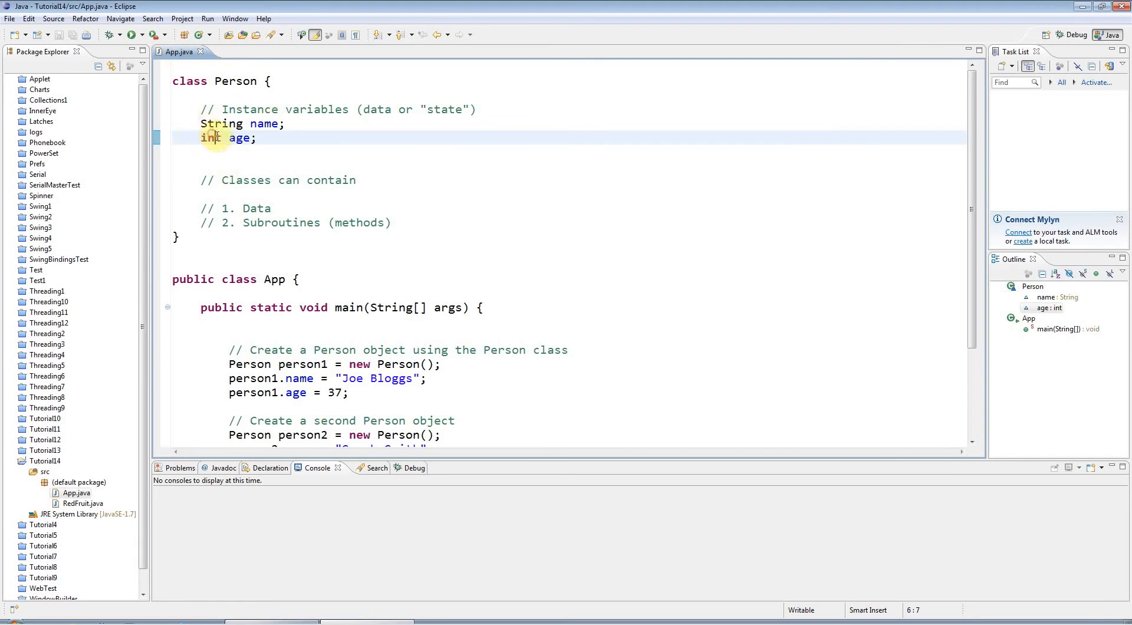
scroll("down", 3)
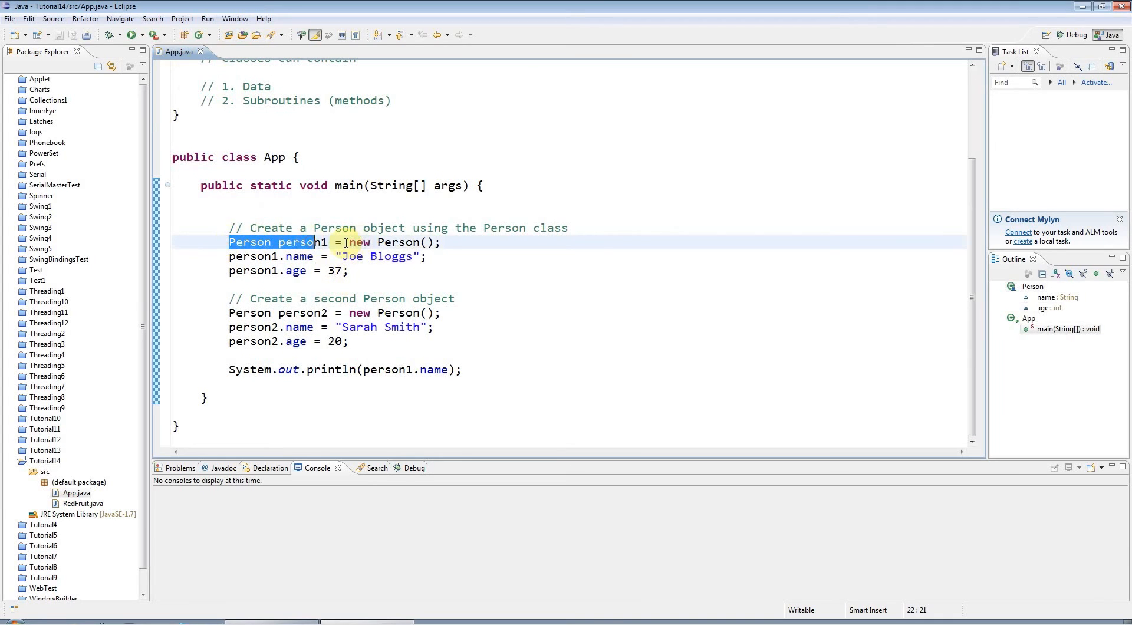
left_click(352, 312)
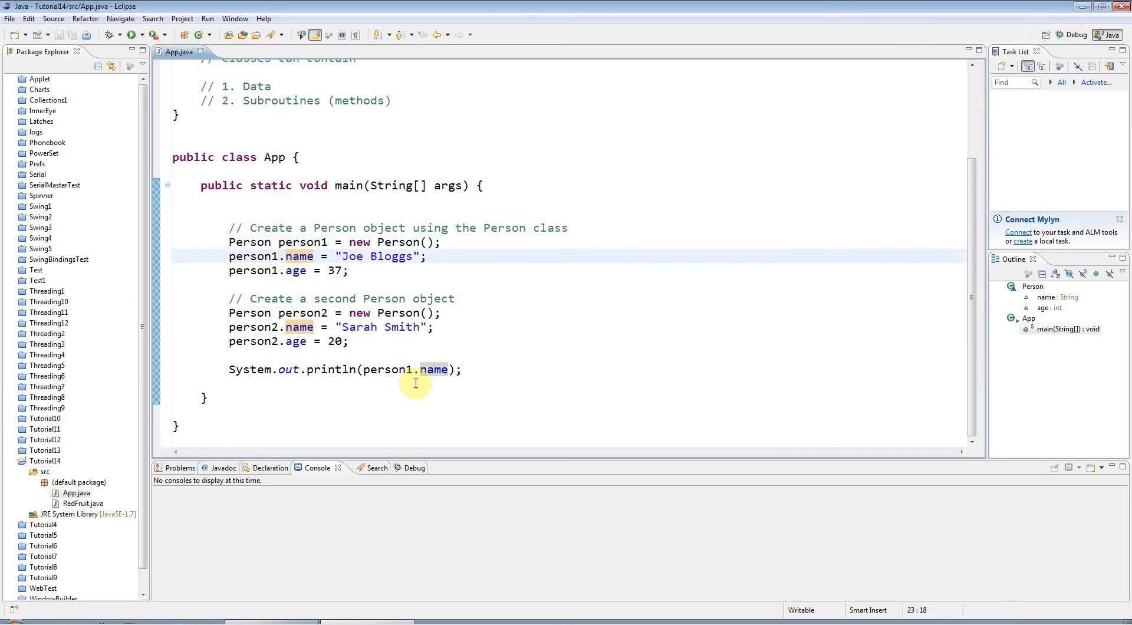
triple_click(344, 369)
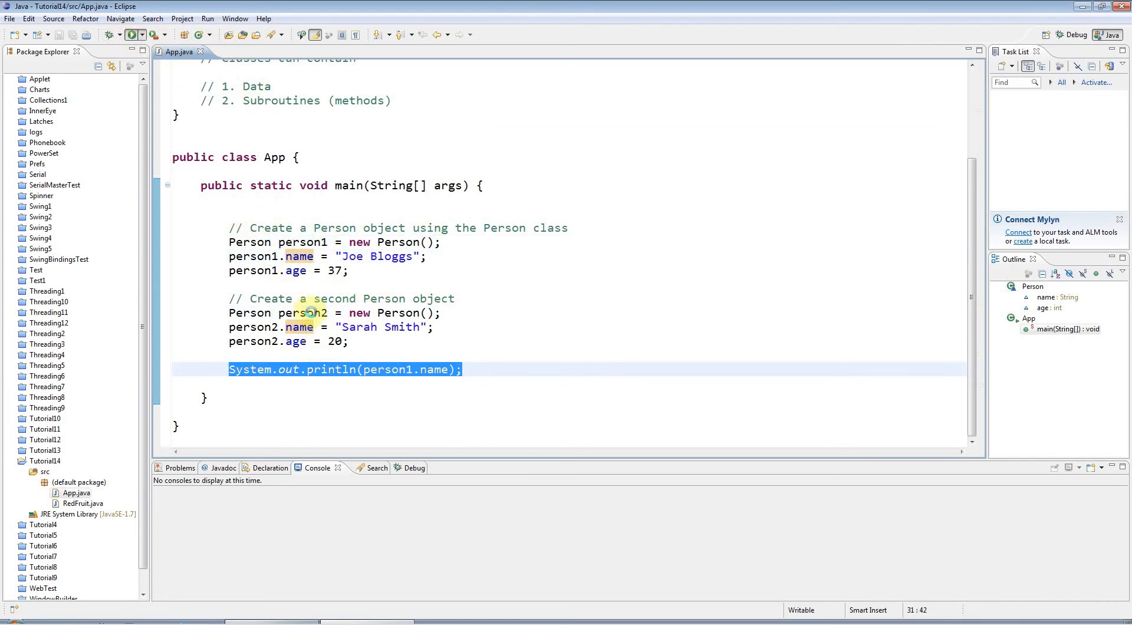
Run App so the console prints Joe Bloggs, then select the name and age fields.
left_click(133, 34)
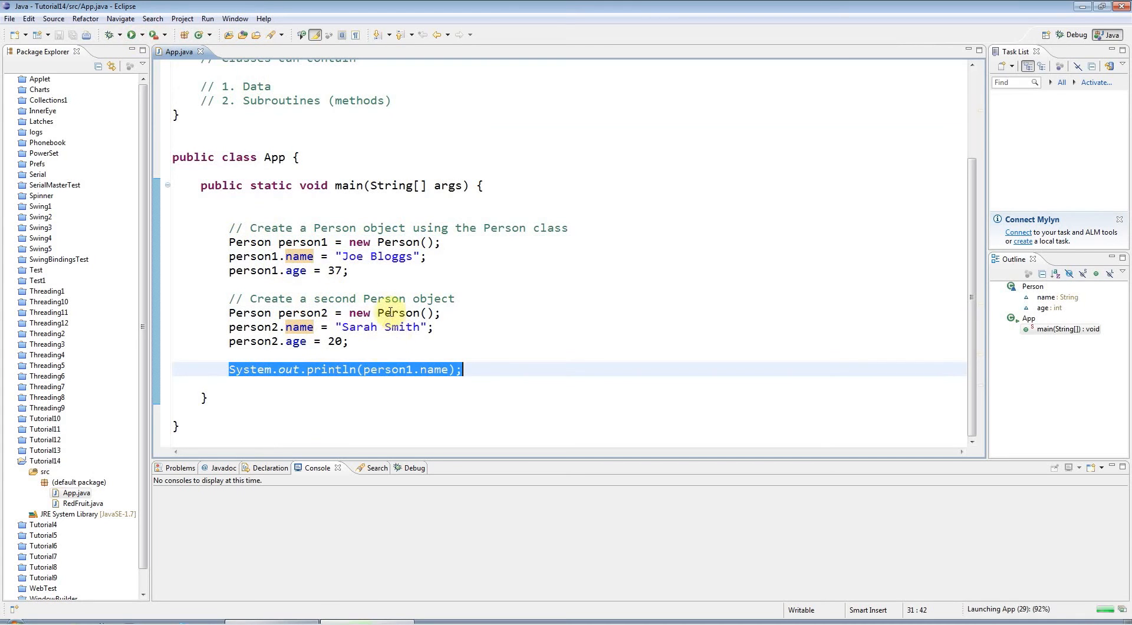
left_click(130, 35)
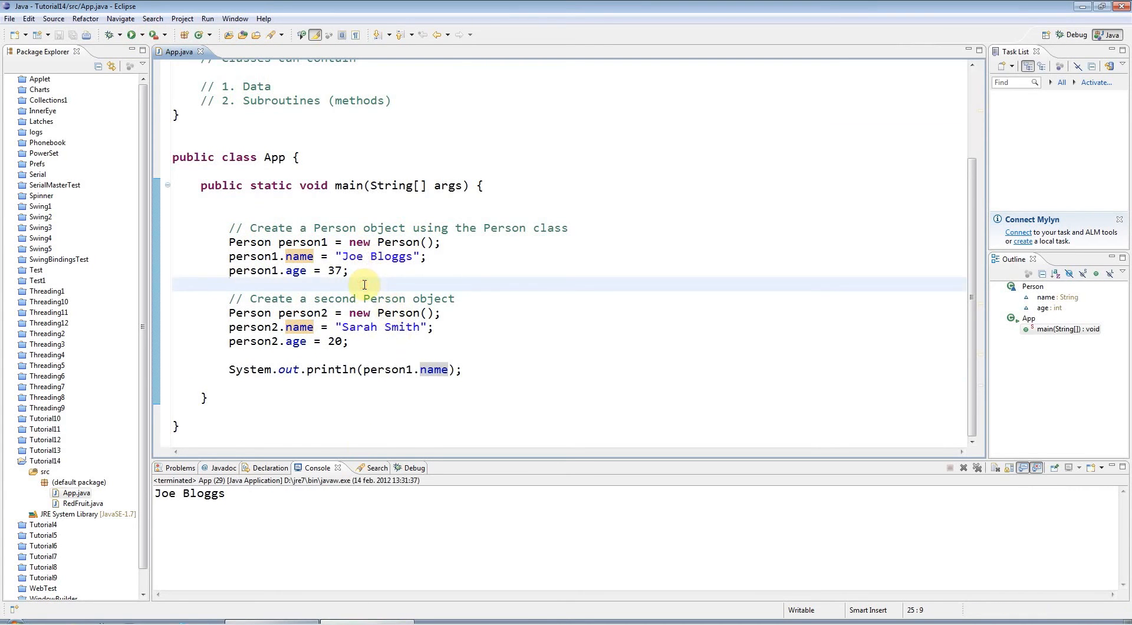
scroll("up", 3)
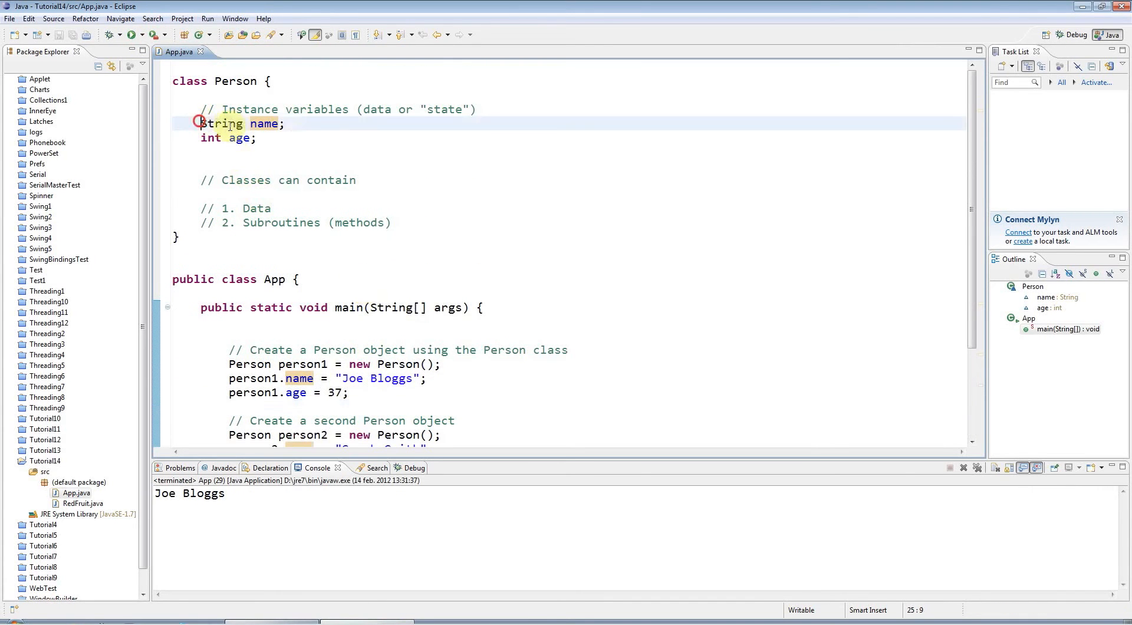
left_click_drag(199, 123, 256, 138)
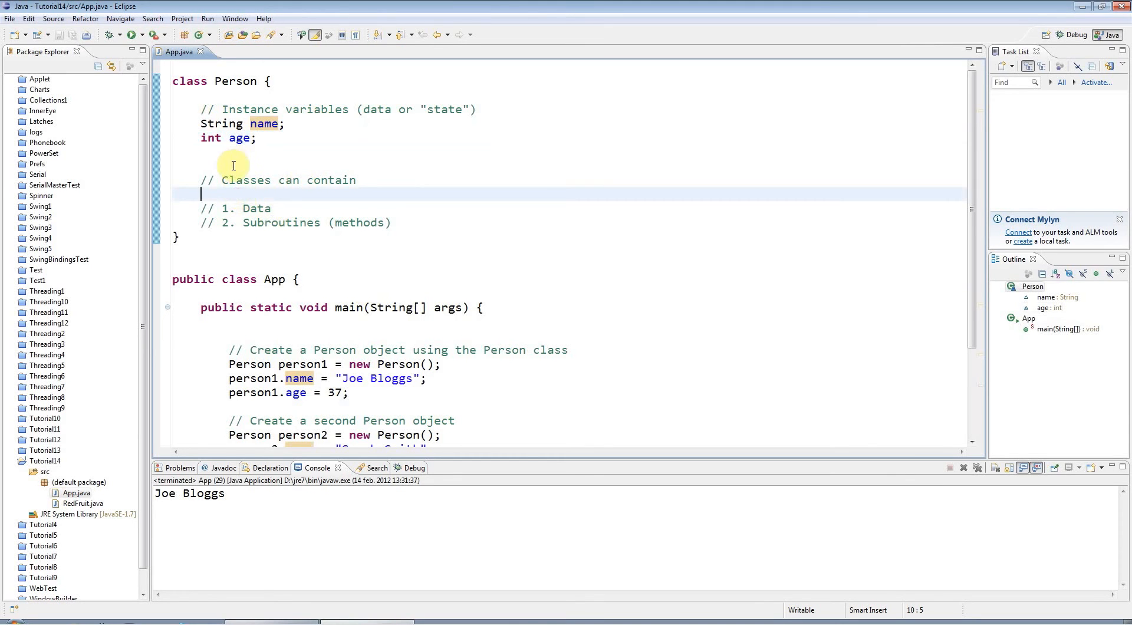
left_click(231, 165)
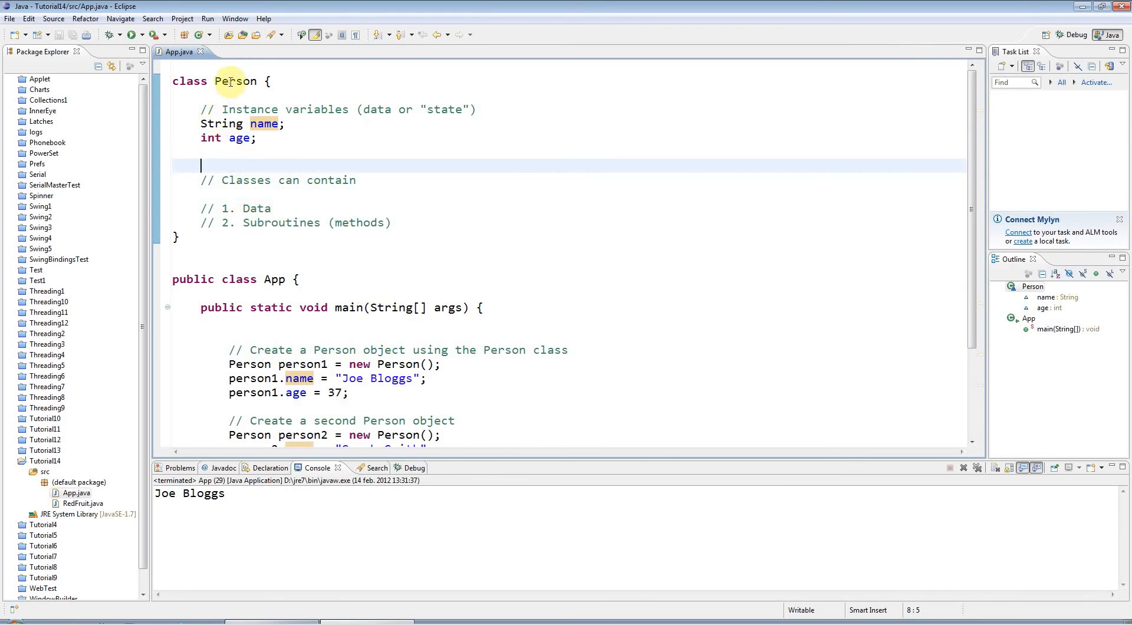
mouse_move(277, 270)
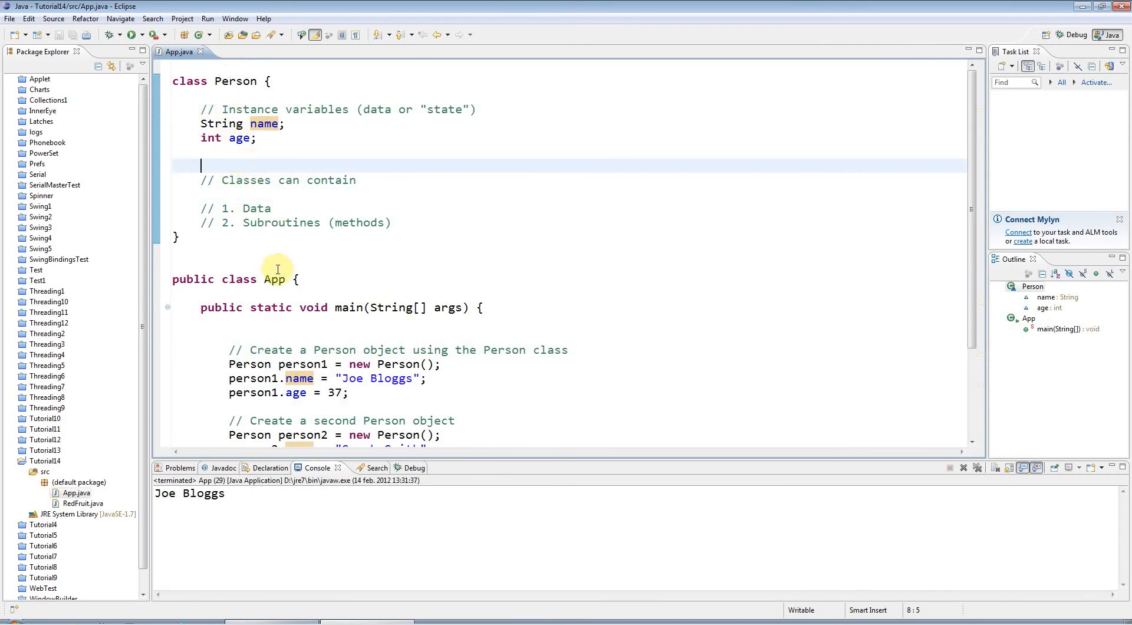
mouse_move(228, 81)
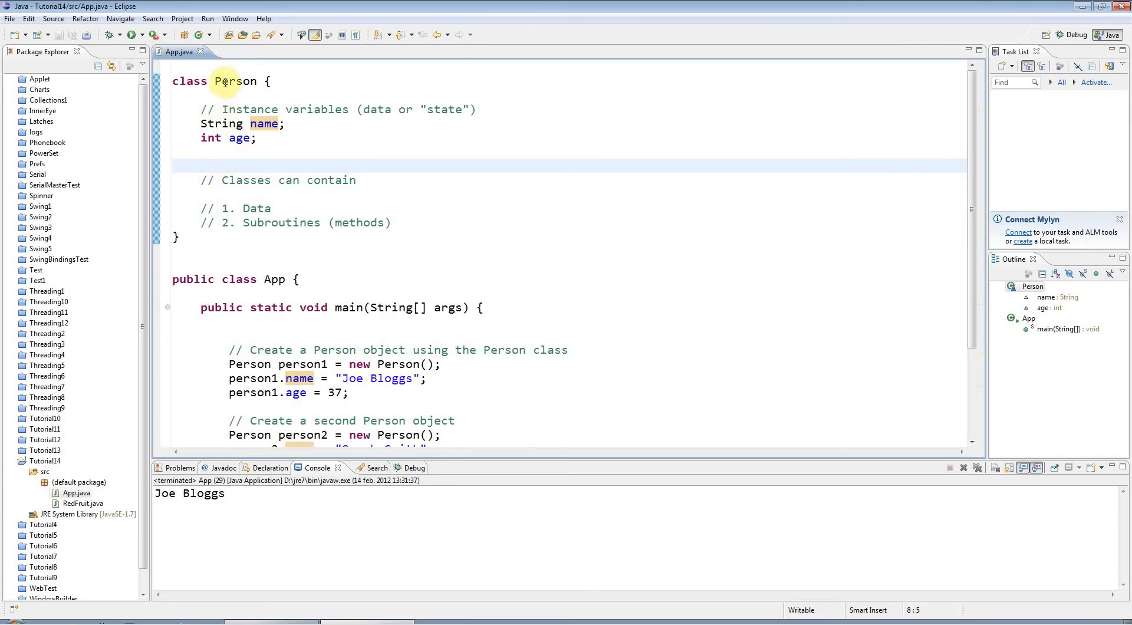
Highlight the Person class name and the name and age fields, ending after the methods comment.
double_click(235, 80)
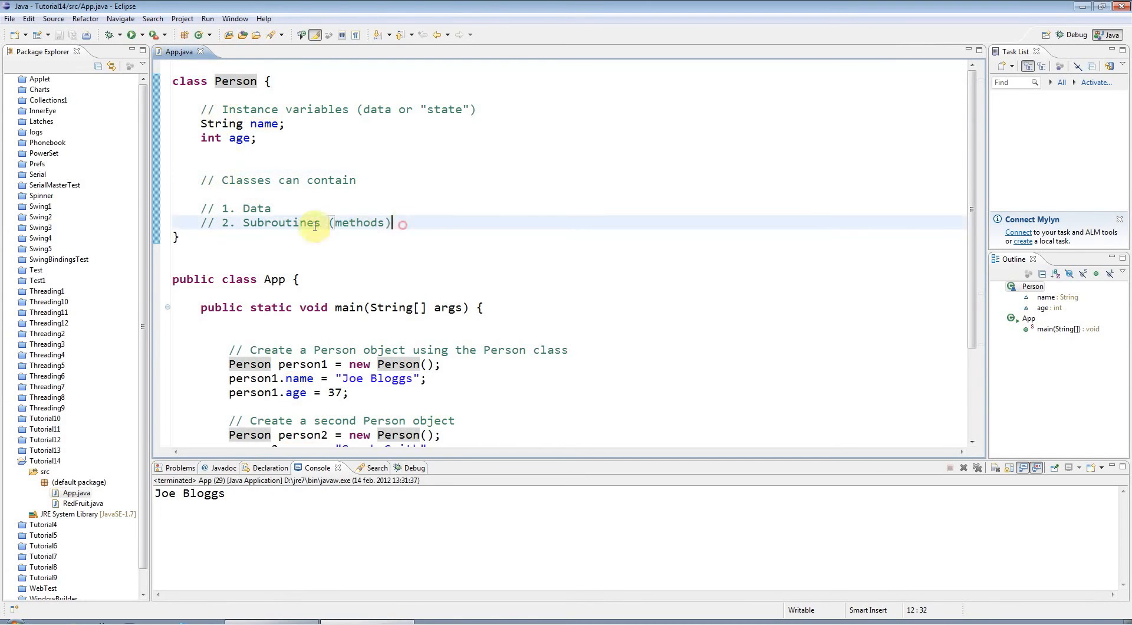
double_click(359, 222)
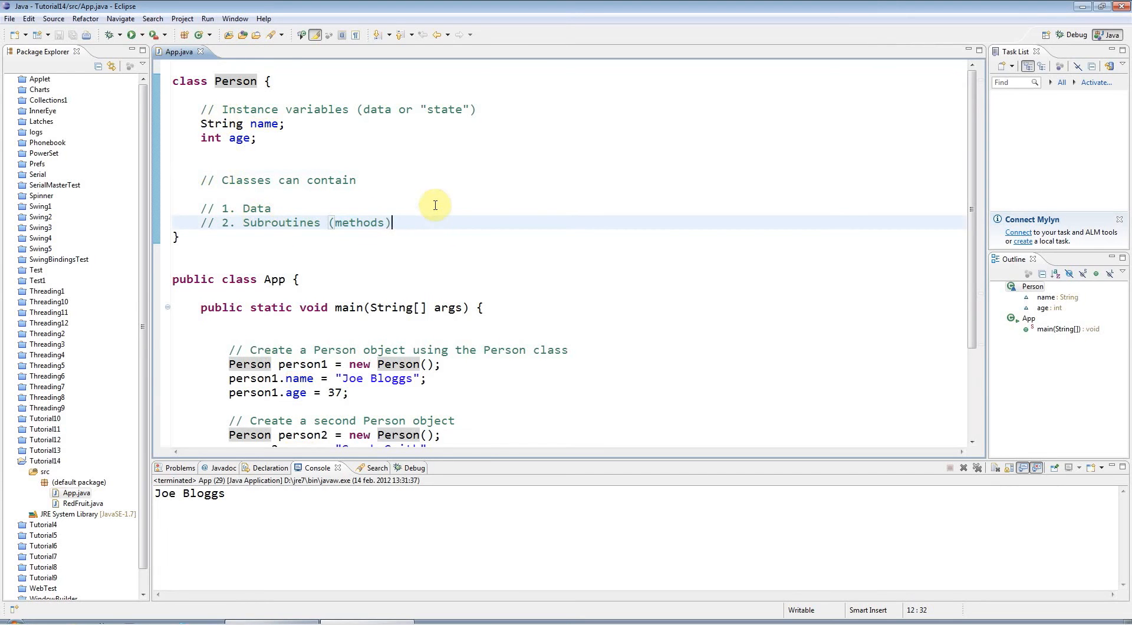
double_click(235, 81)
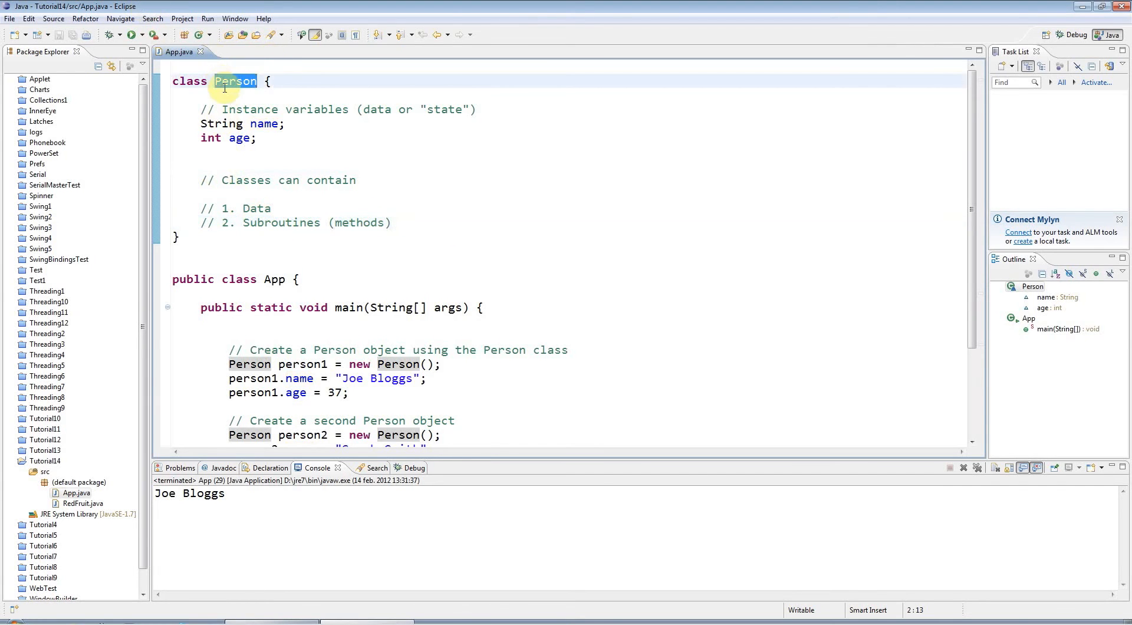
mouse_move(287, 79)
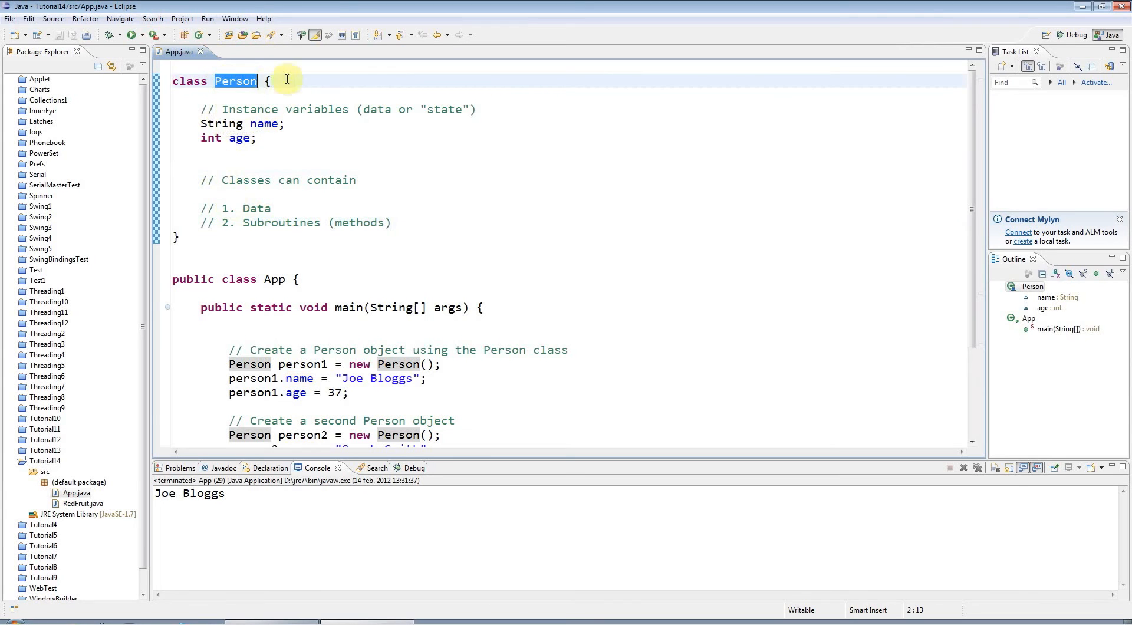
left_click(391, 222)
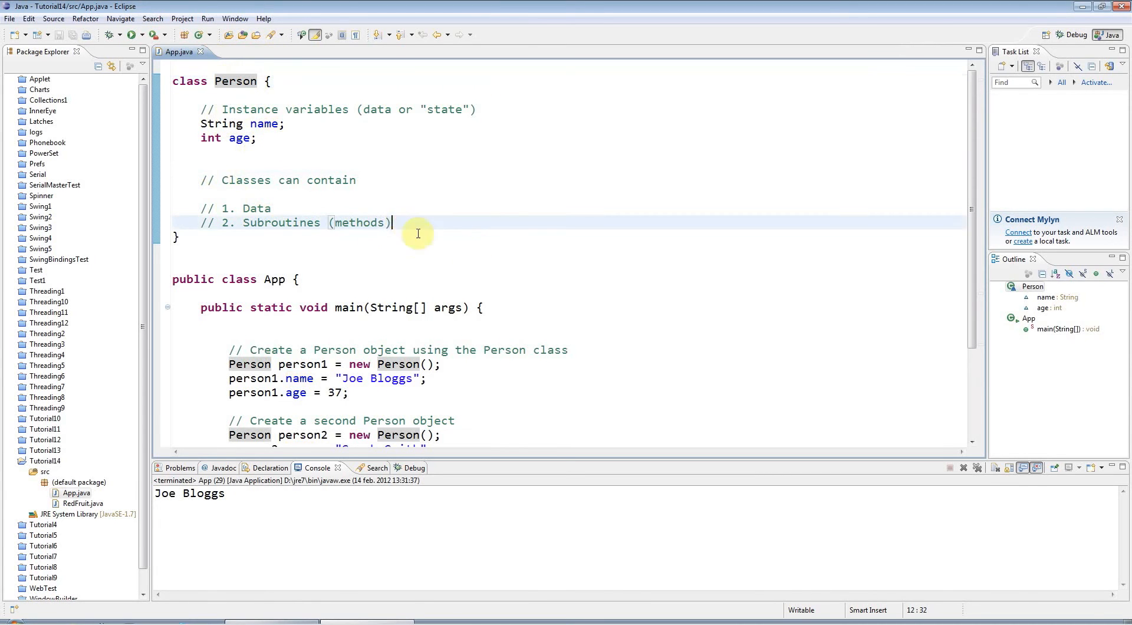
mouse_move(290, 94)
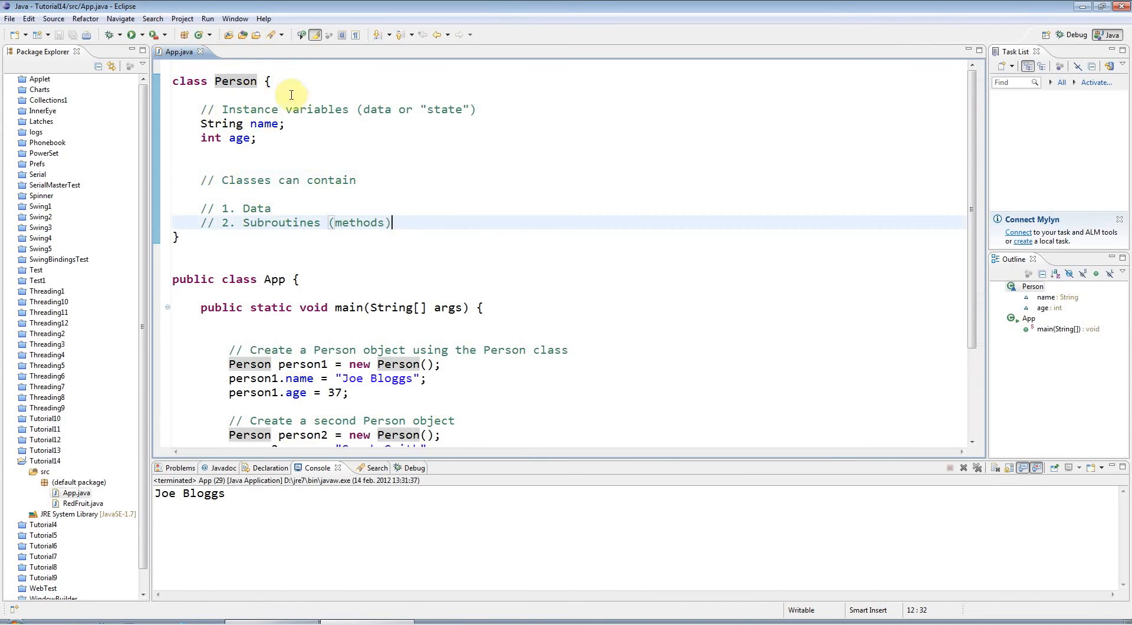
double_click(235, 81)
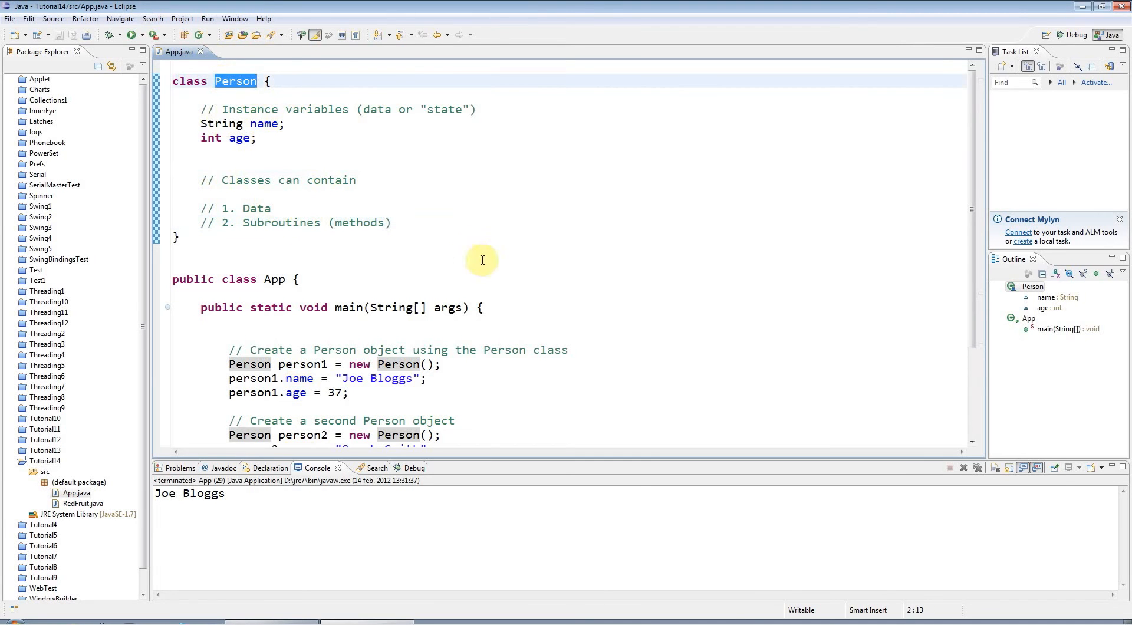
left_click(392, 223)
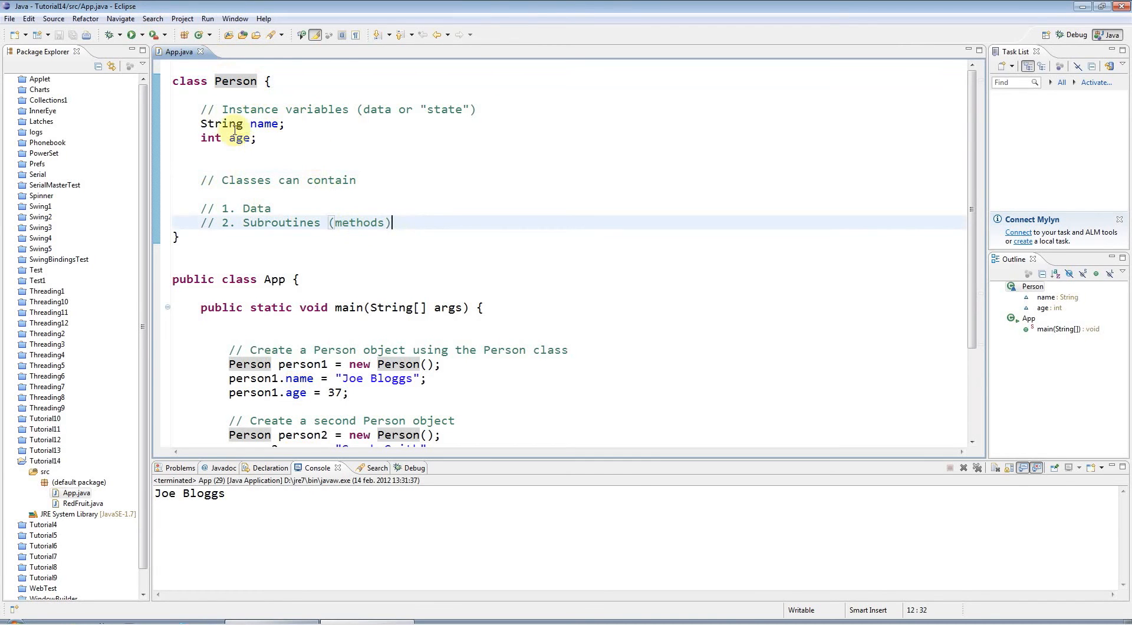
double_click(264, 123)
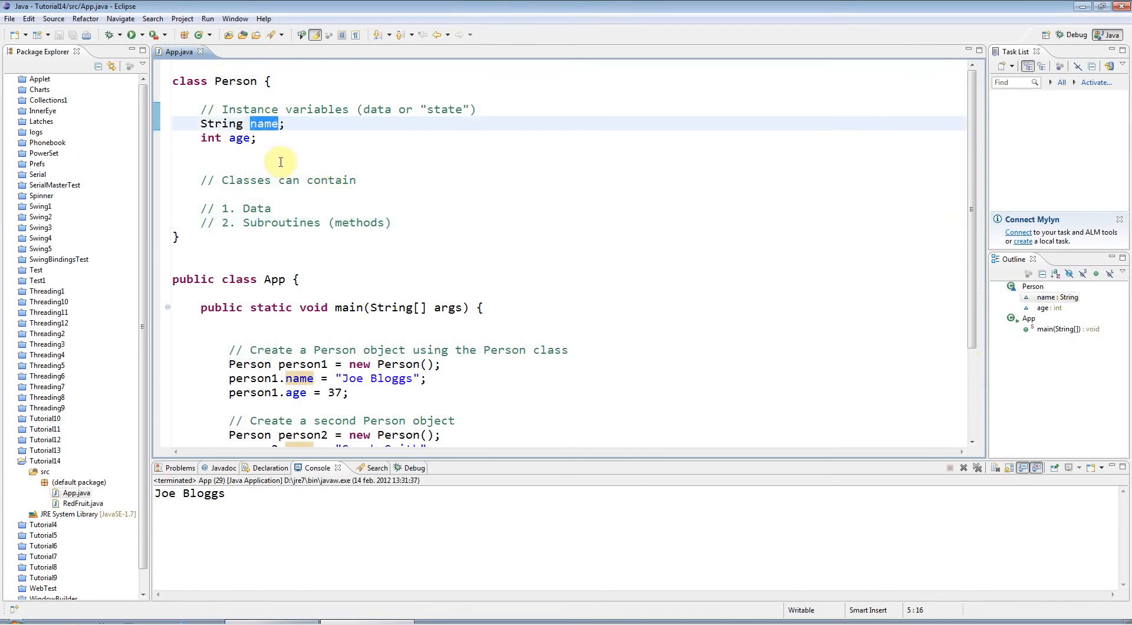
double_click(239, 138)
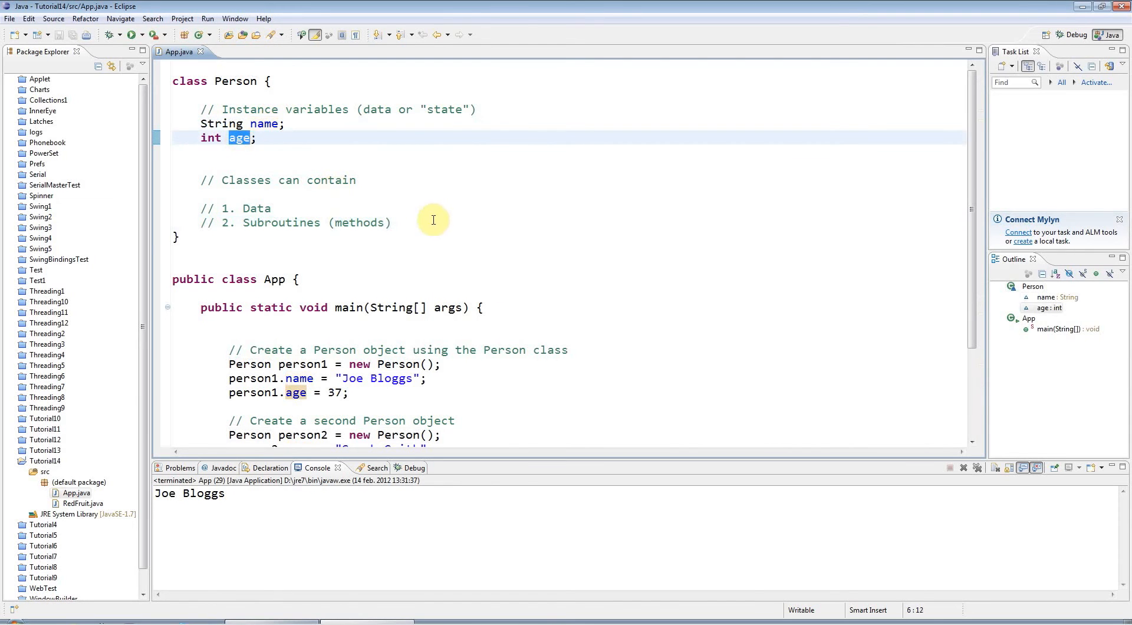
left_click(393, 222)
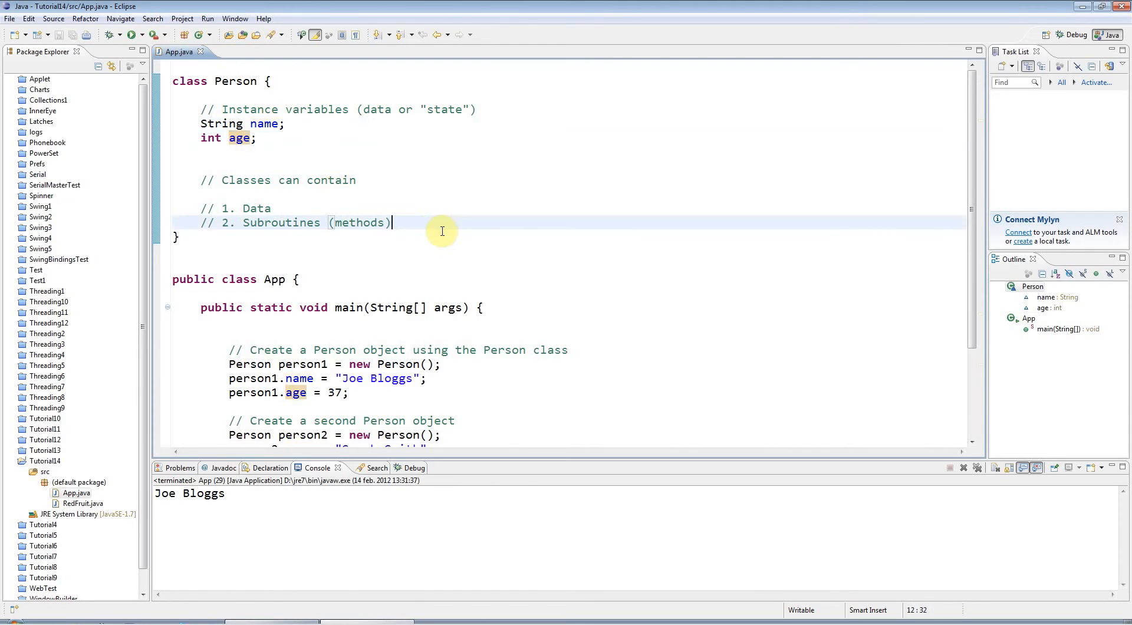
Type 'void speak' on a new line below the subroutines comment in Person.
key("Enter")
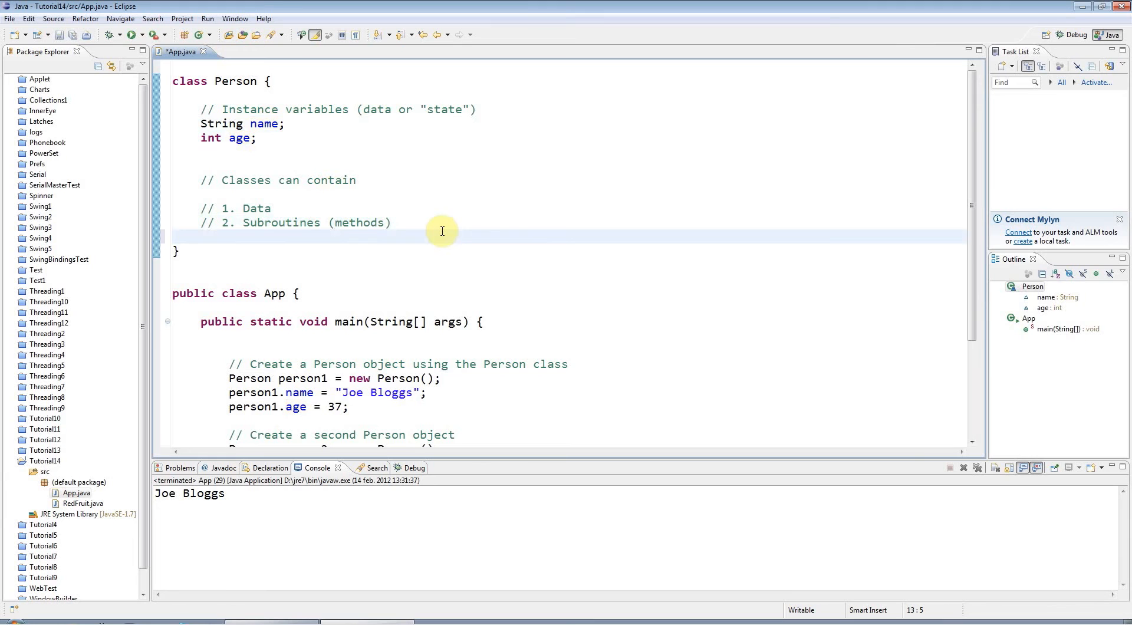
left_click(209, 236)
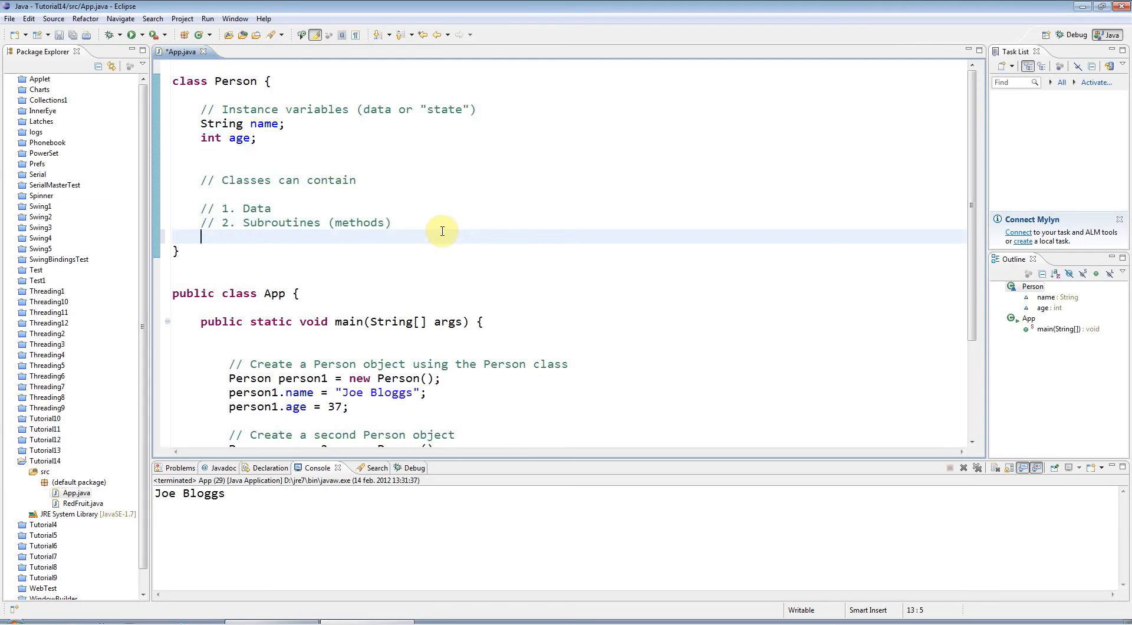
mouse_move(329, 260)
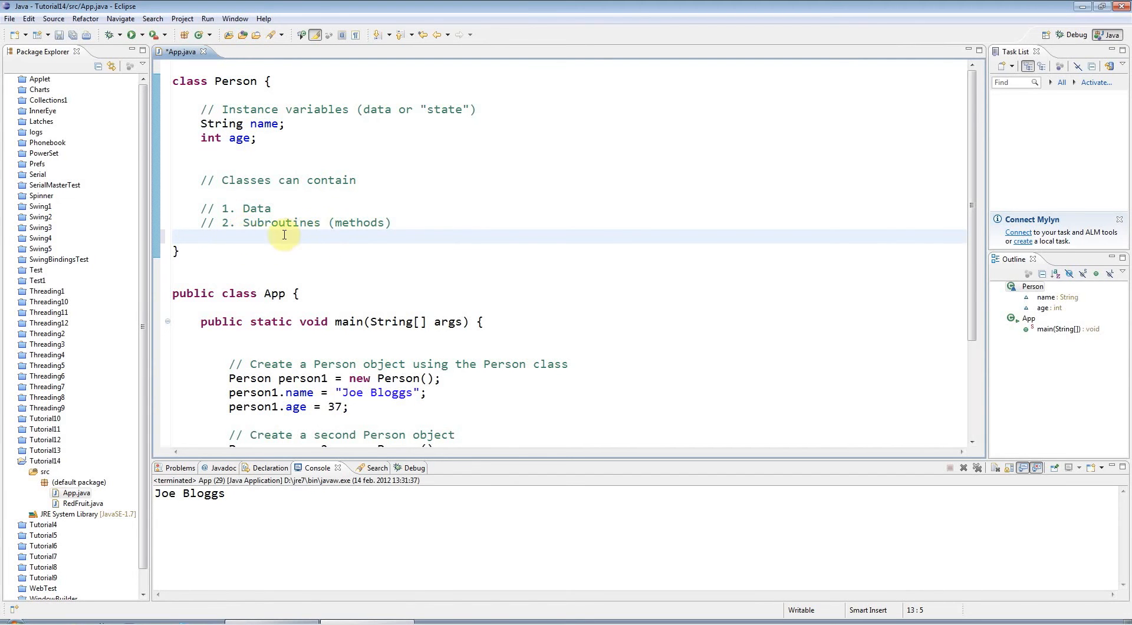
mouse_move(394, 217)
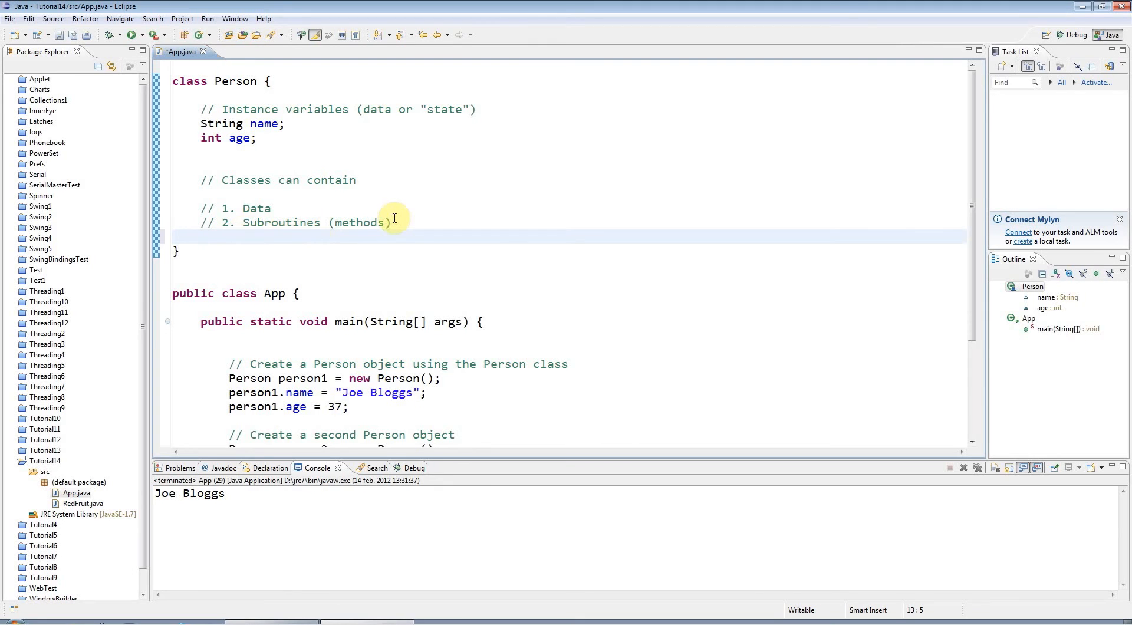
mouse_move(393, 217)
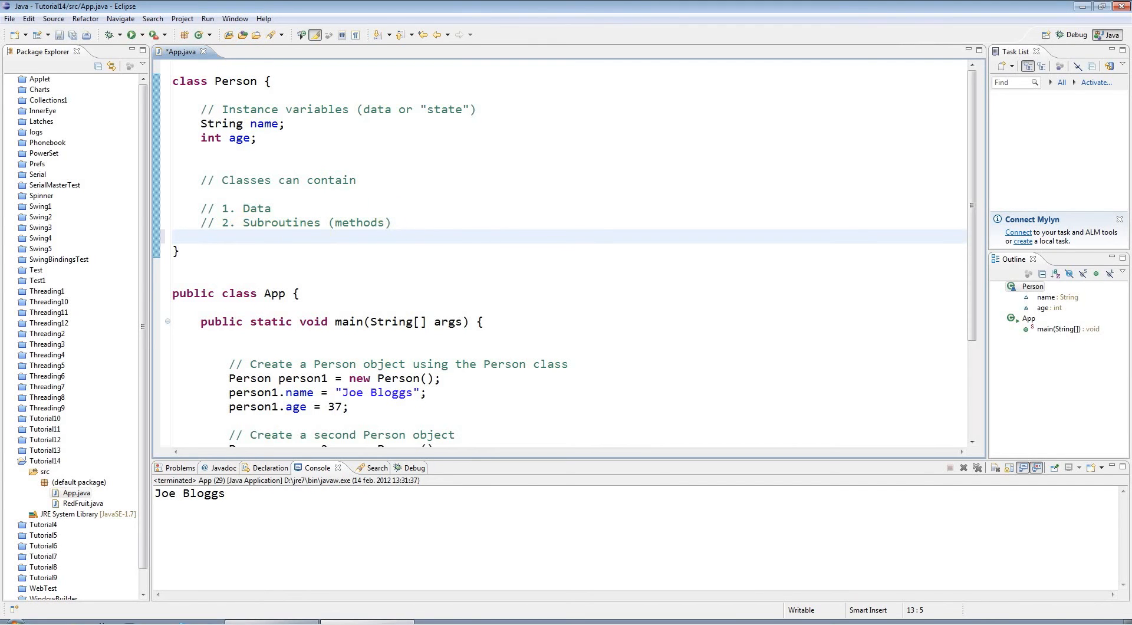
type("void")
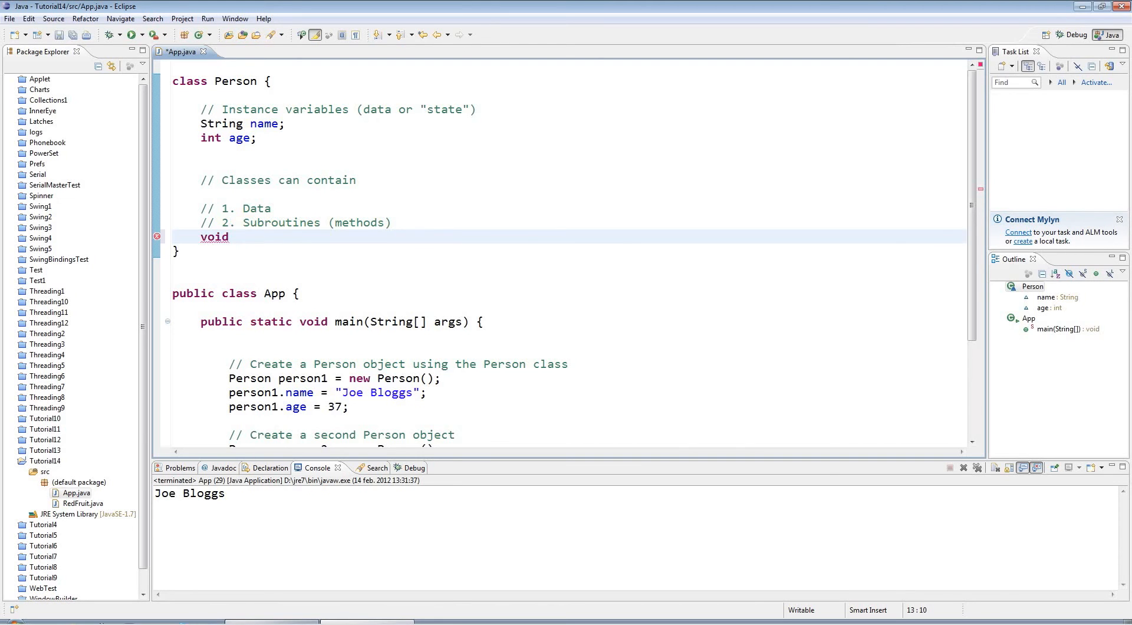
type("speak")
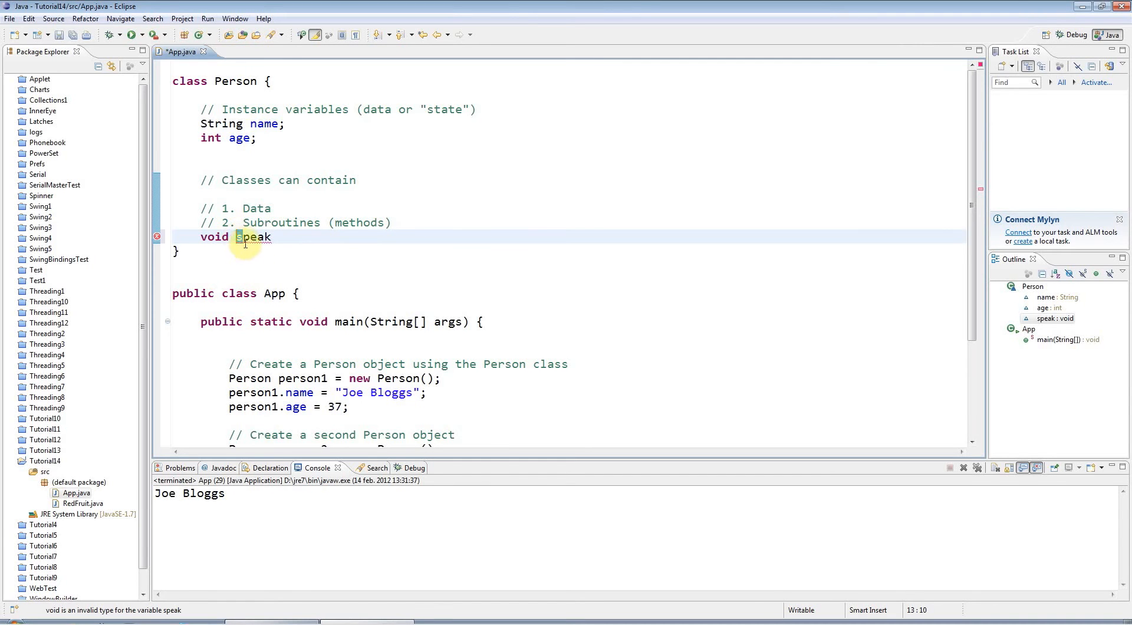
mouse_move(255, 237)
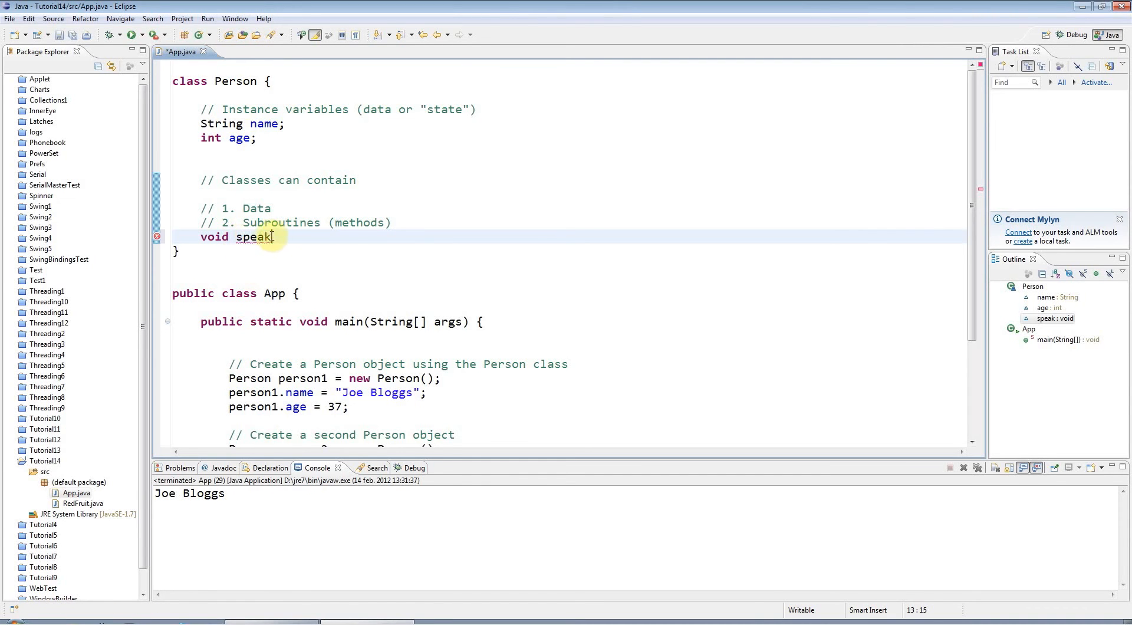
double_click(254, 236)
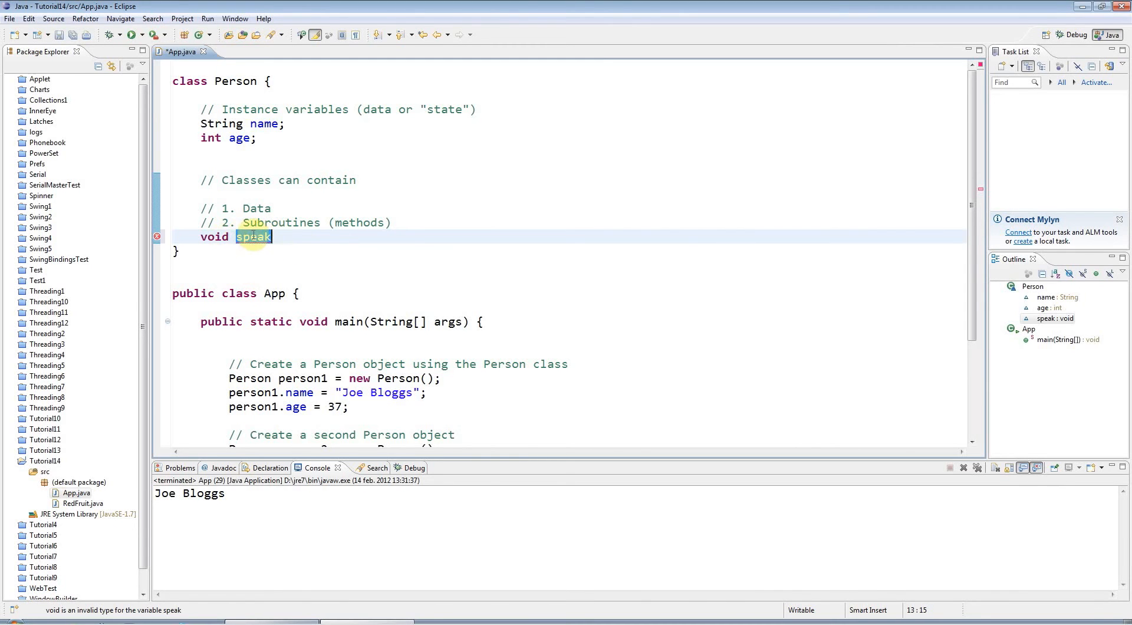
left_click(253, 236)
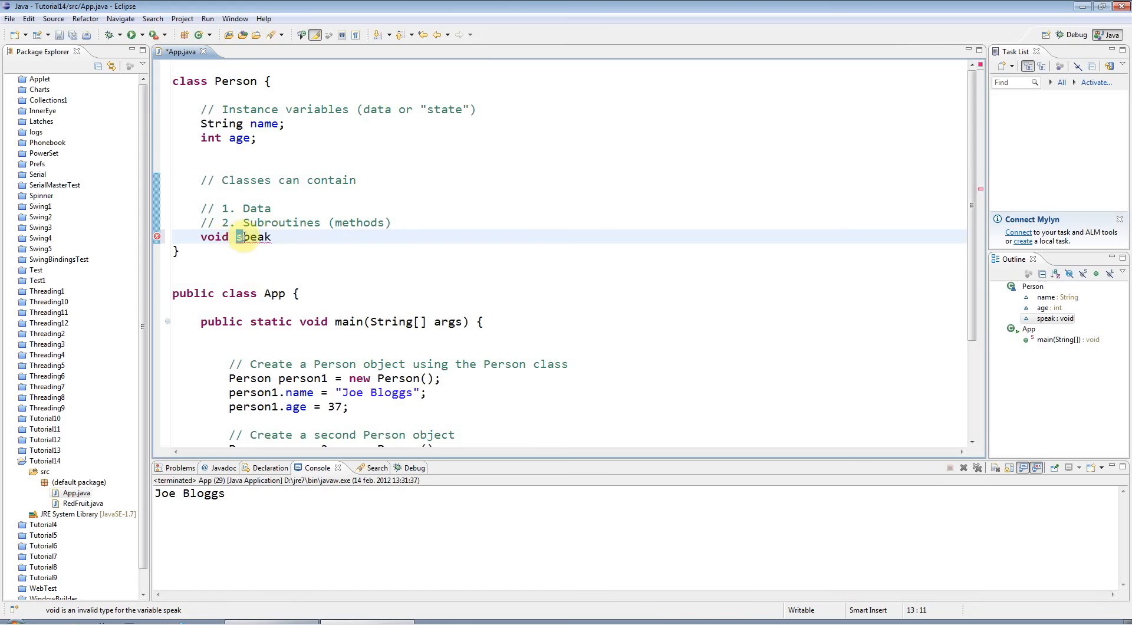
mouse_move(253, 236)
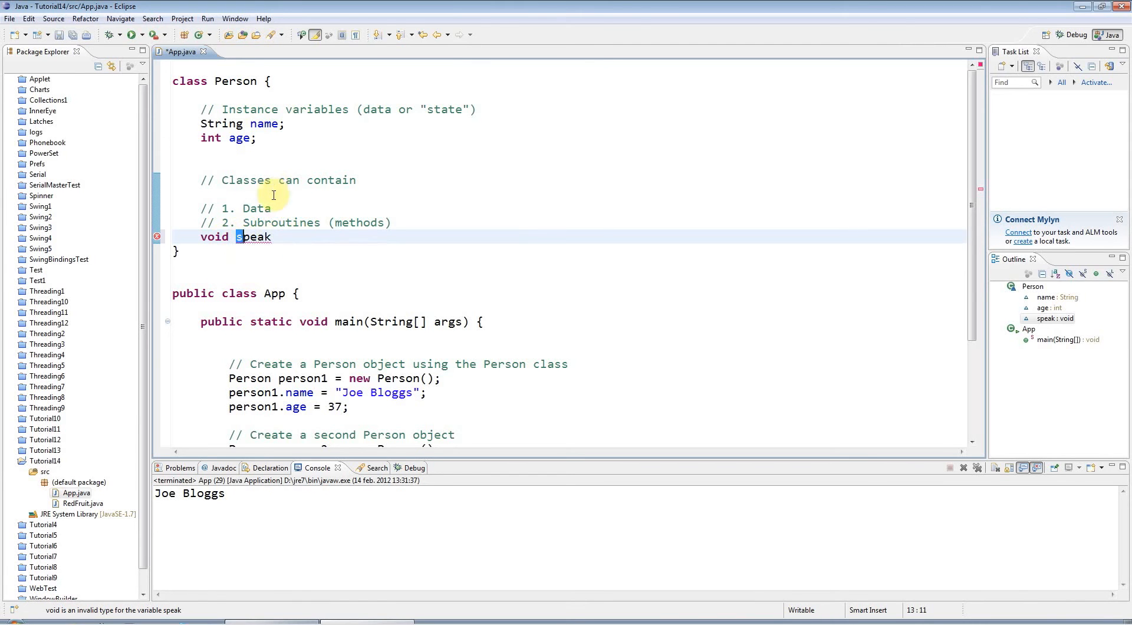
mouse_move(291, 267)
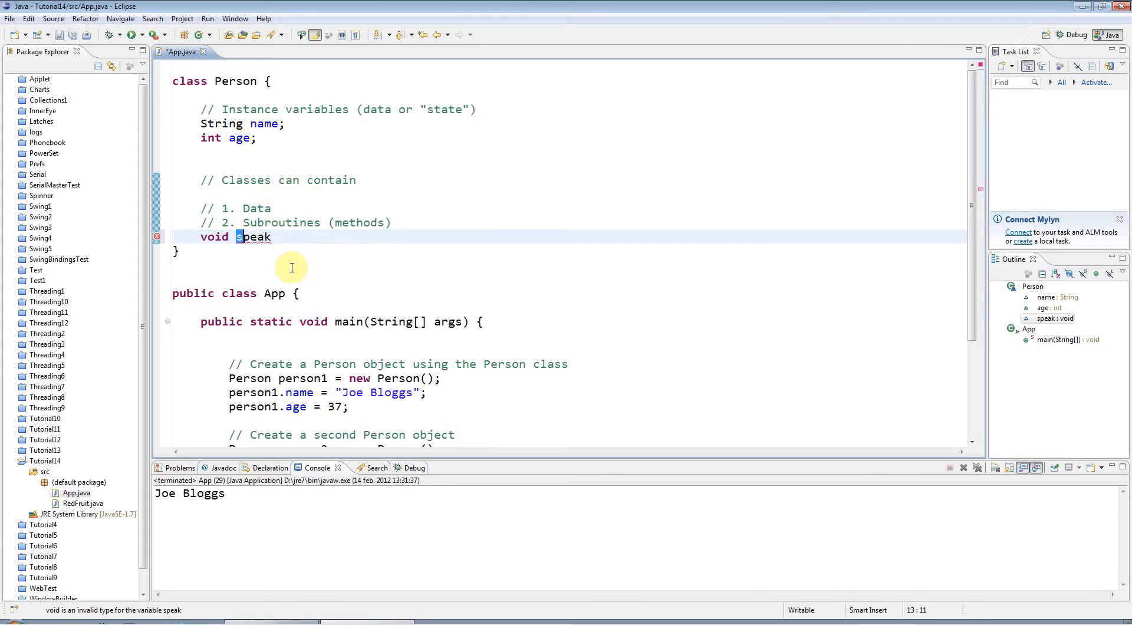
left_click(215, 81)
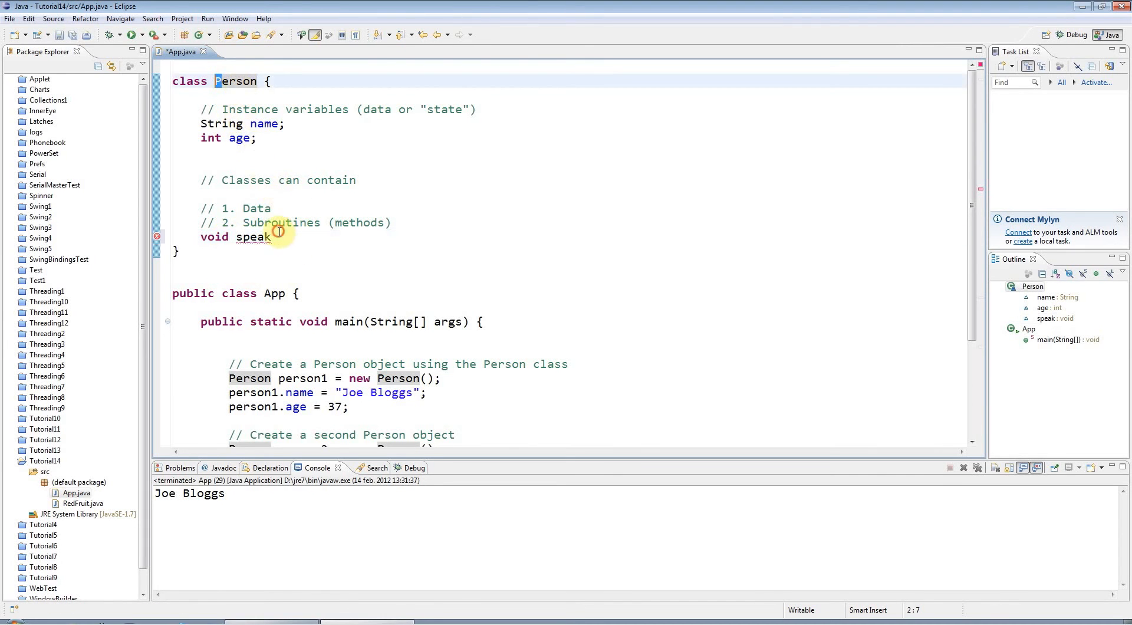
left_click(214, 237)
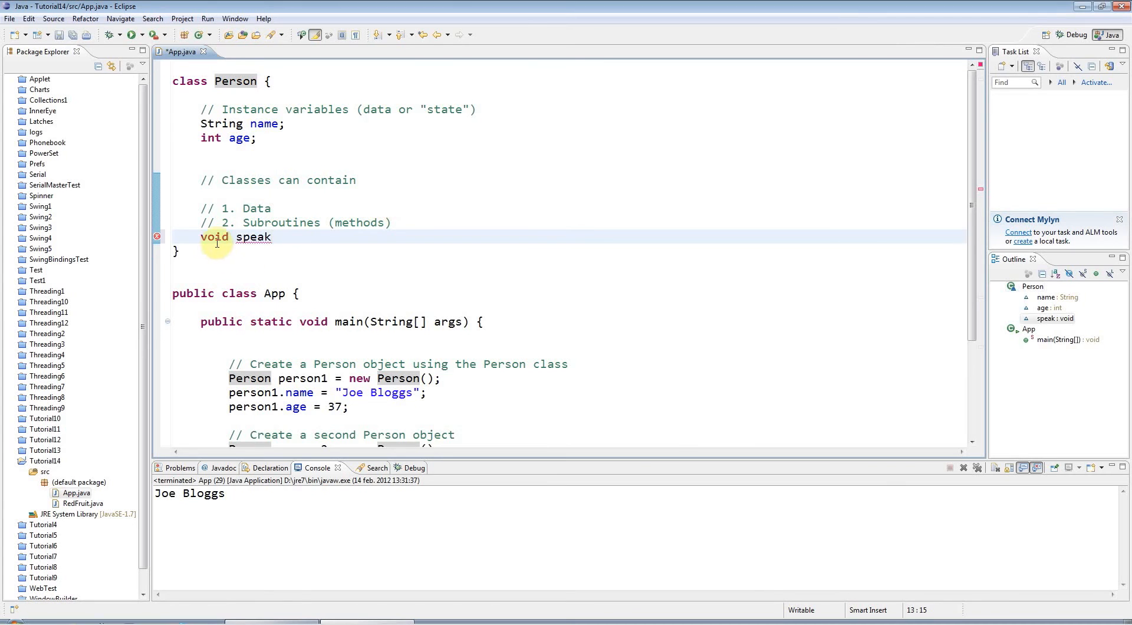
double_click(253, 237)
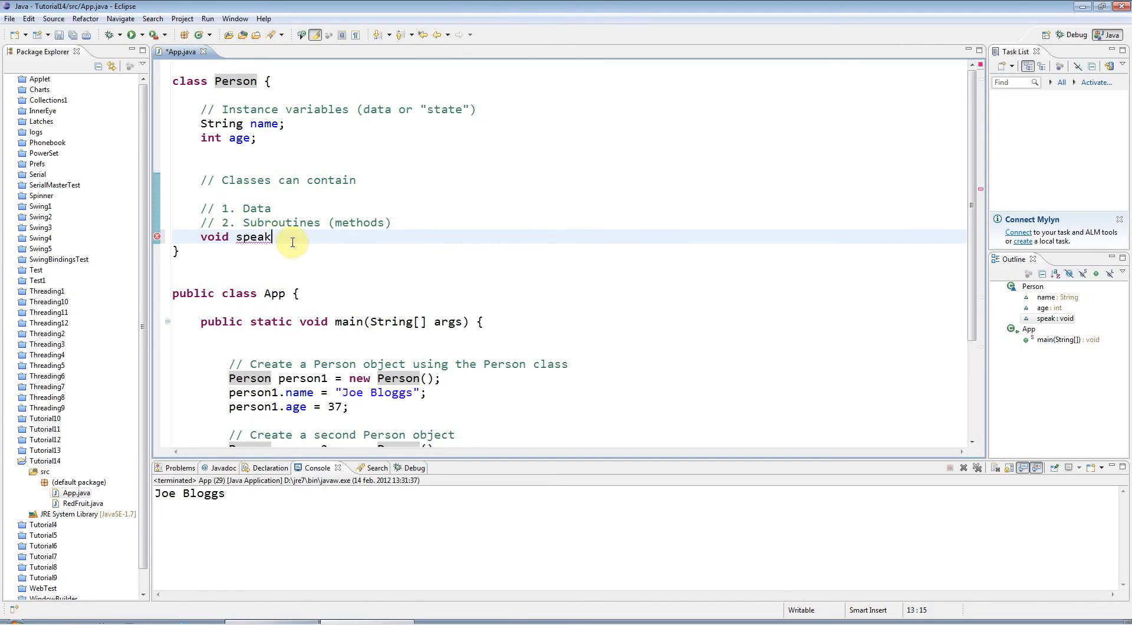
Add () and { after speak so Eclipse creates an empty method body.
type("()")
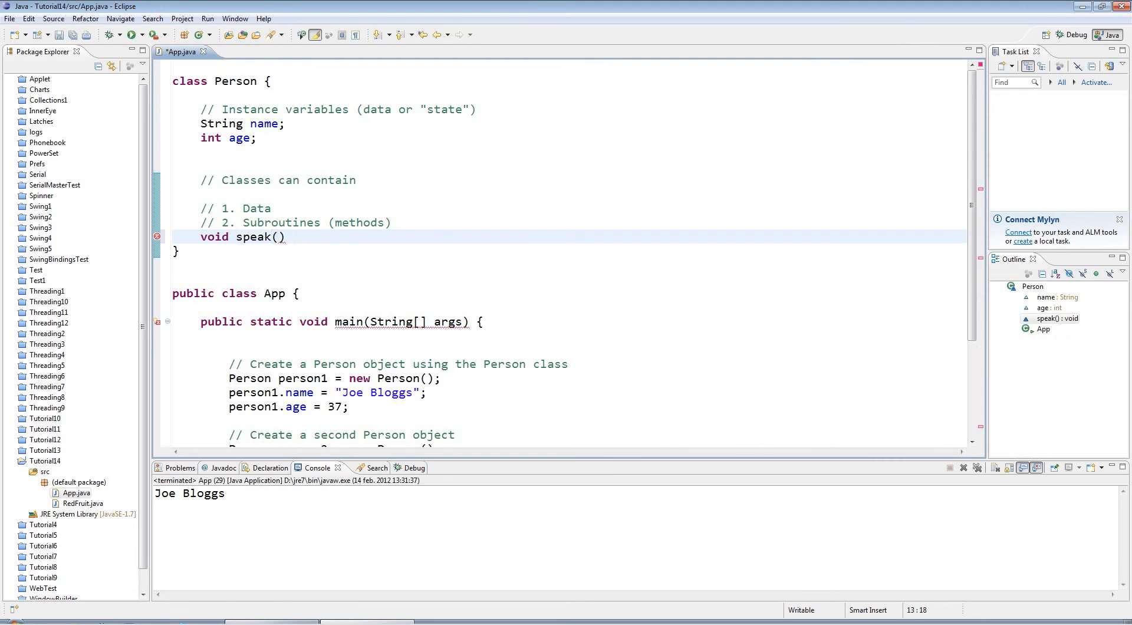
type("{")
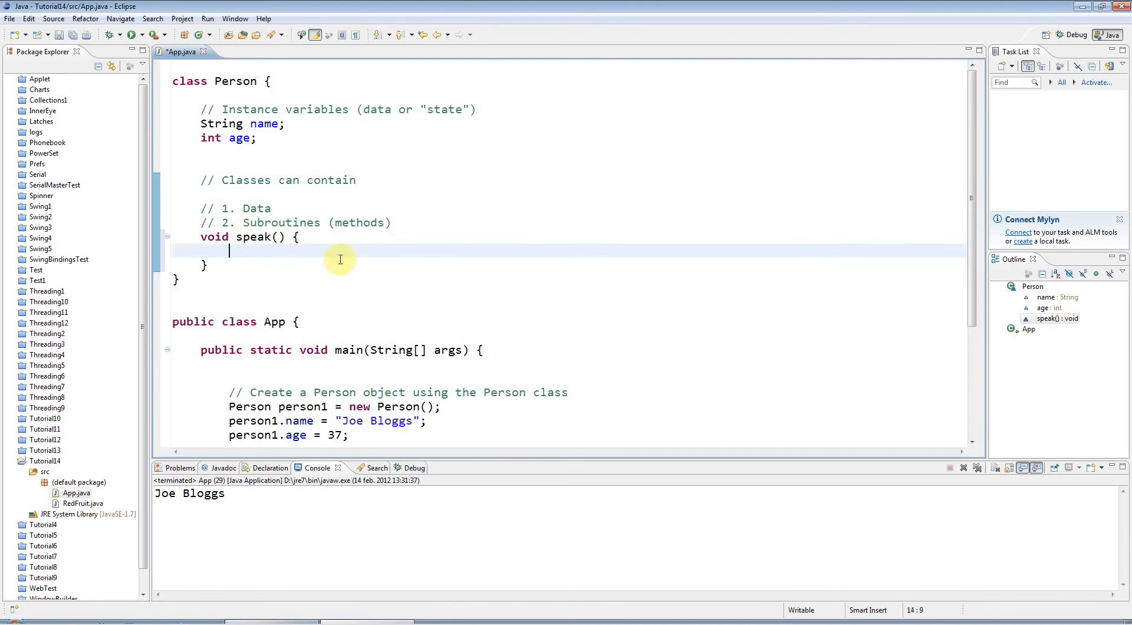
mouse_move(334, 269)
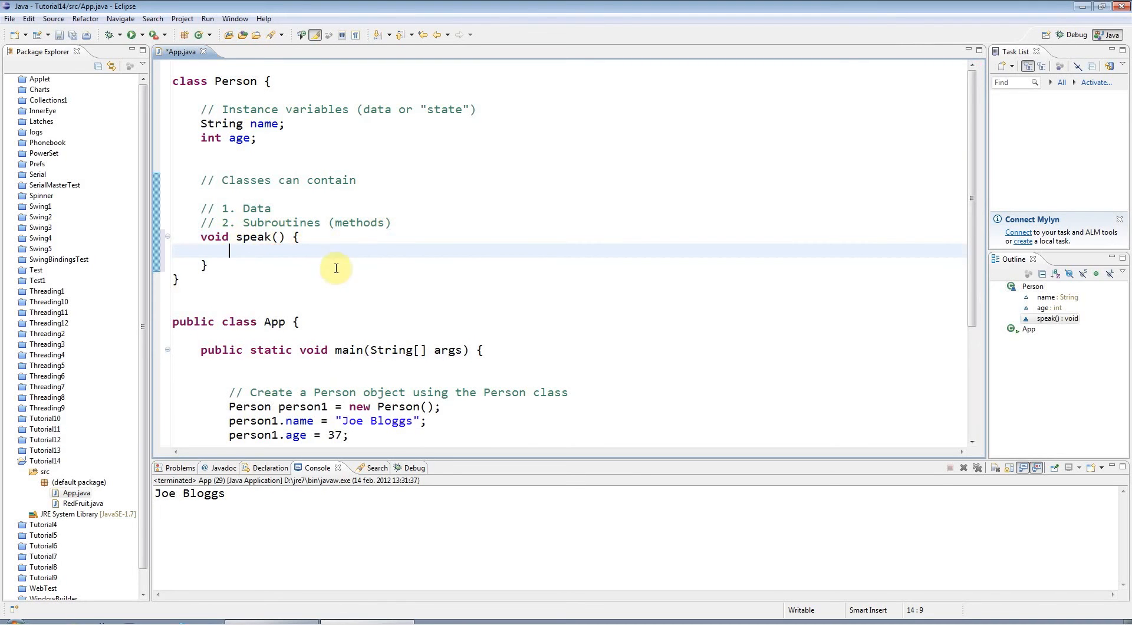
left_click_drag(229, 237, 223, 265)
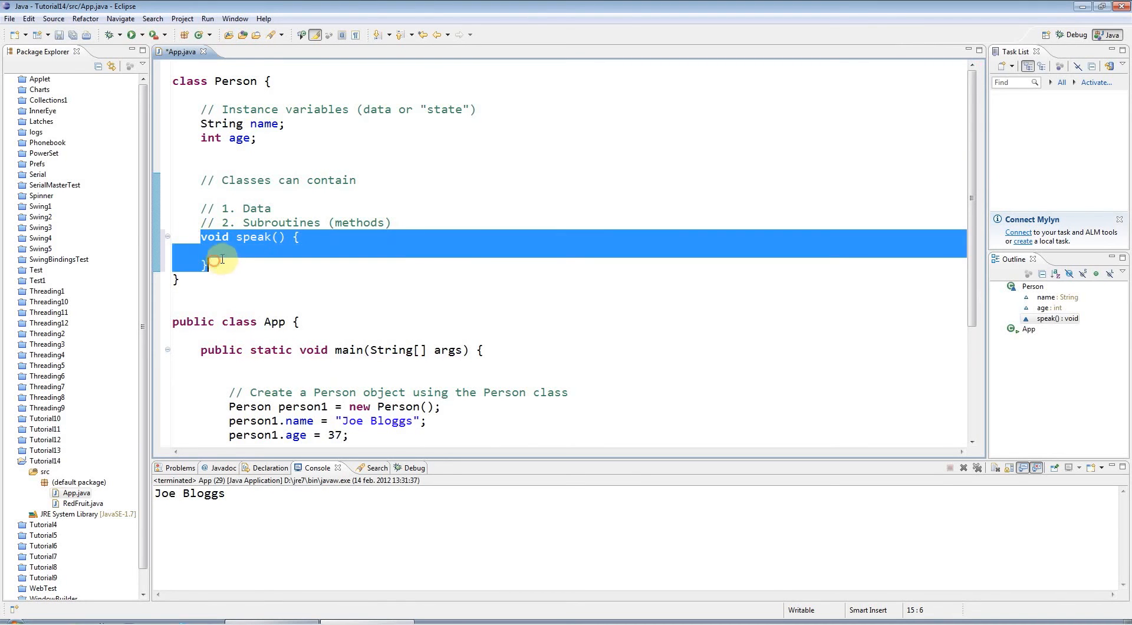
left_click(296, 250)
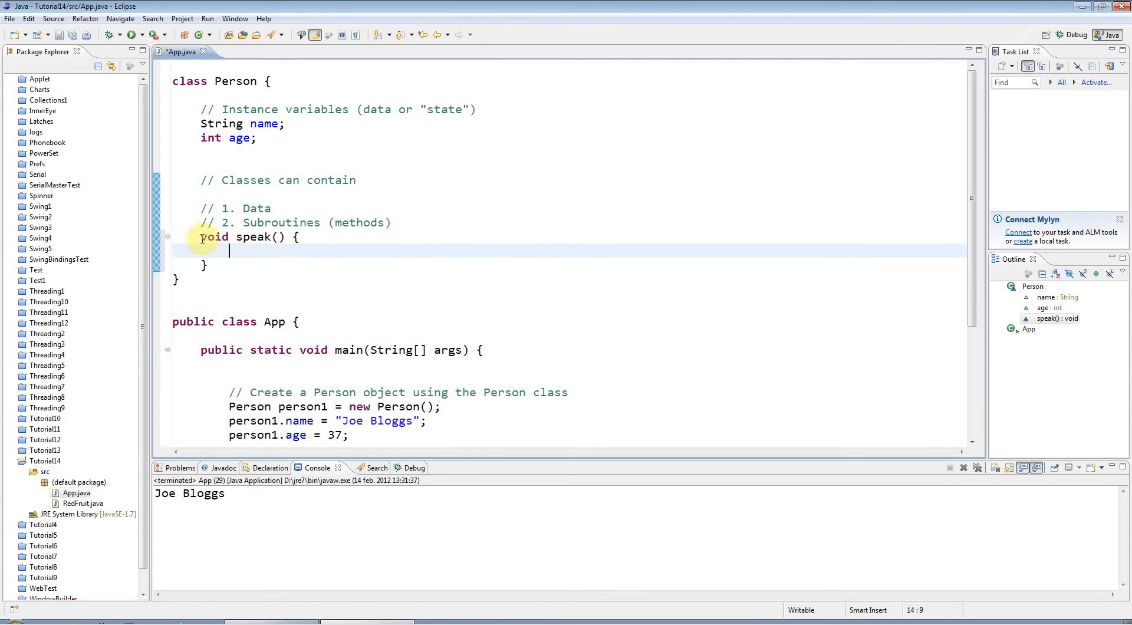
left_click(282, 236)
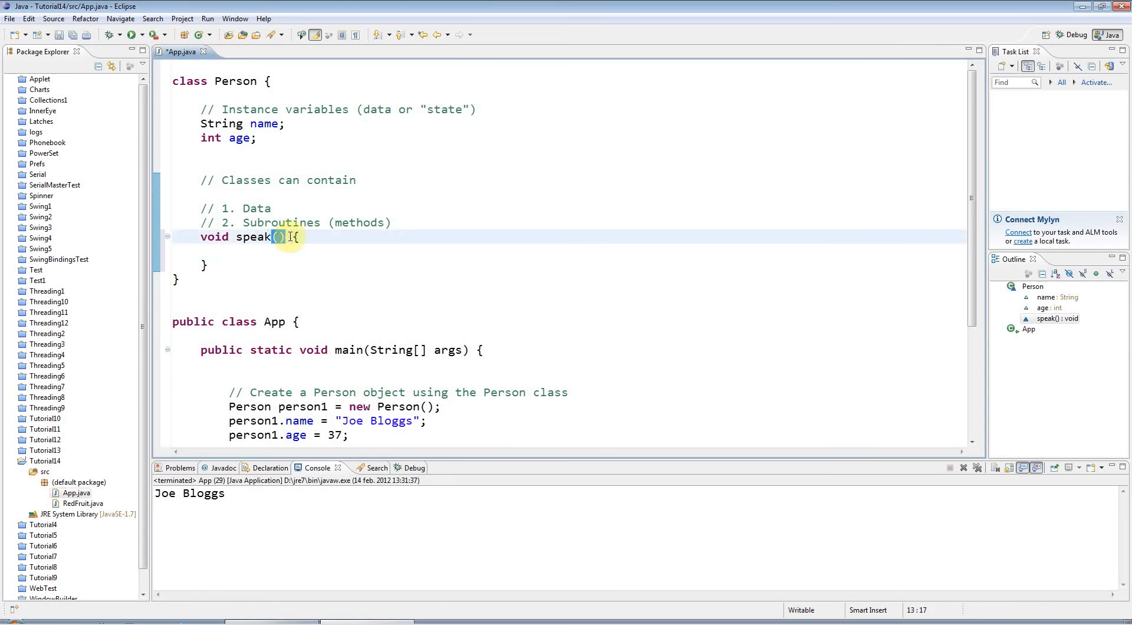
left_click_drag(278, 237, 206, 264)
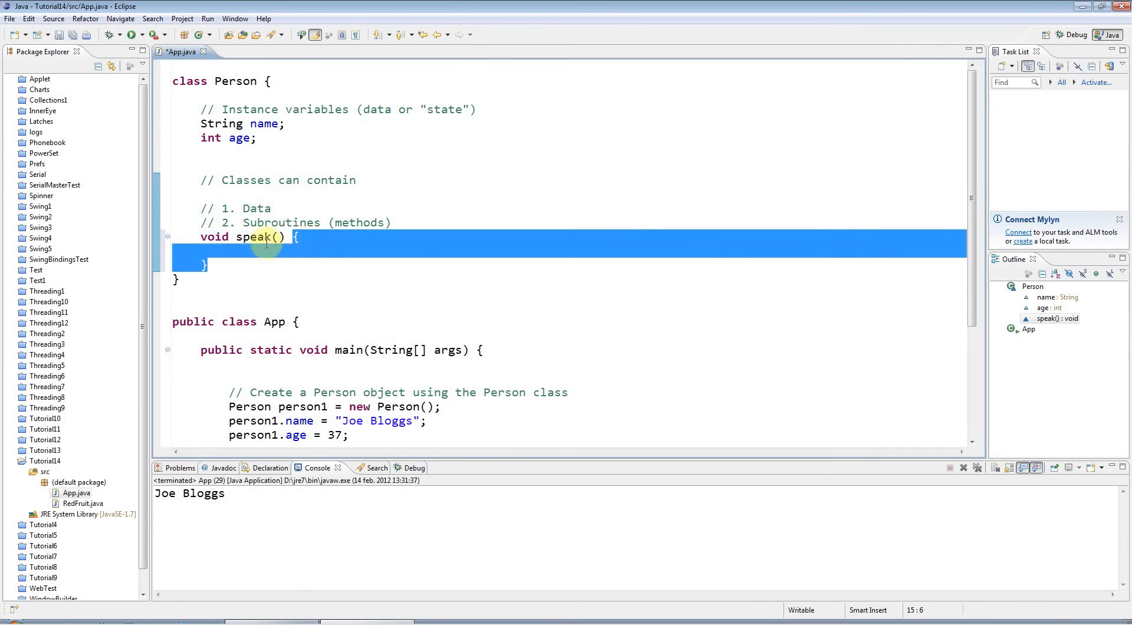
left_click(203, 236)
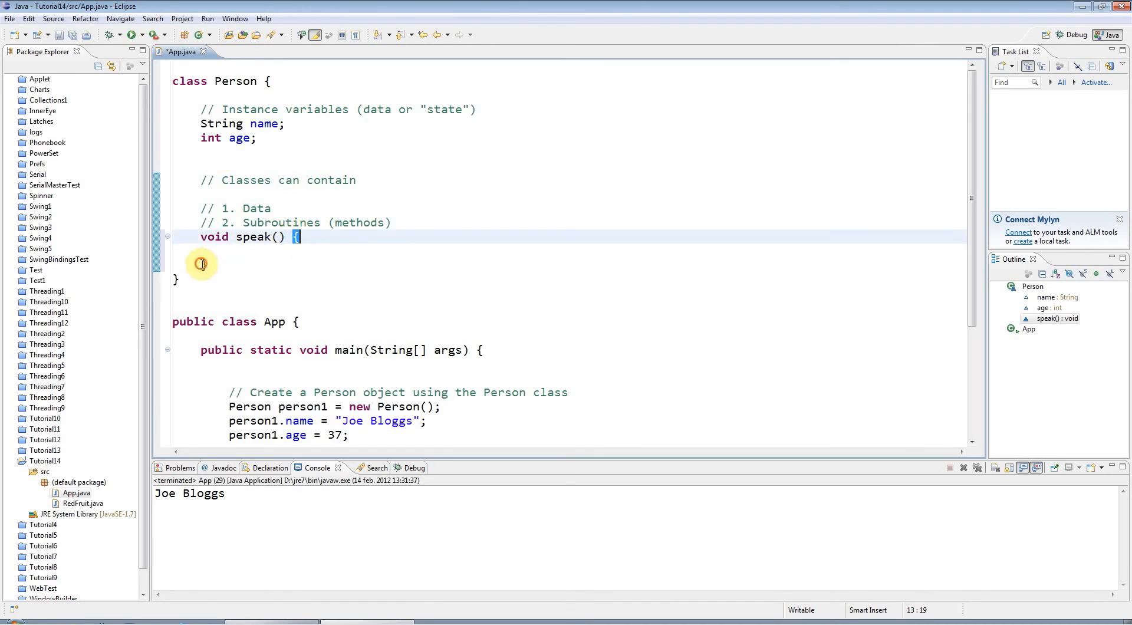
left_click(241, 264)
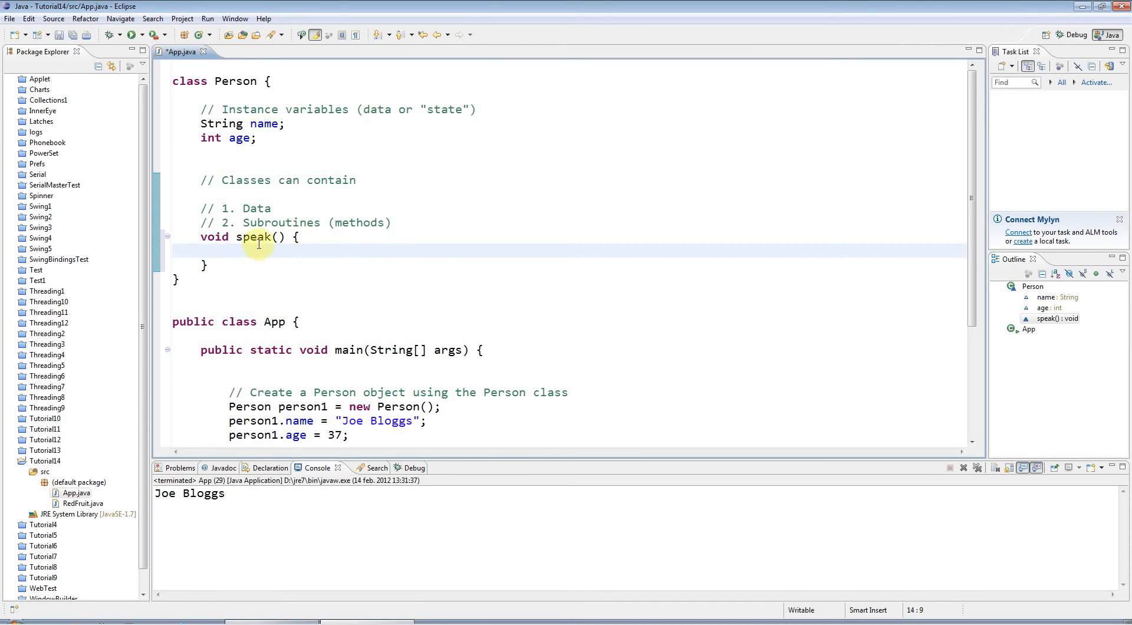
mouse_move(228, 261)
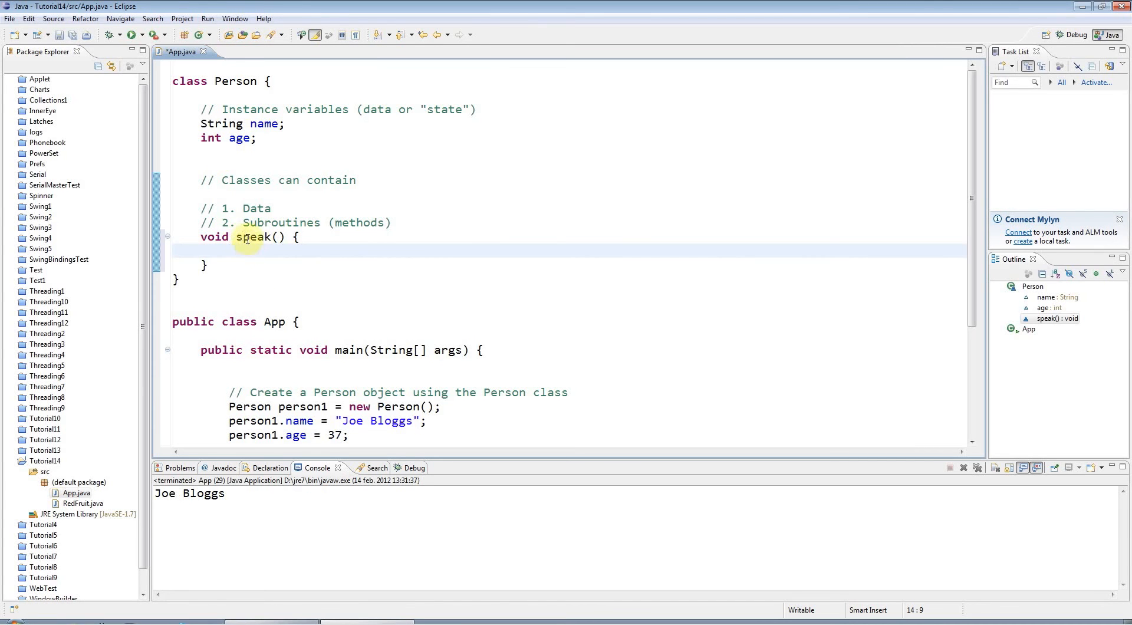
mouse_move(273, 267)
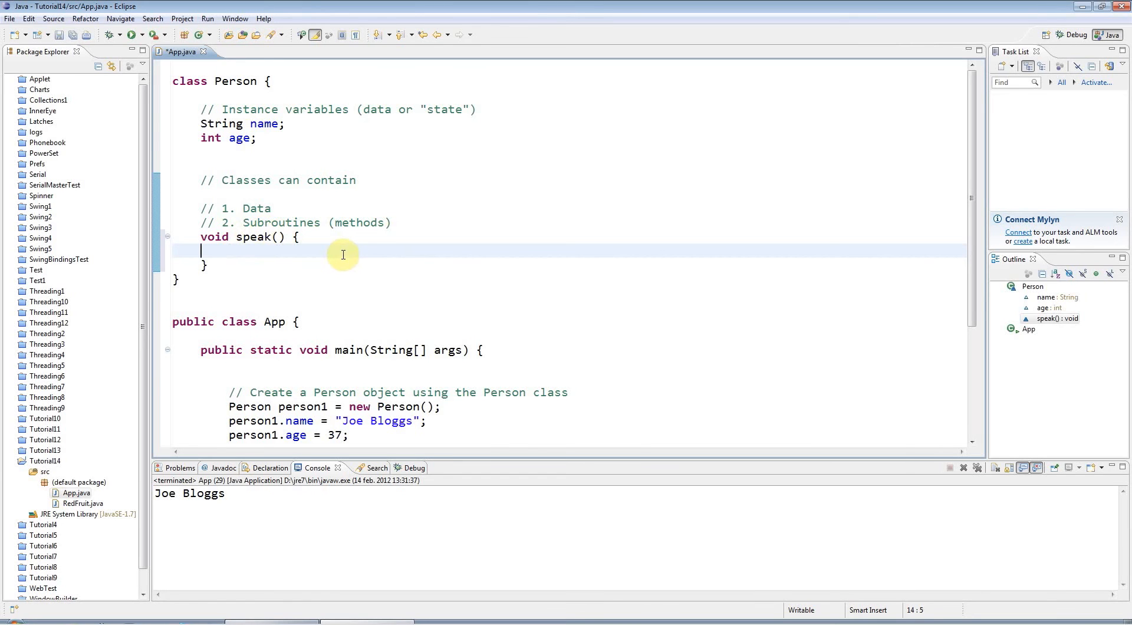
type("sysout")
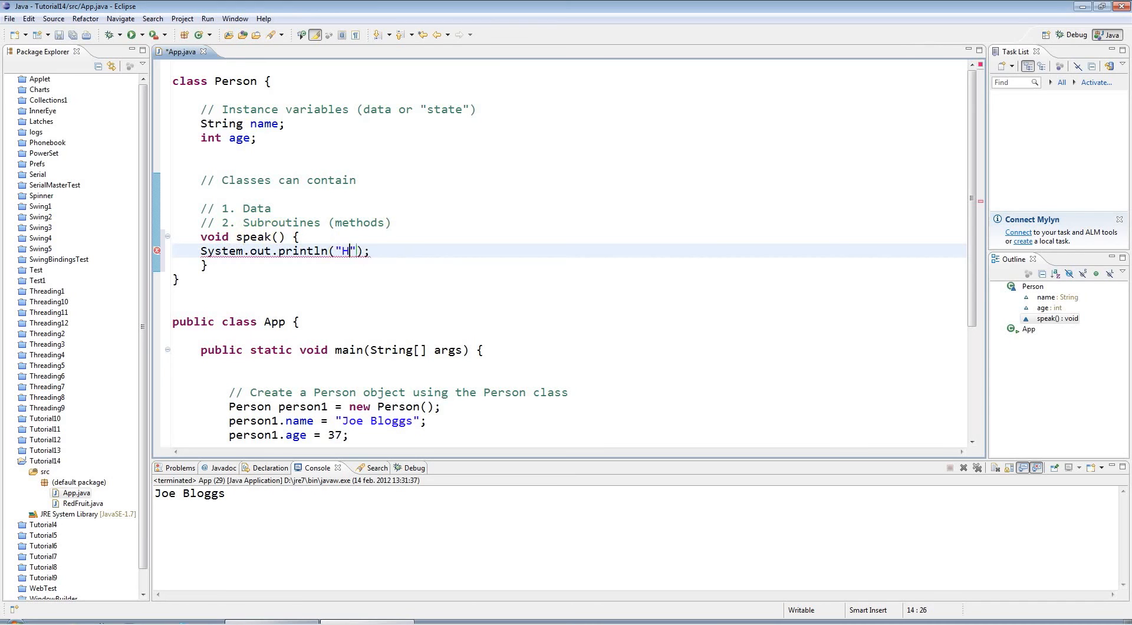
type("ello")
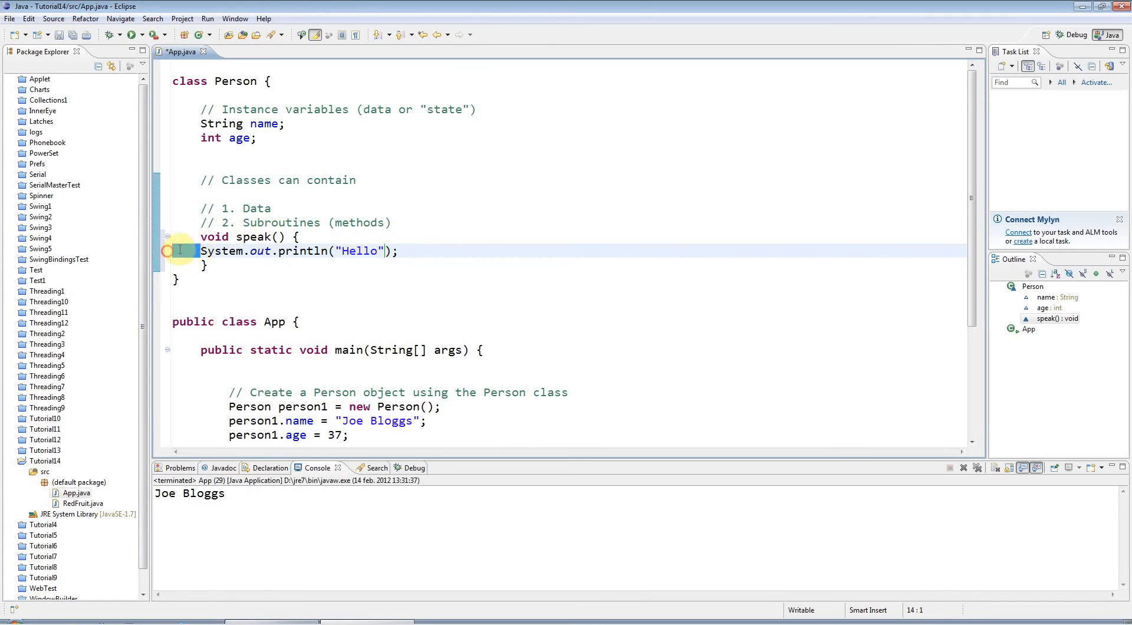
left_click(343, 236)
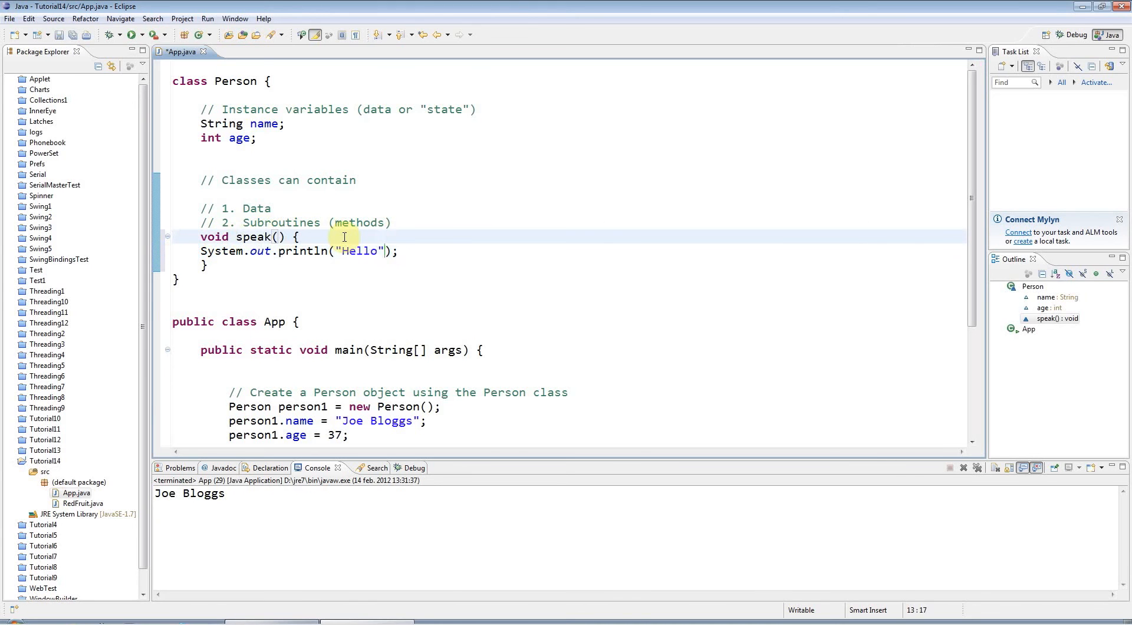
scroll("up", 3)
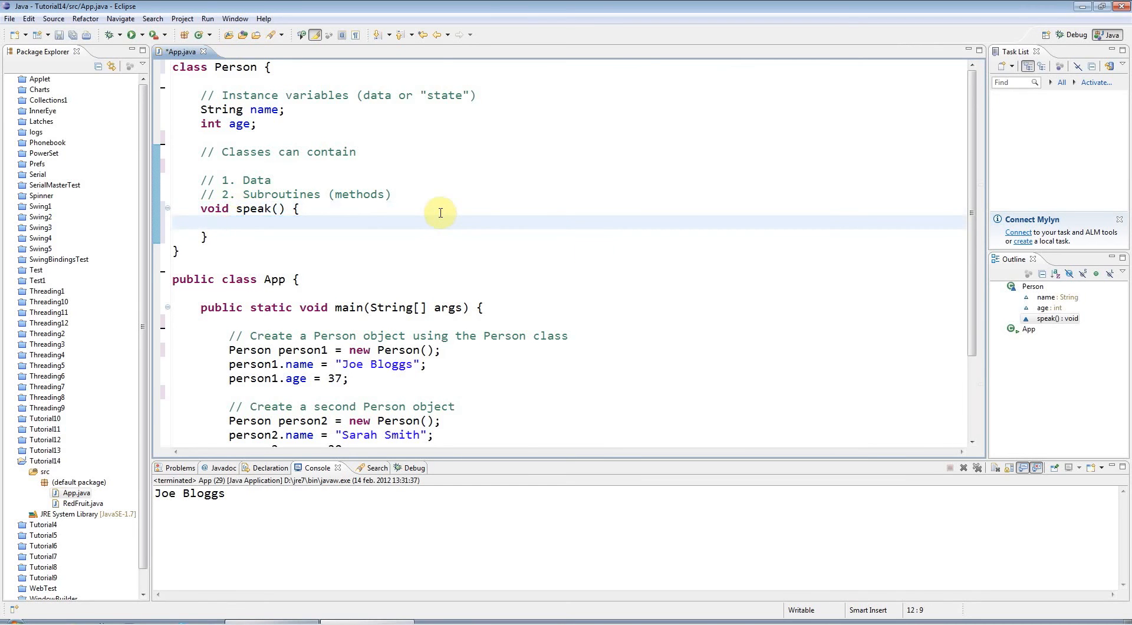
Fill speak's body with System.out.println("Hello") using sysout, then save and run App.
left_click_drag(441, 212, 212, 236)
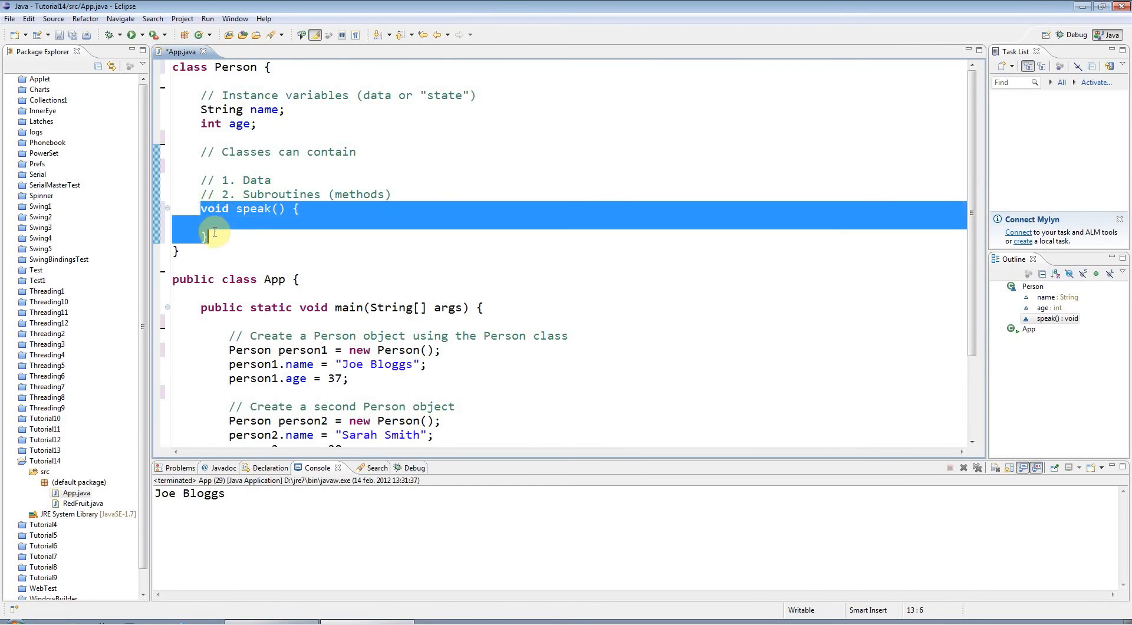
left_click(257, 225)
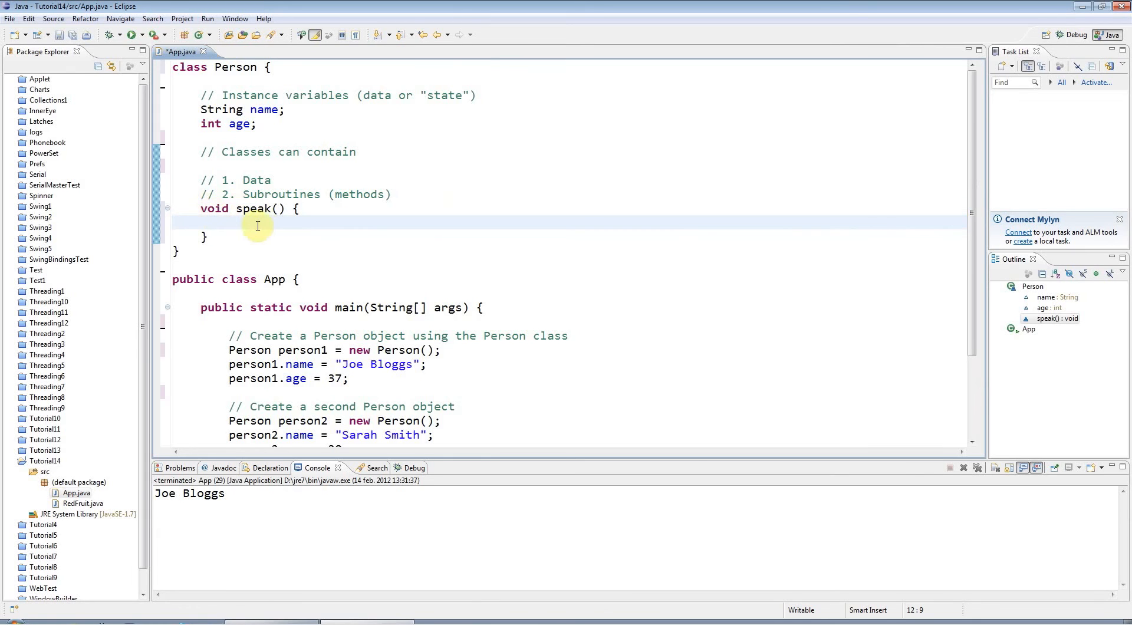
type("sysout")
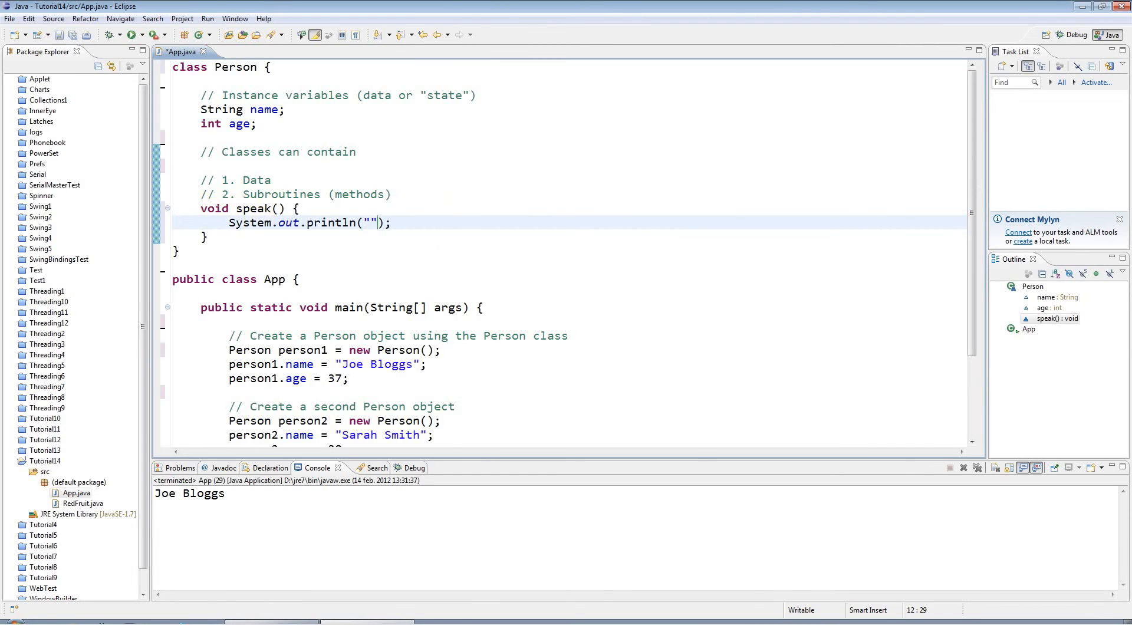
type("H")
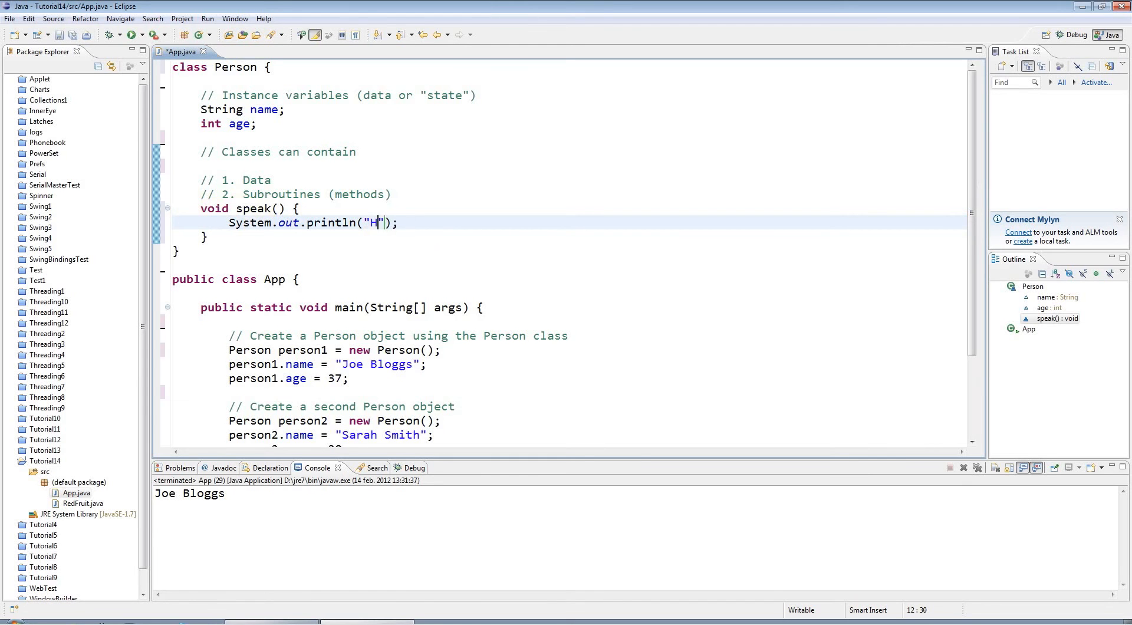
type("ello")
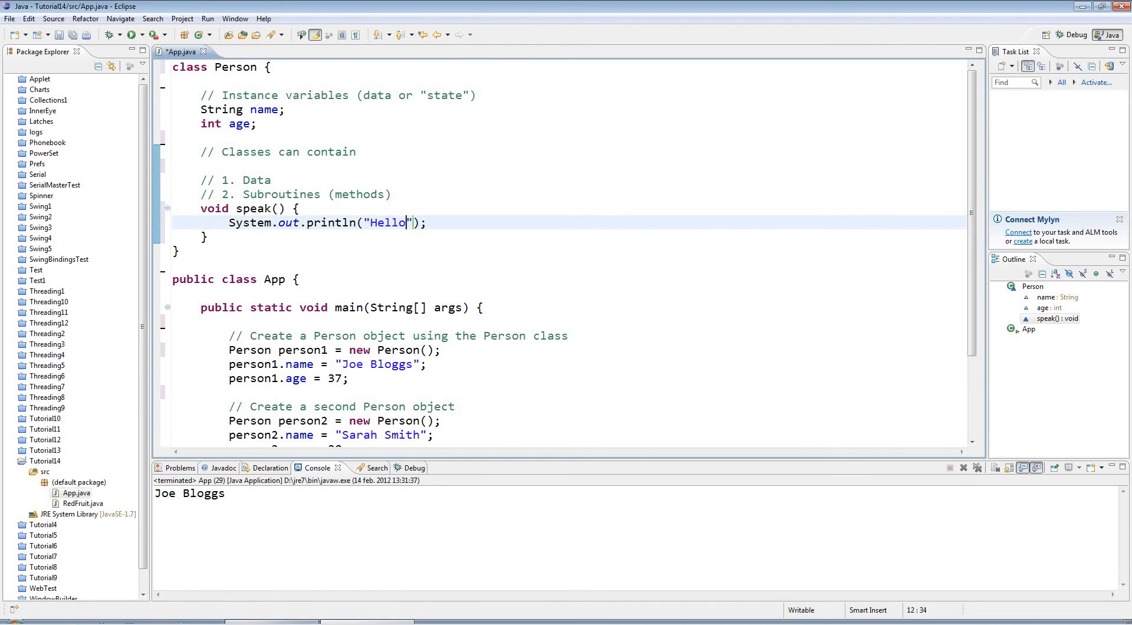
triple_click(324, 222)
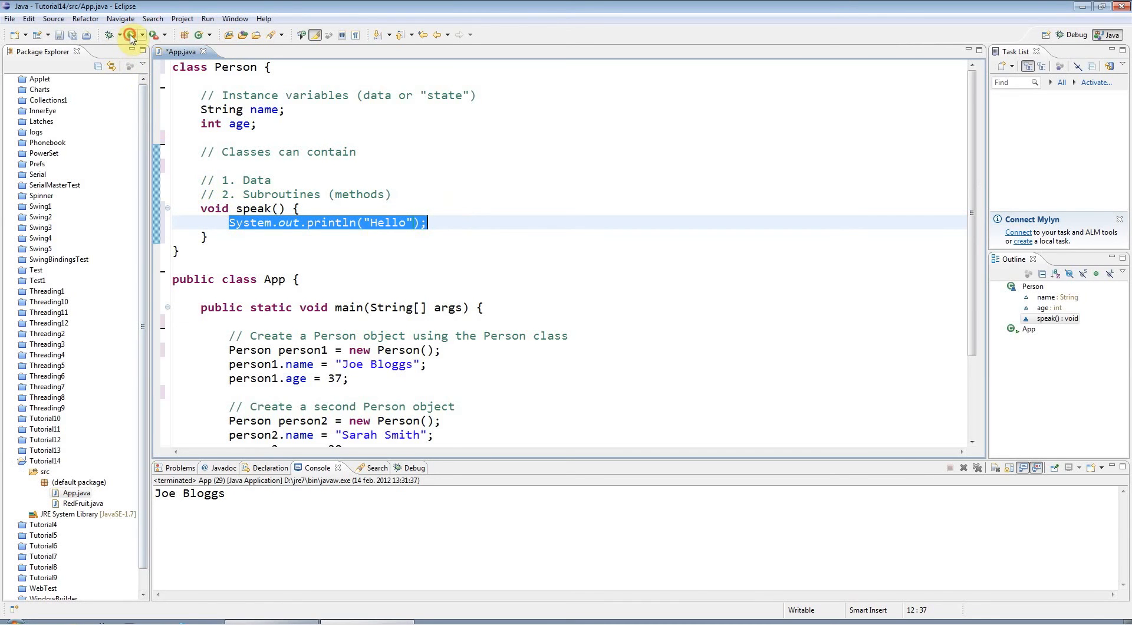
left_click(130, 34)
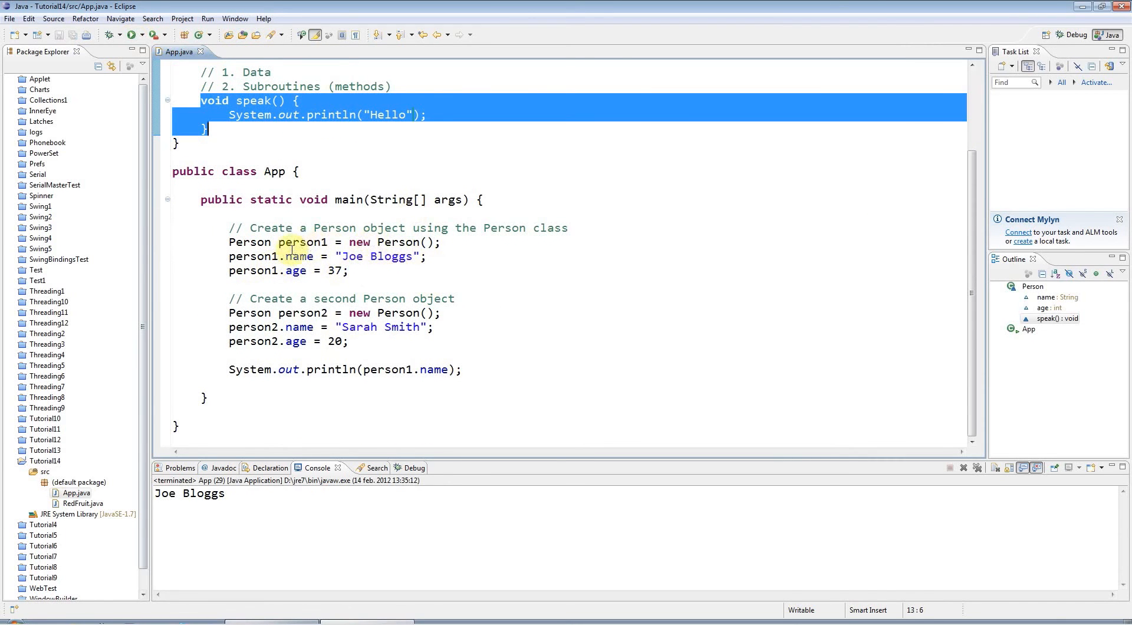
double_click(303, 242)
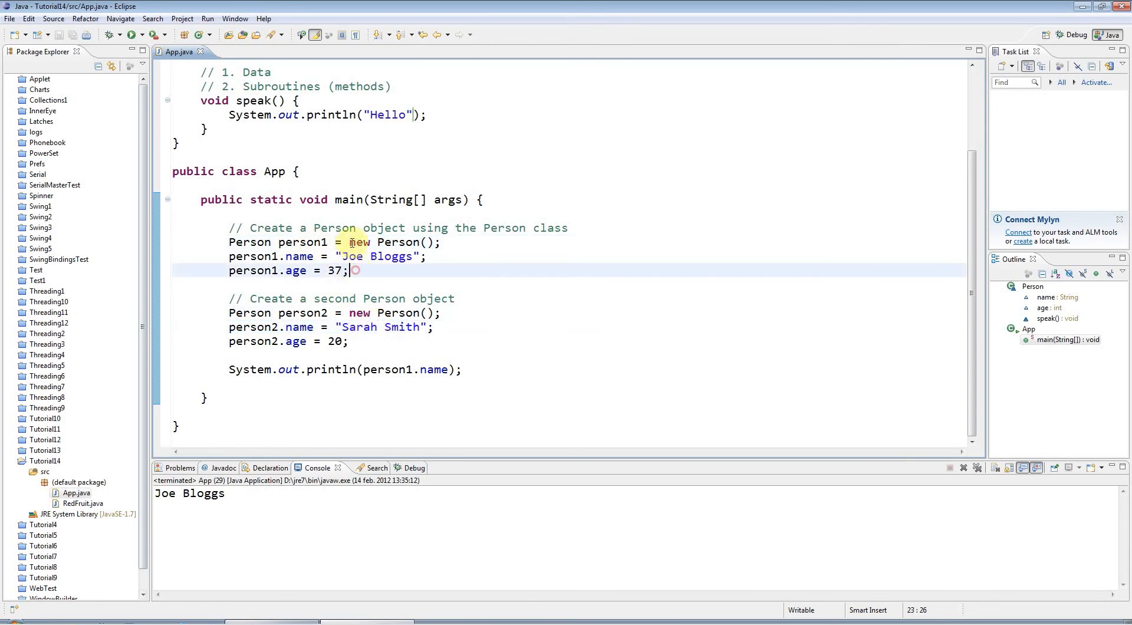
left_click(253, 100)
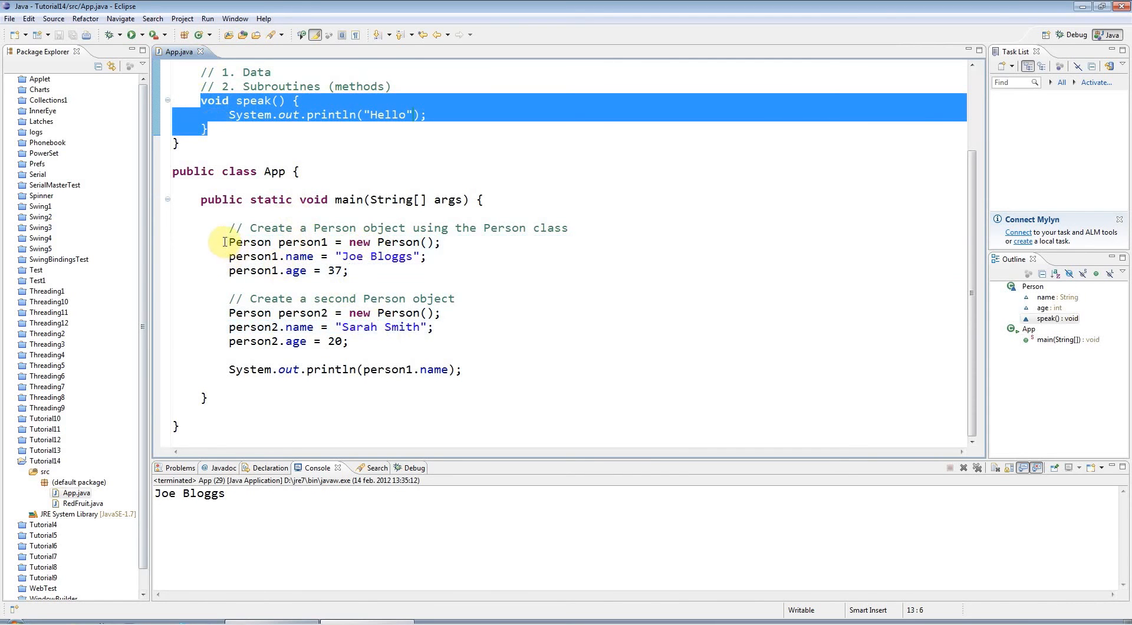
scroll("up", 3)
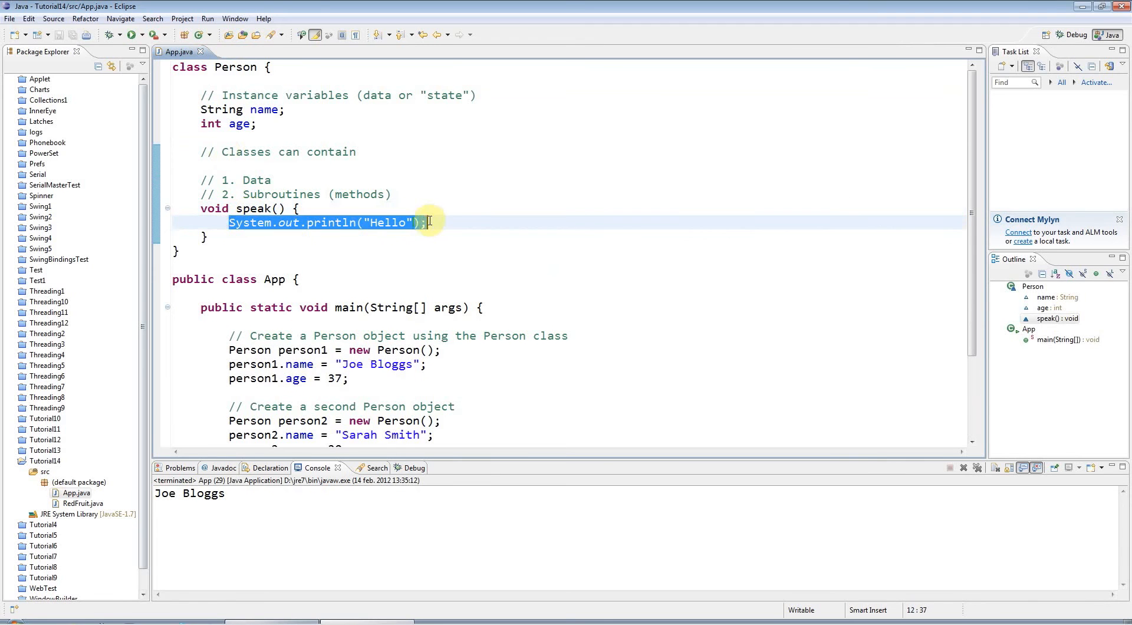
left_click(384, 377)
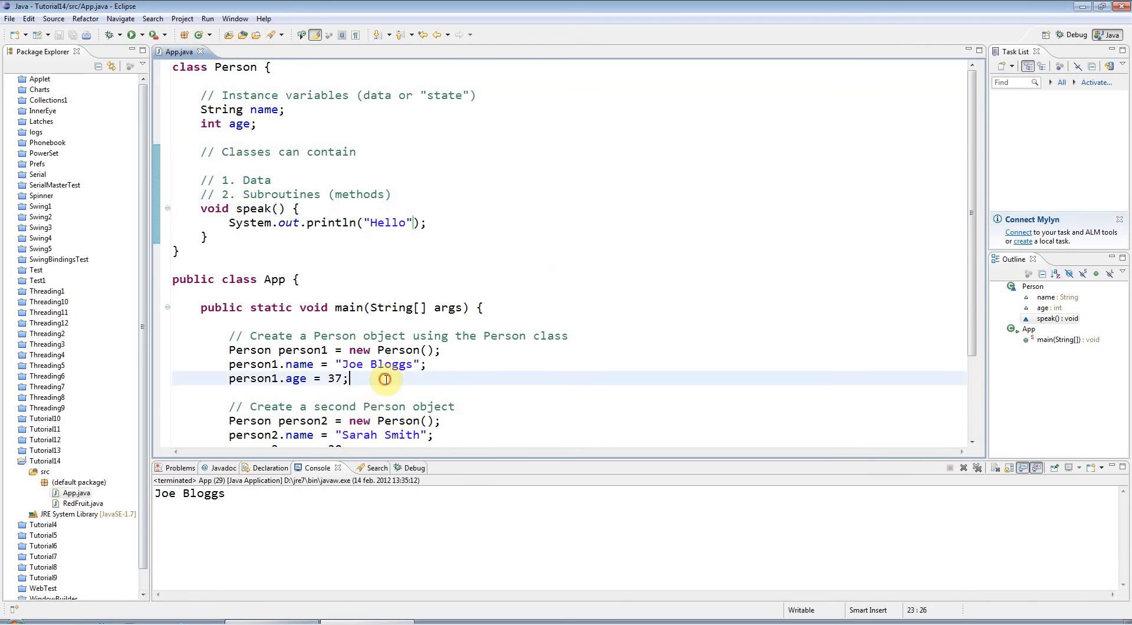
mouse_move(390, 363)
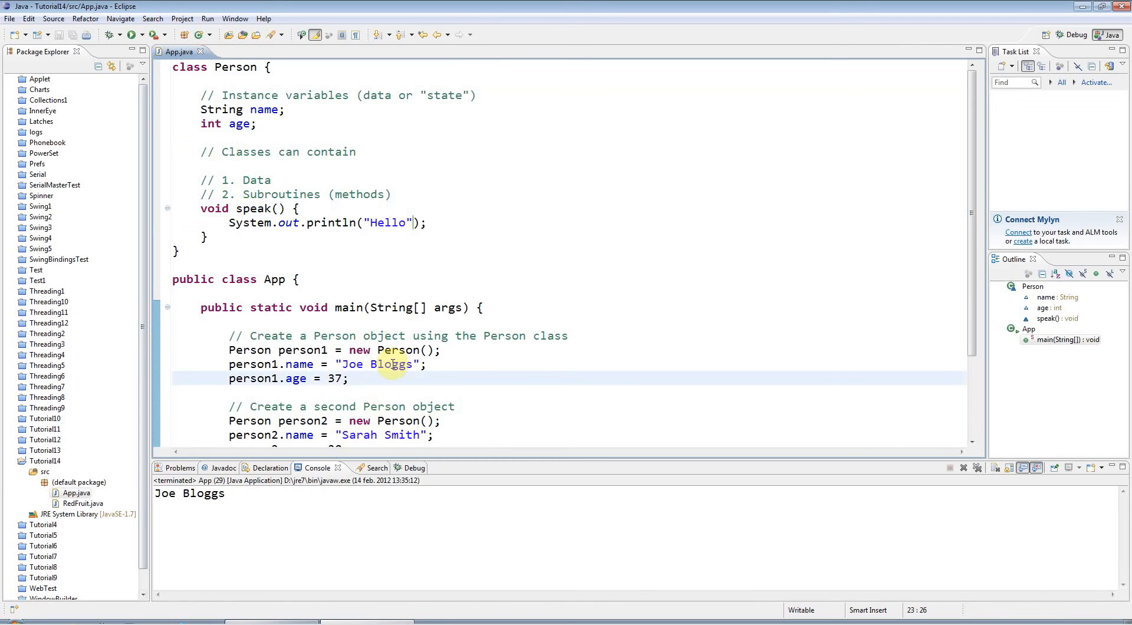
Add person1.speak(); on a new line after person1.age = 37 in main.
key("Return")
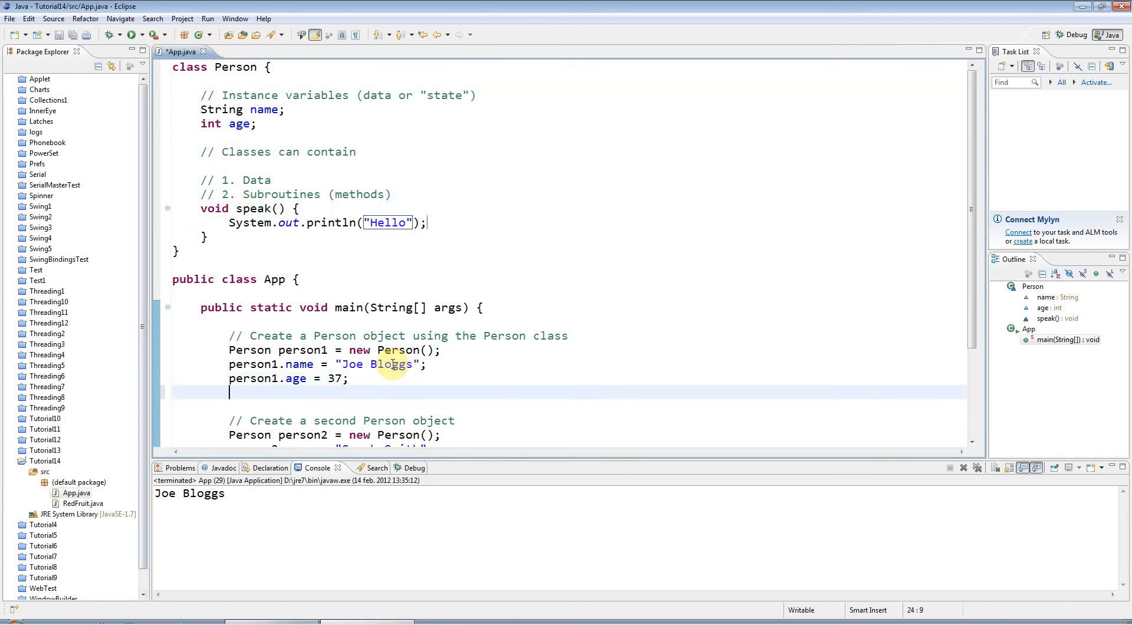
type("person1")
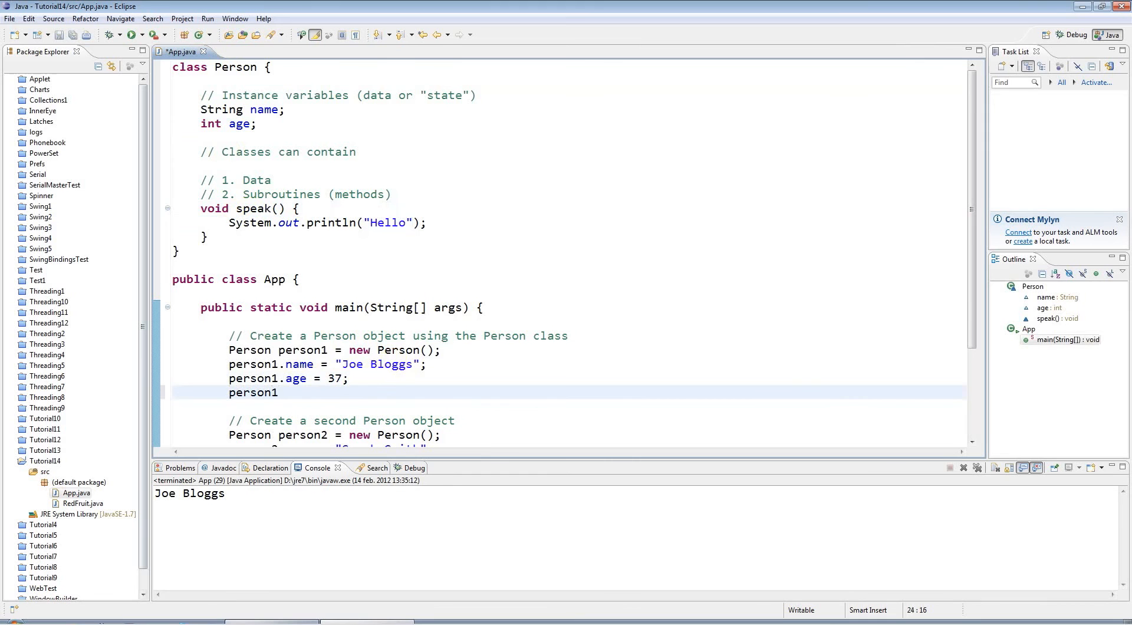
type(".")
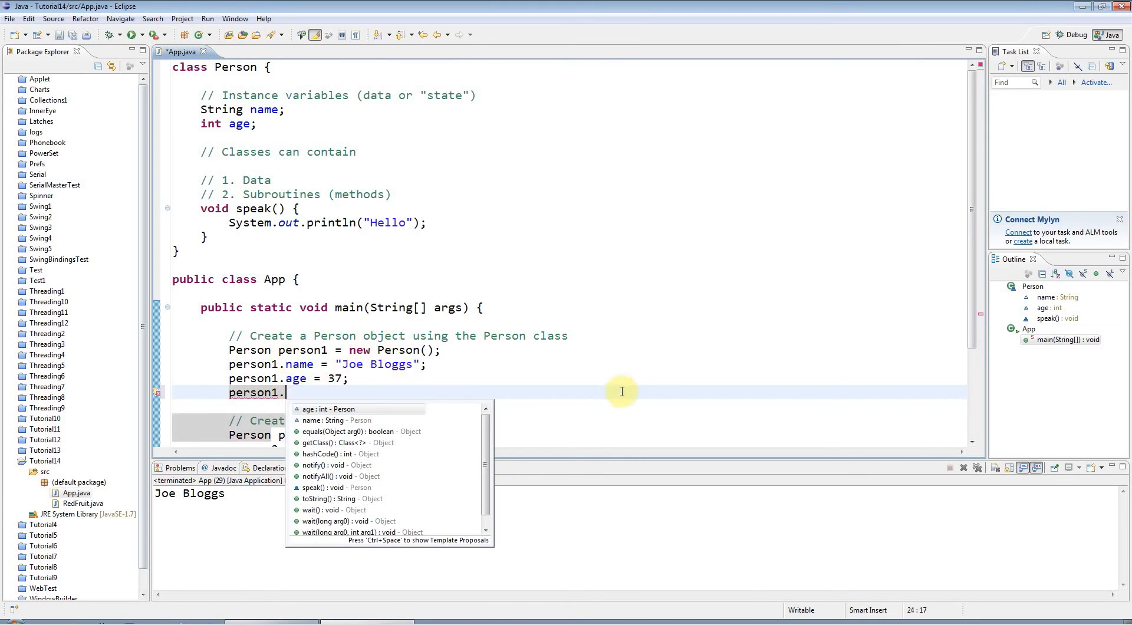
type("speak")
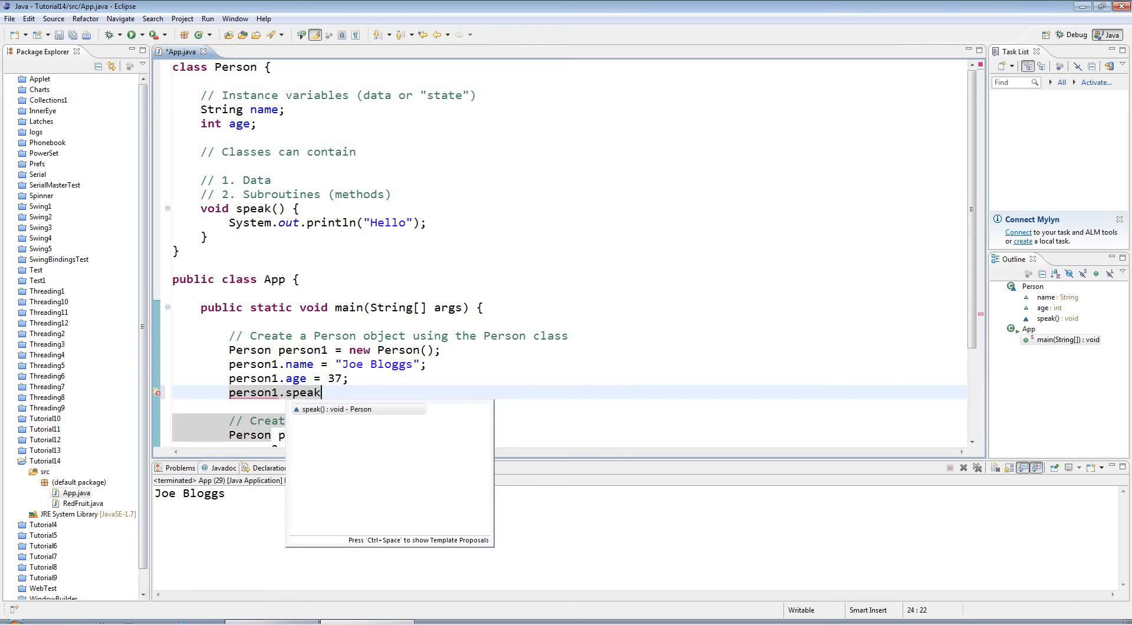
mouse_move(328, 378)
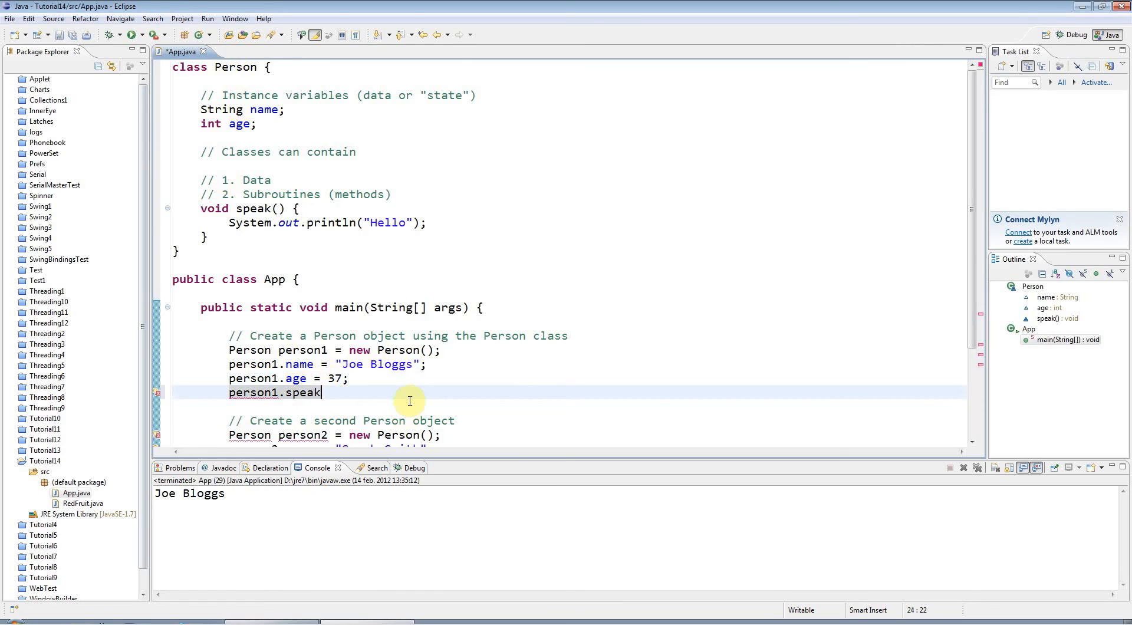
type("()")
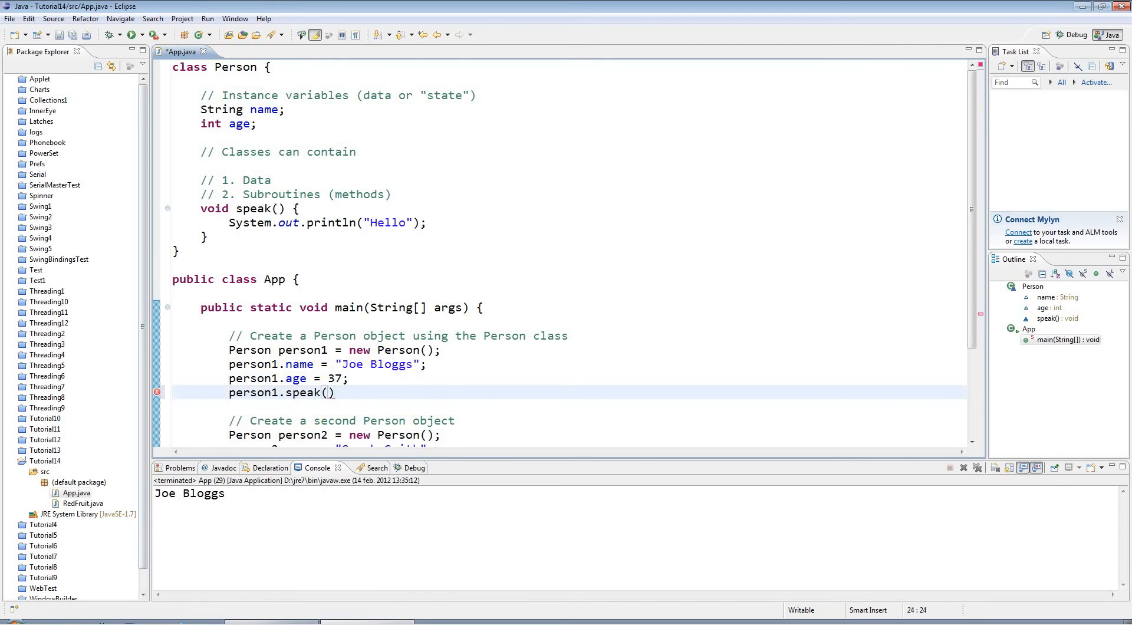
type(";")
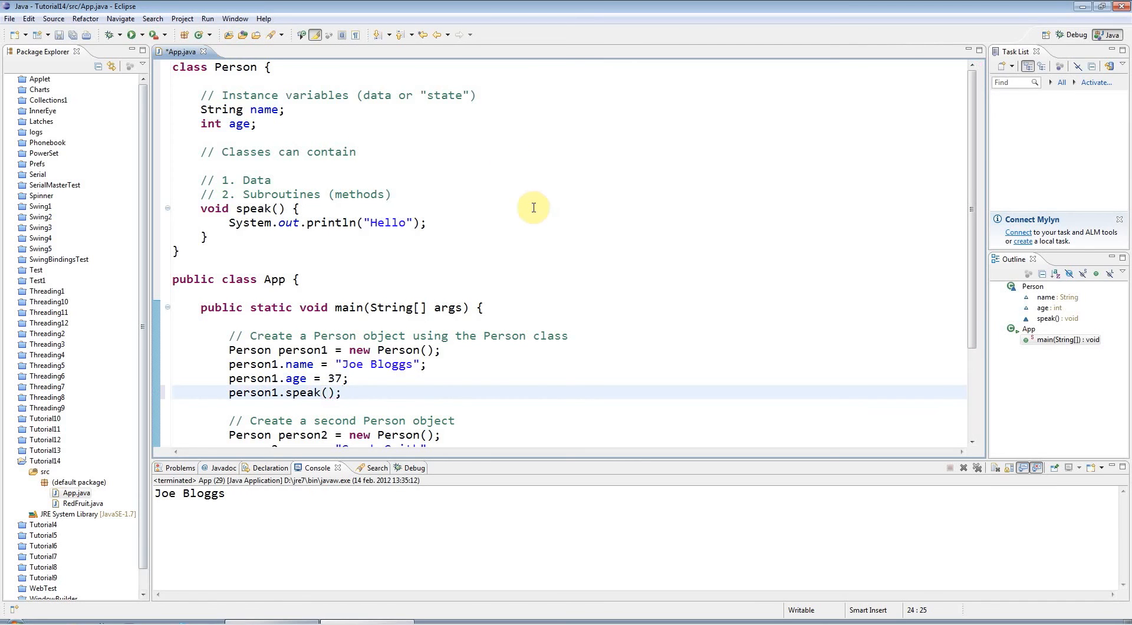
left_click(344, 392)
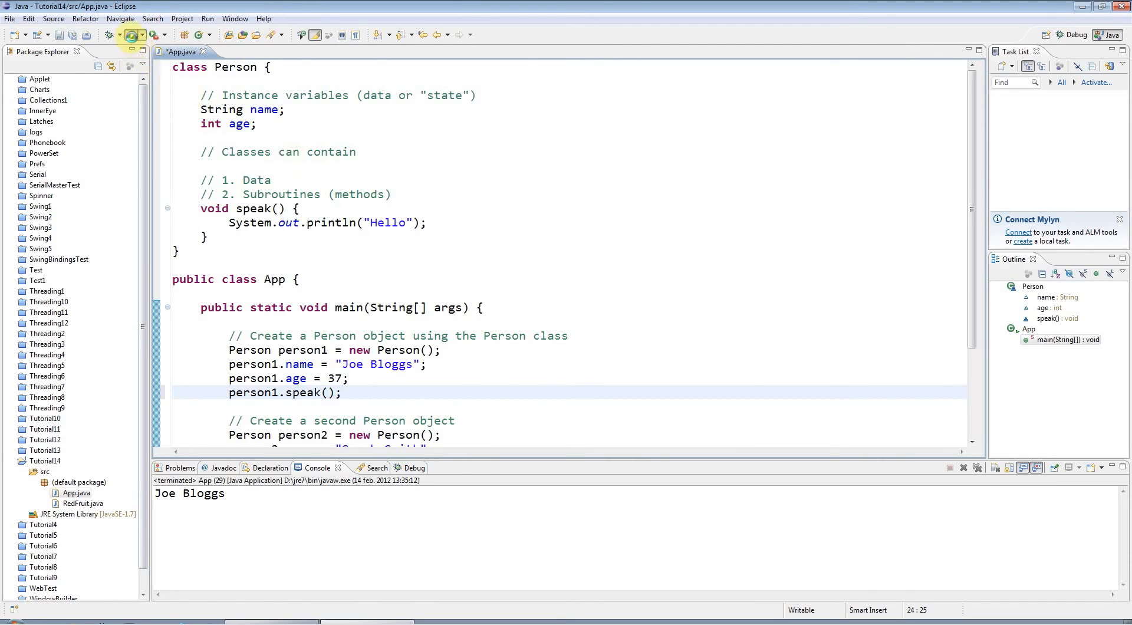
Rerun App and confirm Hello prints before Joe Bloggs in the console.
left_click(132, 35)
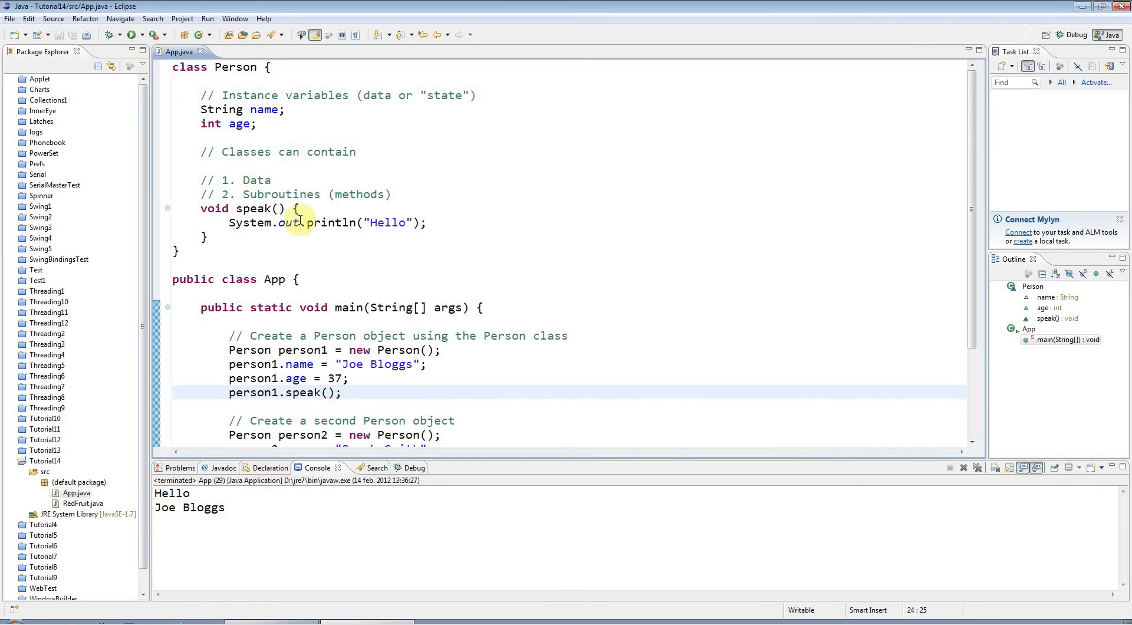
double_click(171, 493)
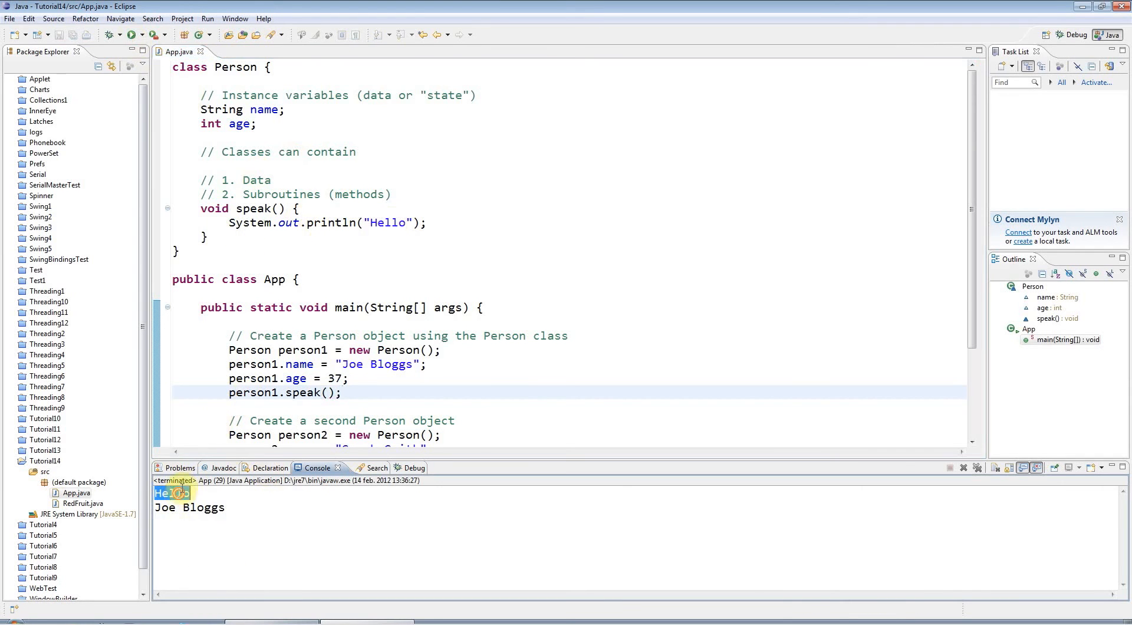
scroll("down", 3)
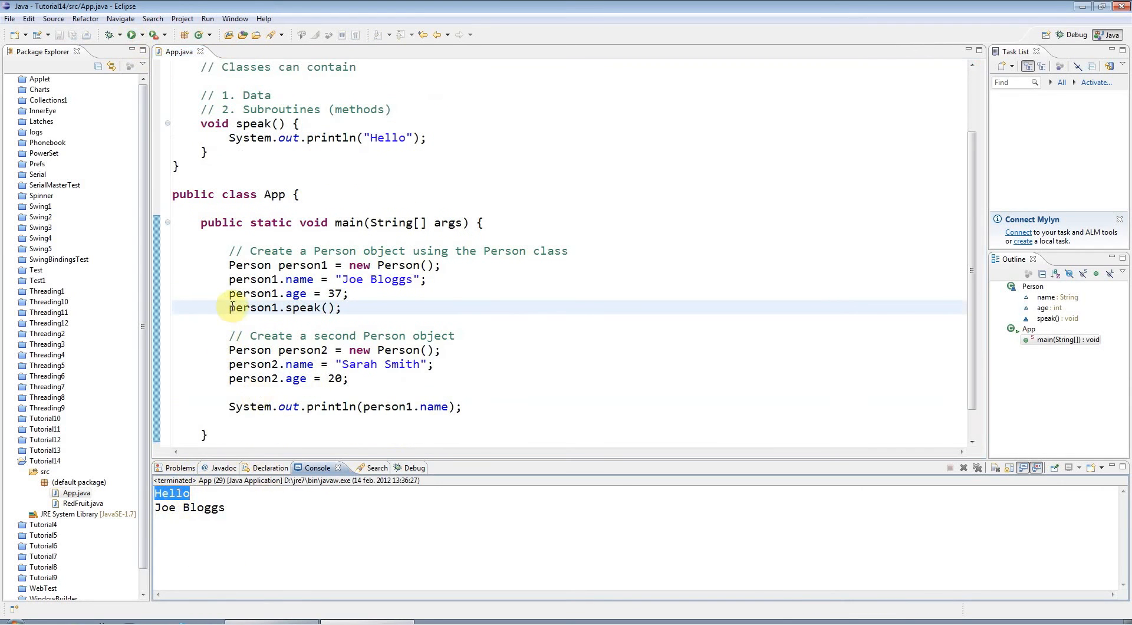
double_click(303, 265)
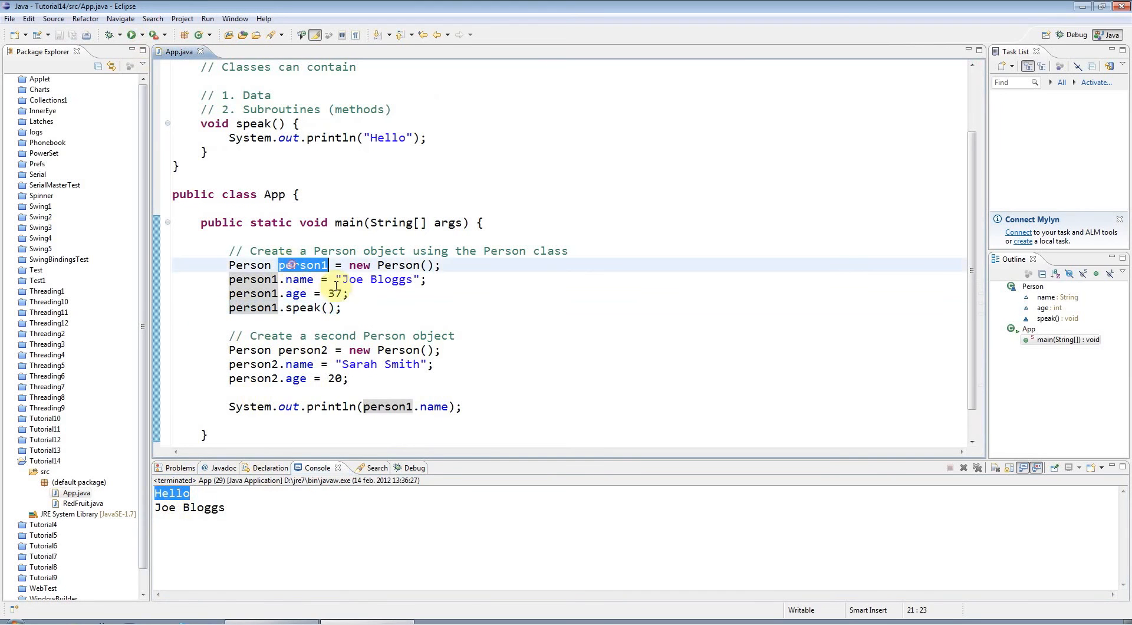
mouse_move(389, 374)
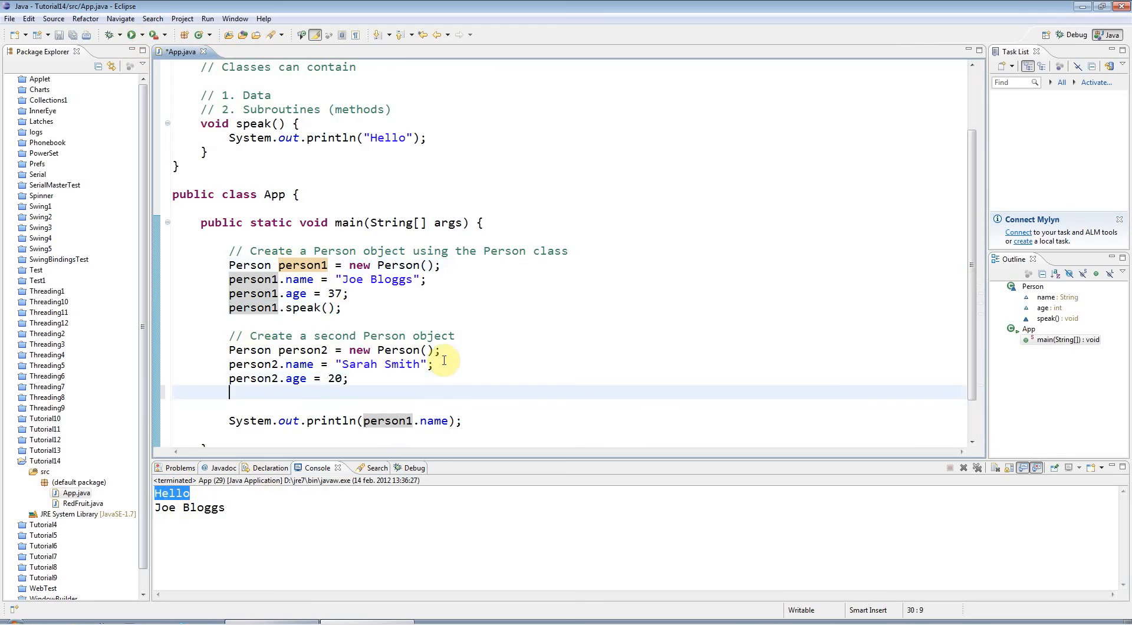
Add person2.speak() and a second person1.speak() call, running App after each change.
type("pers")
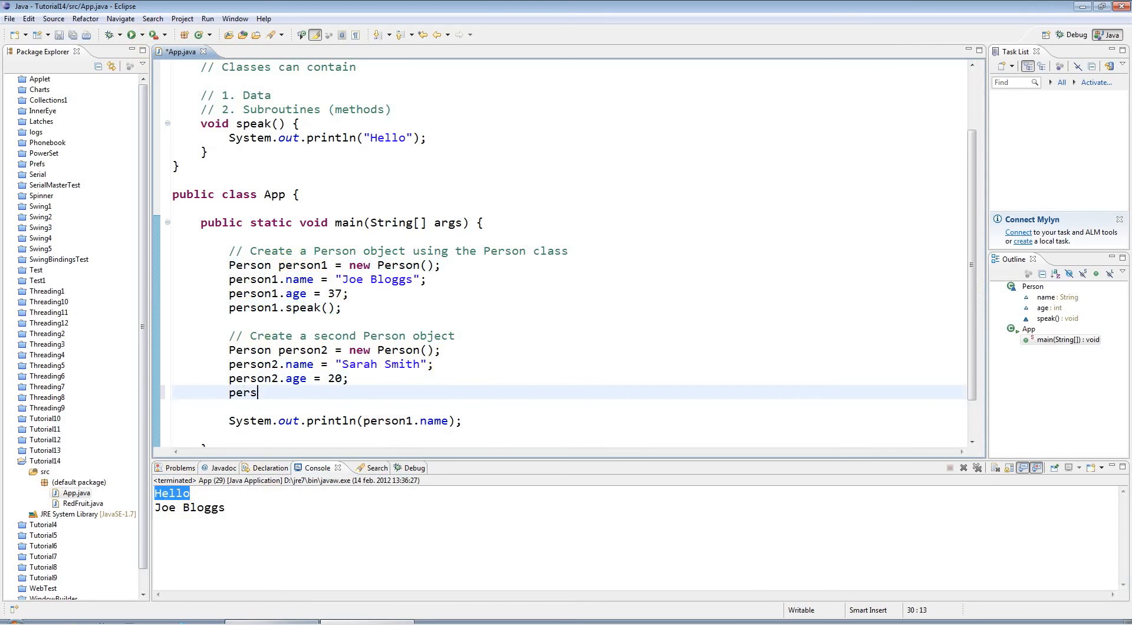
type("on2.speak();")
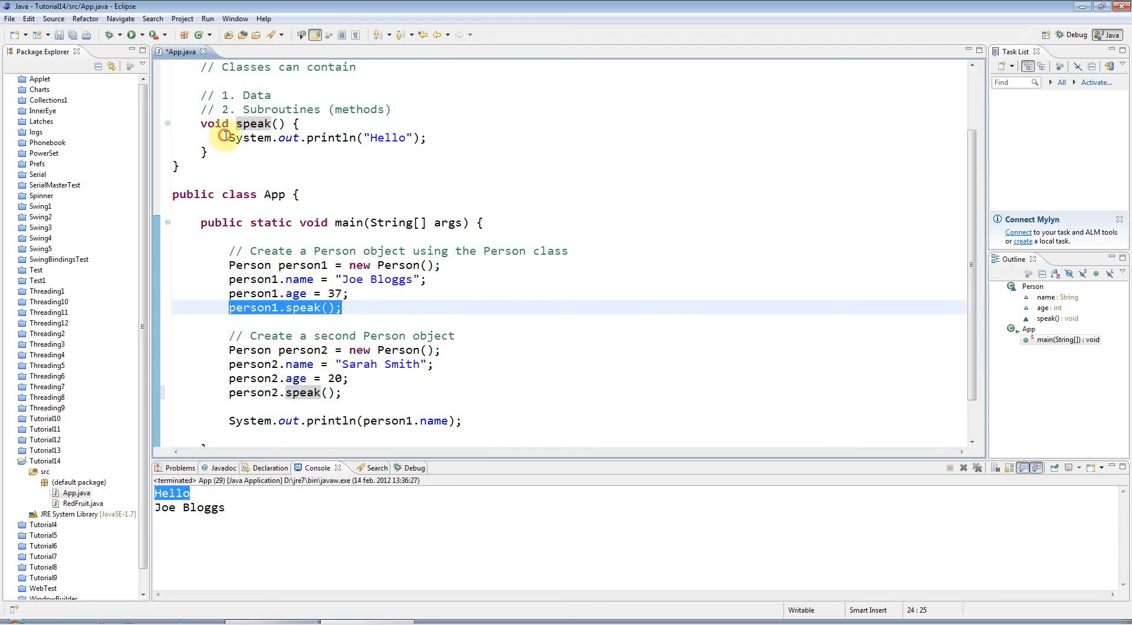
scroll("up", 3)
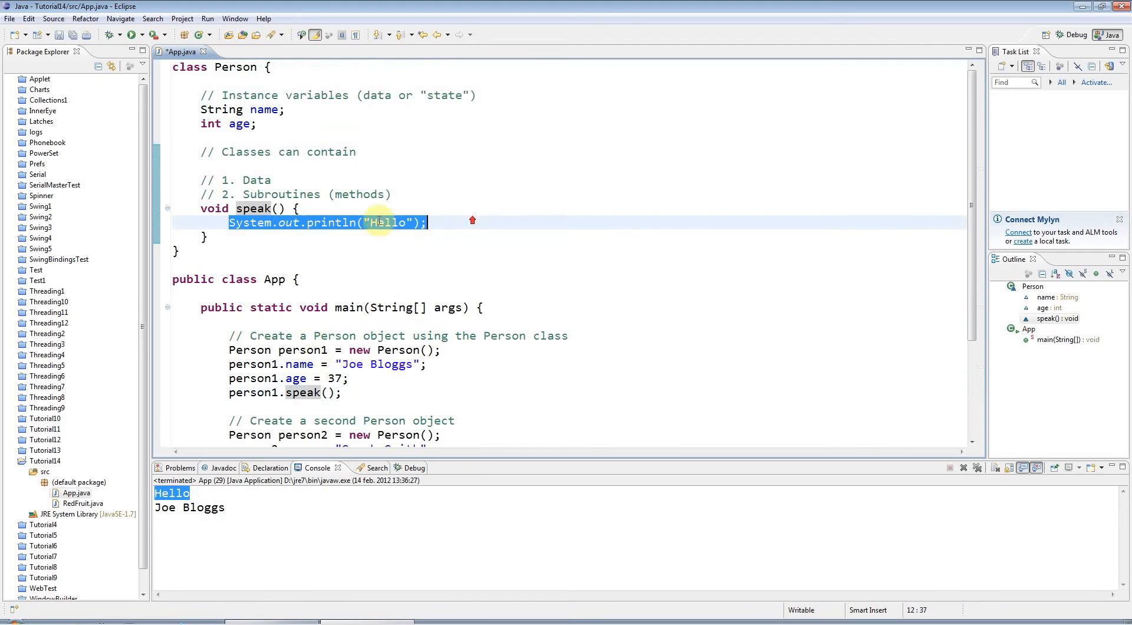
left_click(130, 34)
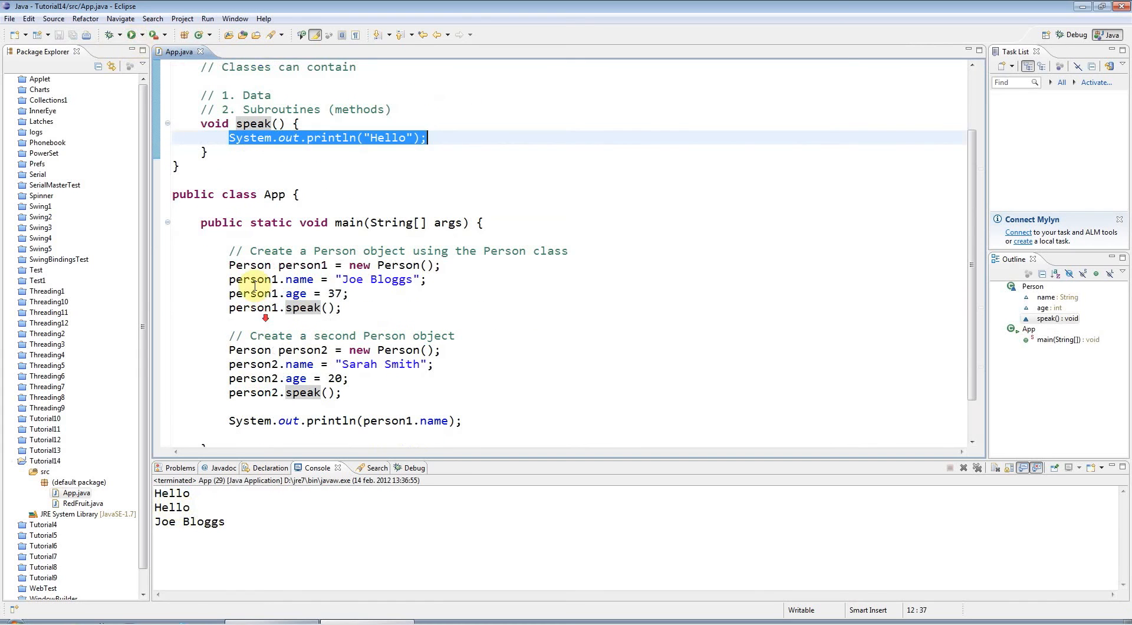
left_click(284, 308)
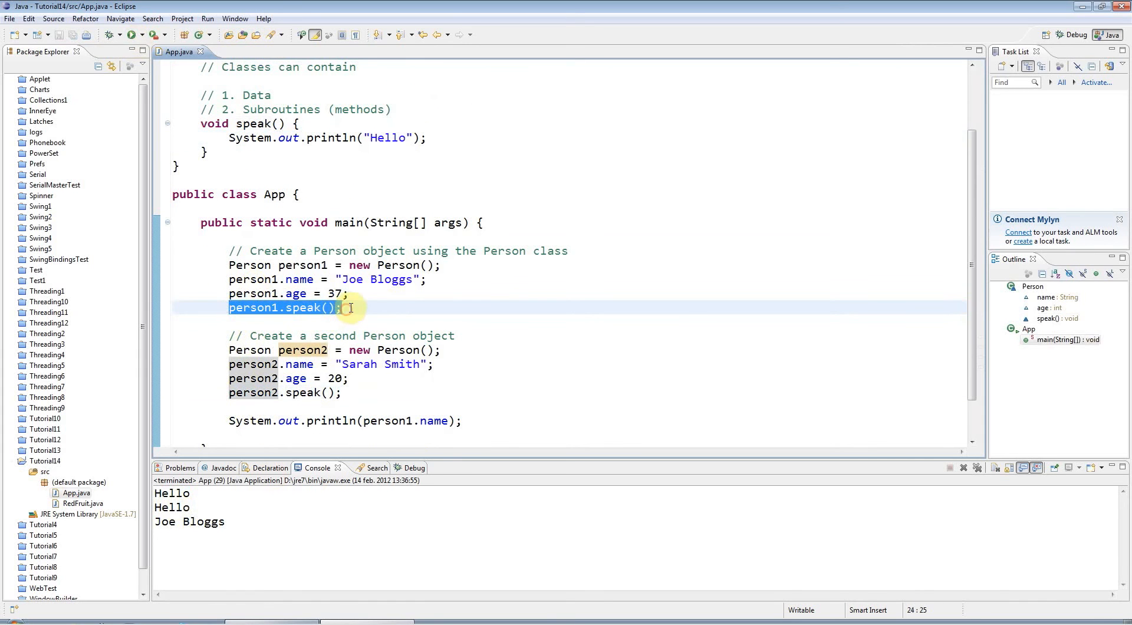
left_click(346, 293)
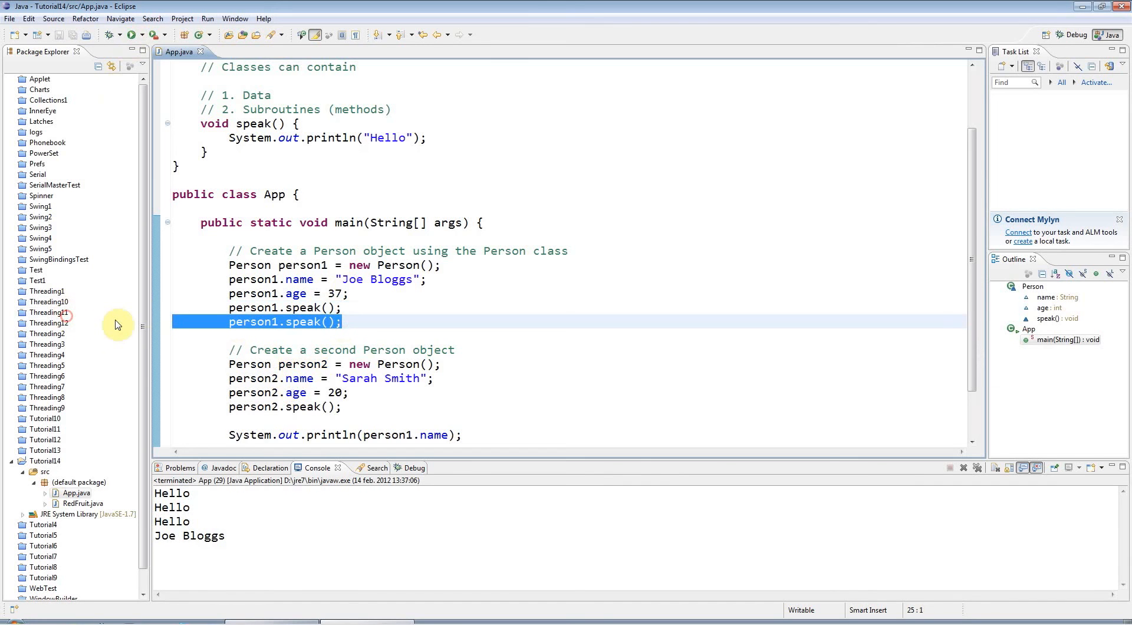
key("Delete")
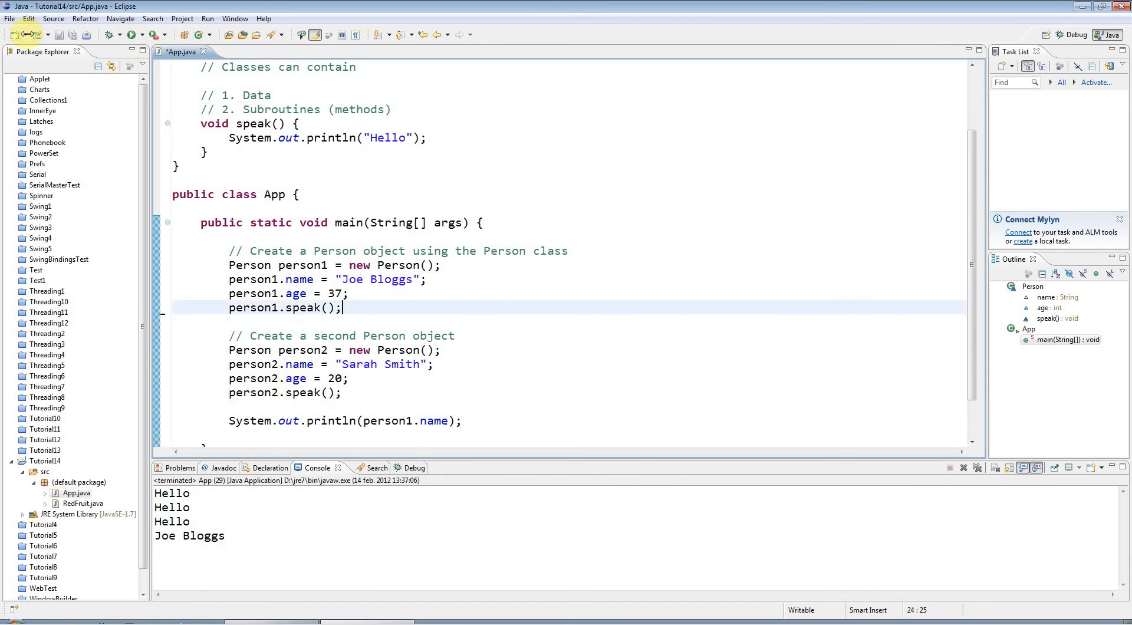
scroll("up", 3)
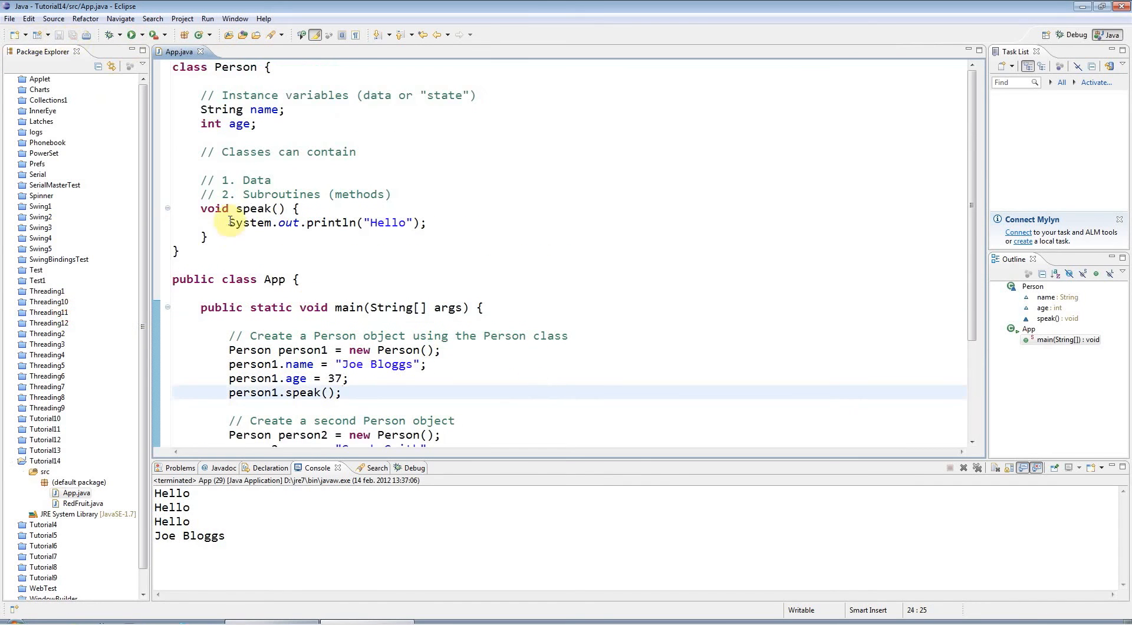
double_click(264, 109)
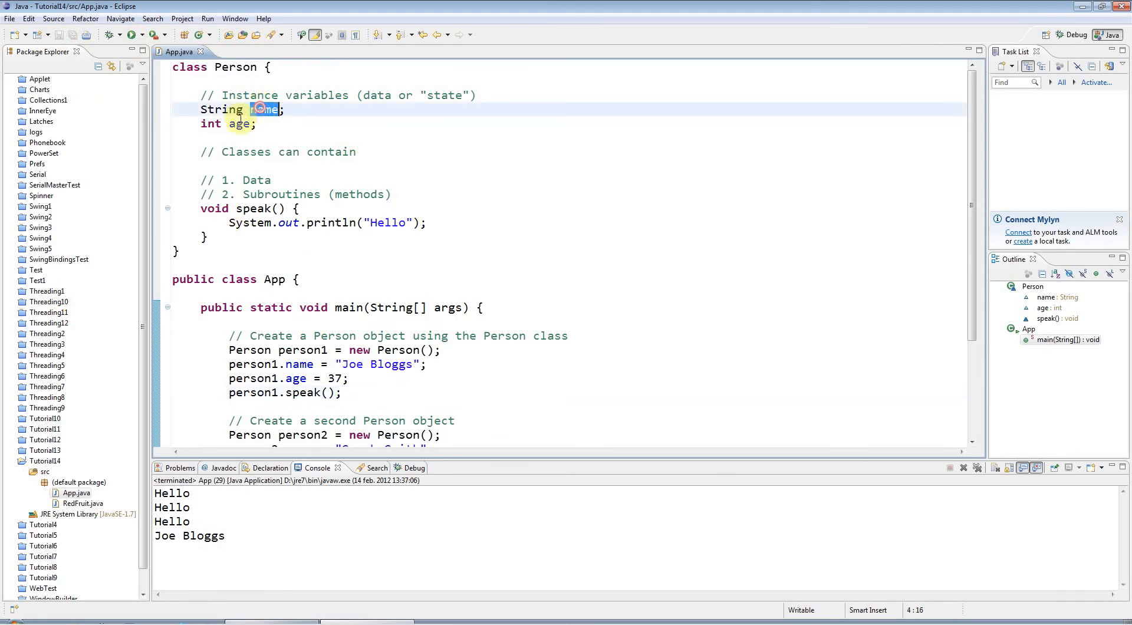
double_click(239, 124)
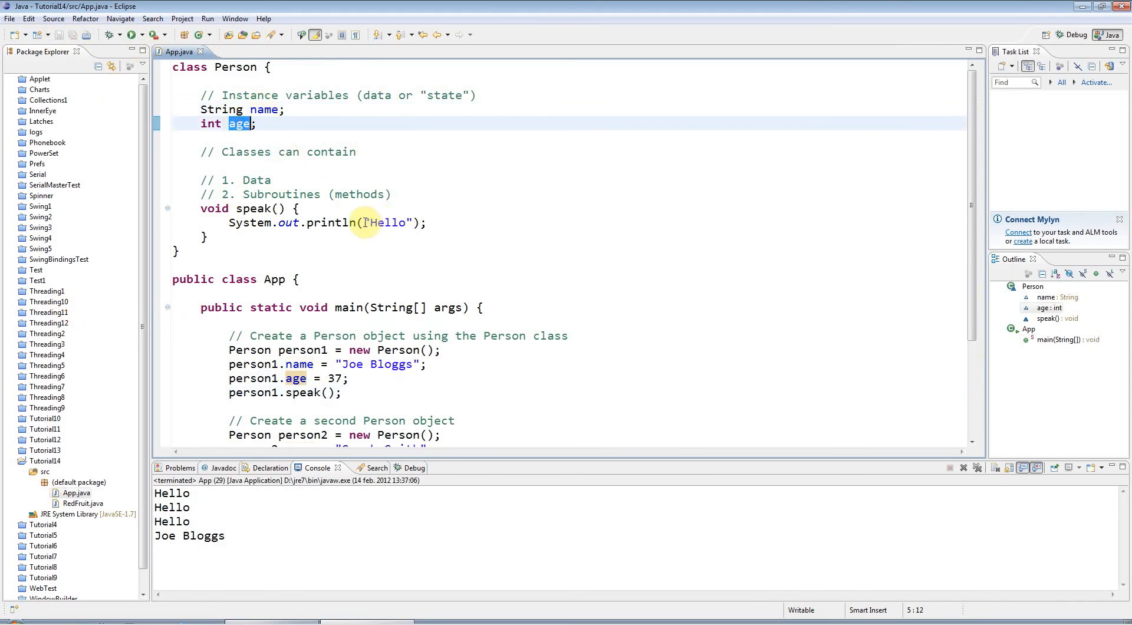
double_click(388, 222)
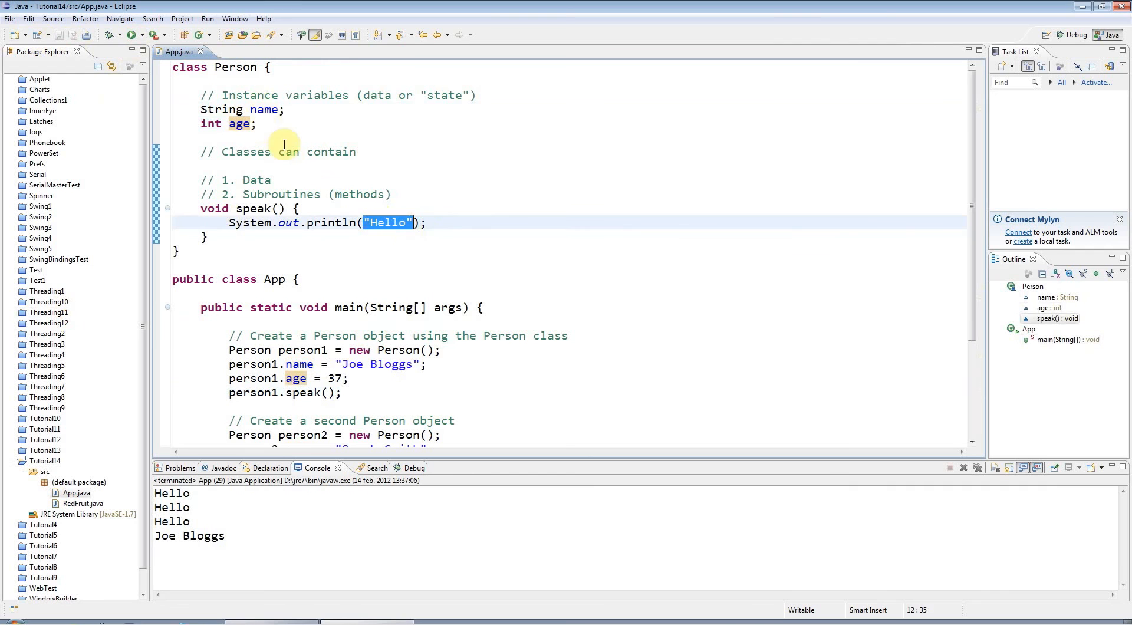
double_click(239, 124)
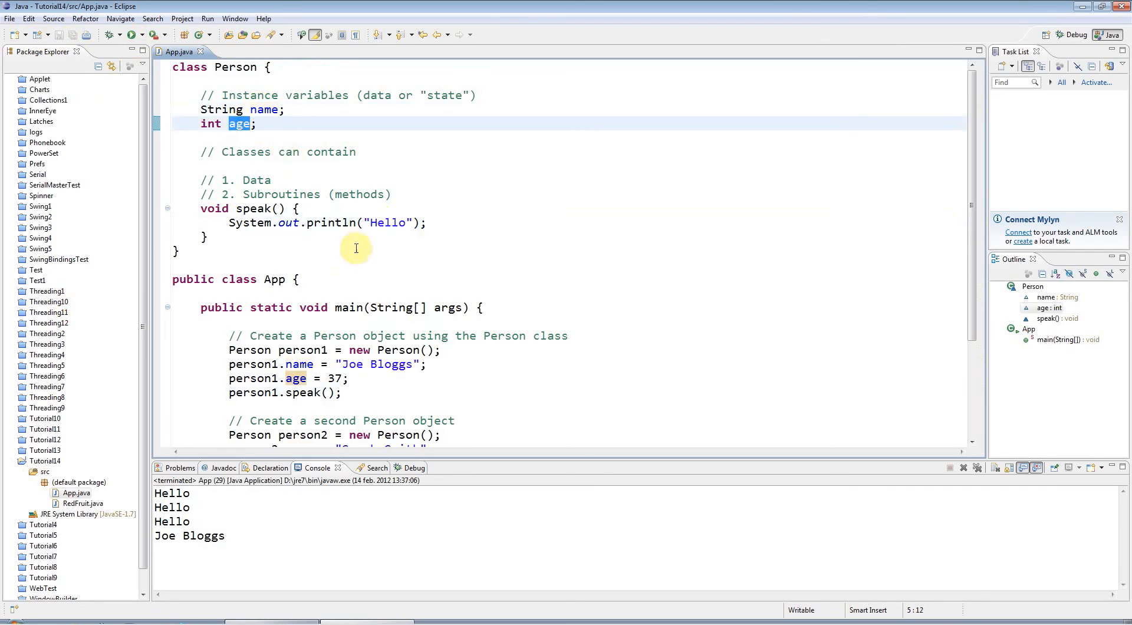
left_click(265, 110)
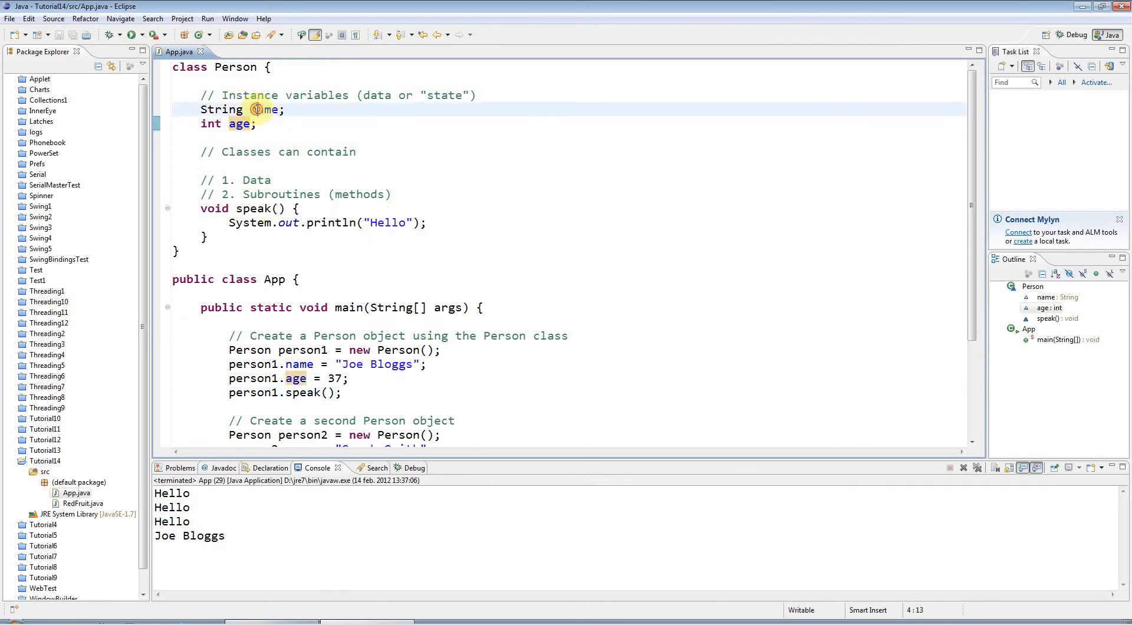
double_click(239, 123)
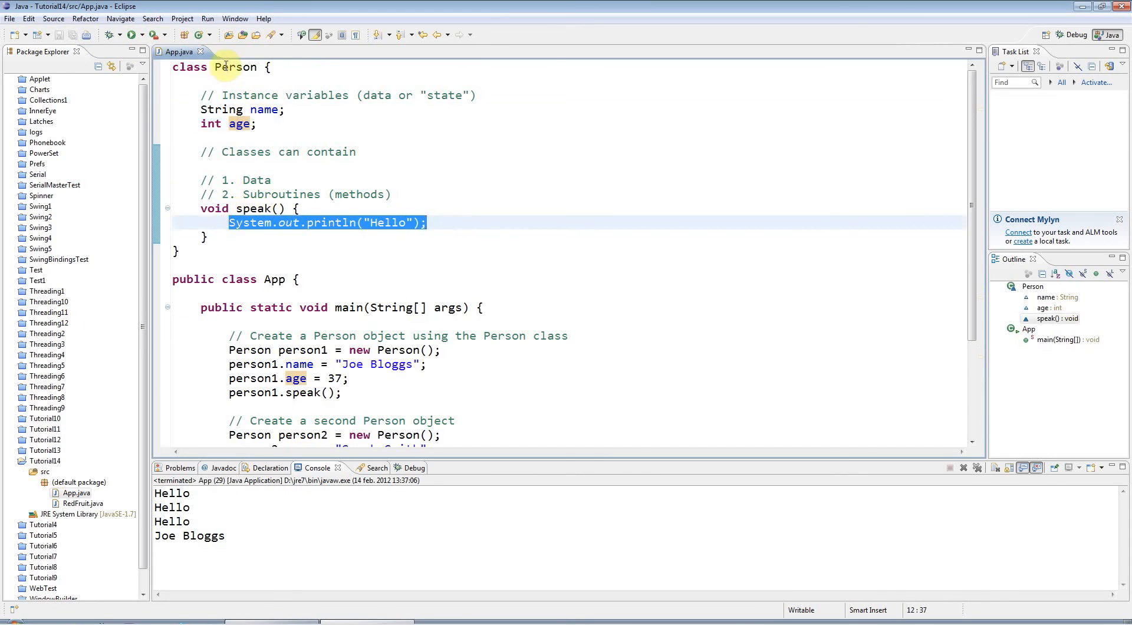
double_click(235, 66)
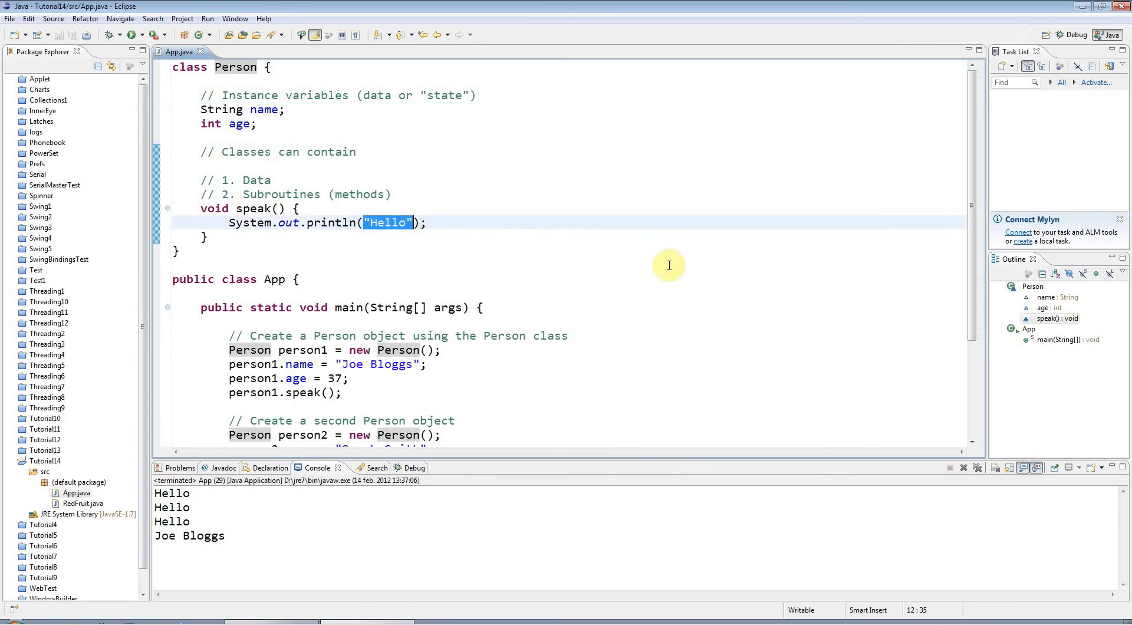
Change the println to "My name is: " + name + " and I am " + age + " years old ".
type("My name is:")
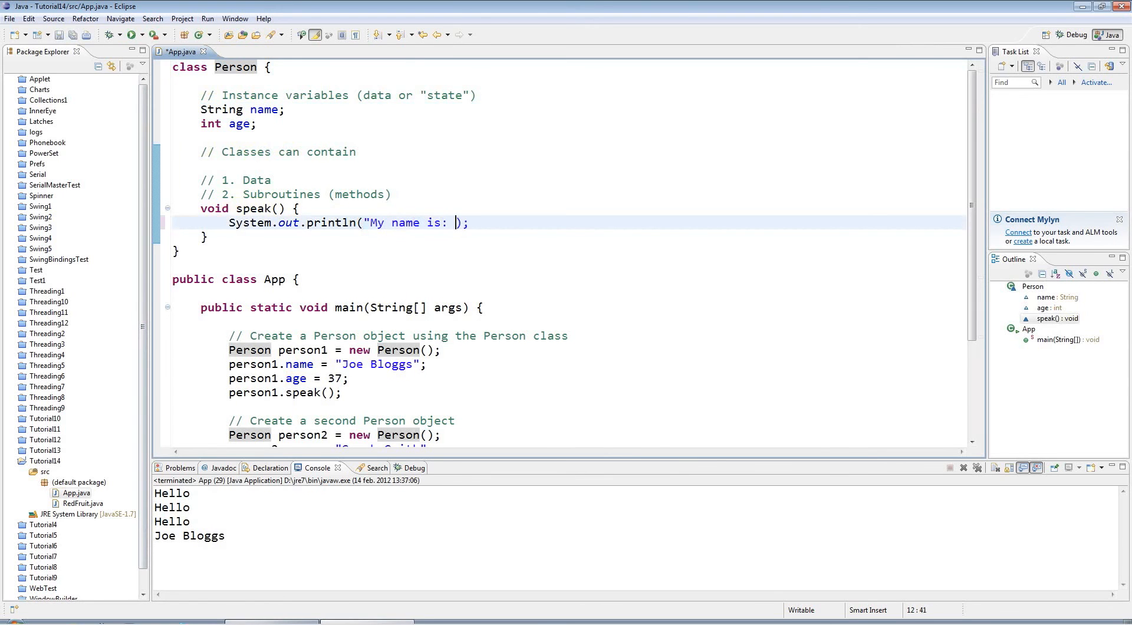
type("\" + name + \"\"")
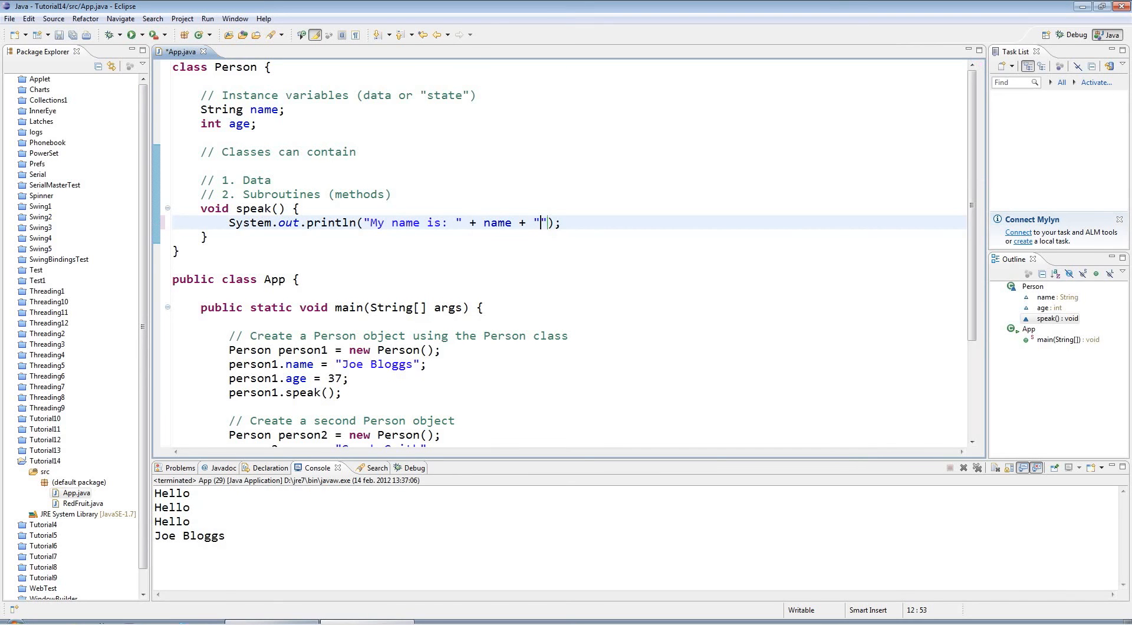
type("and")
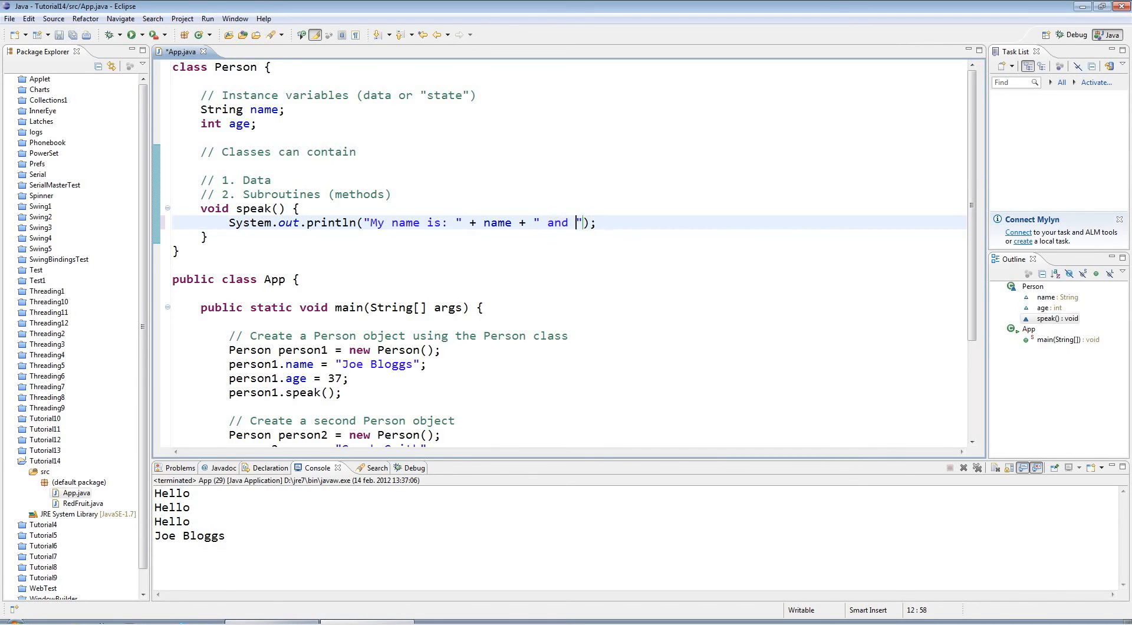
type("I am \" + age \" years old")
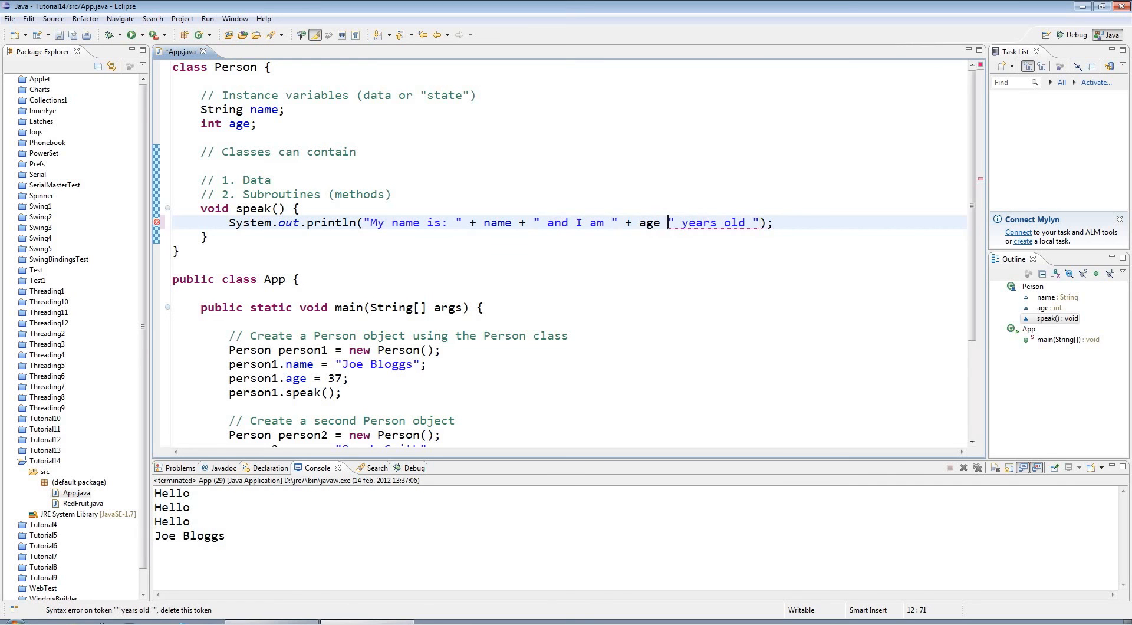
type("+")
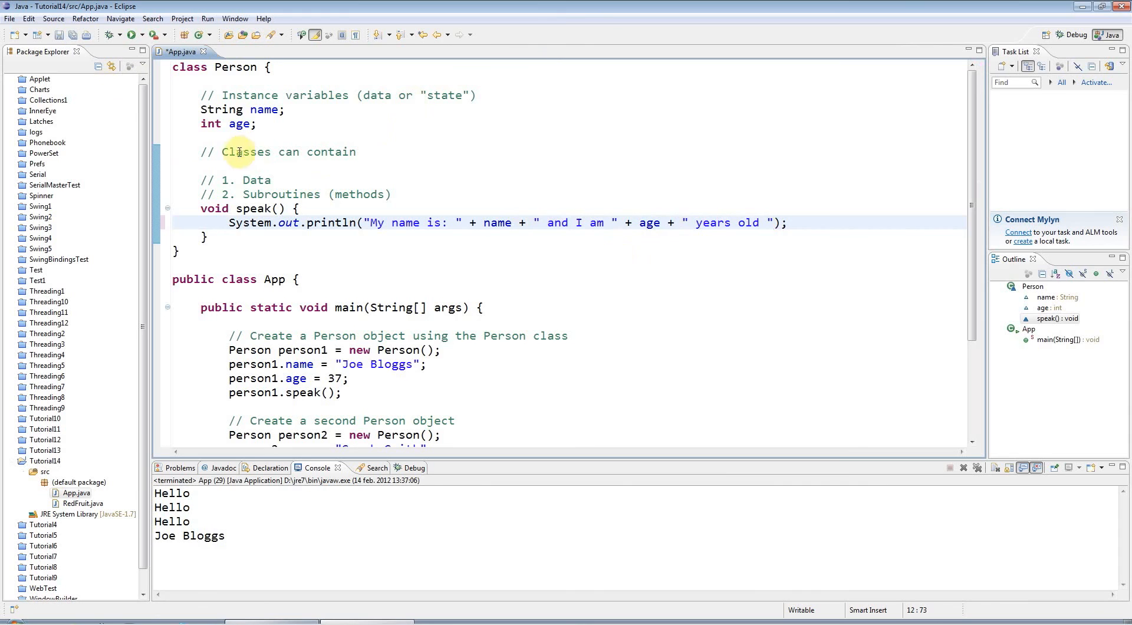
left_click(370, 222)
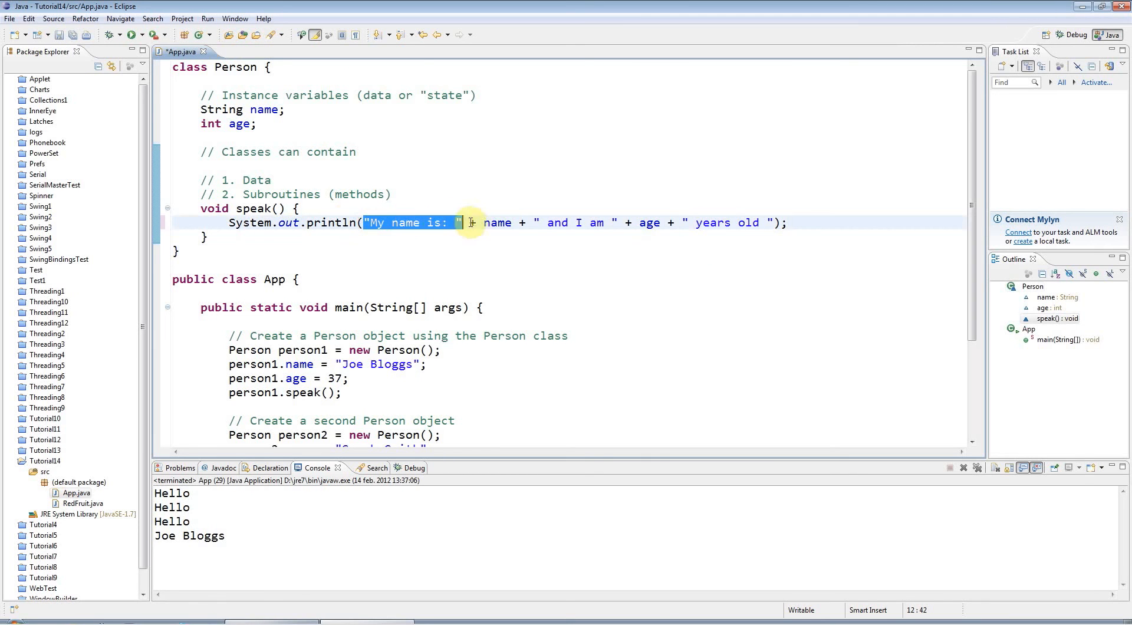
mouse_move(496, 223)
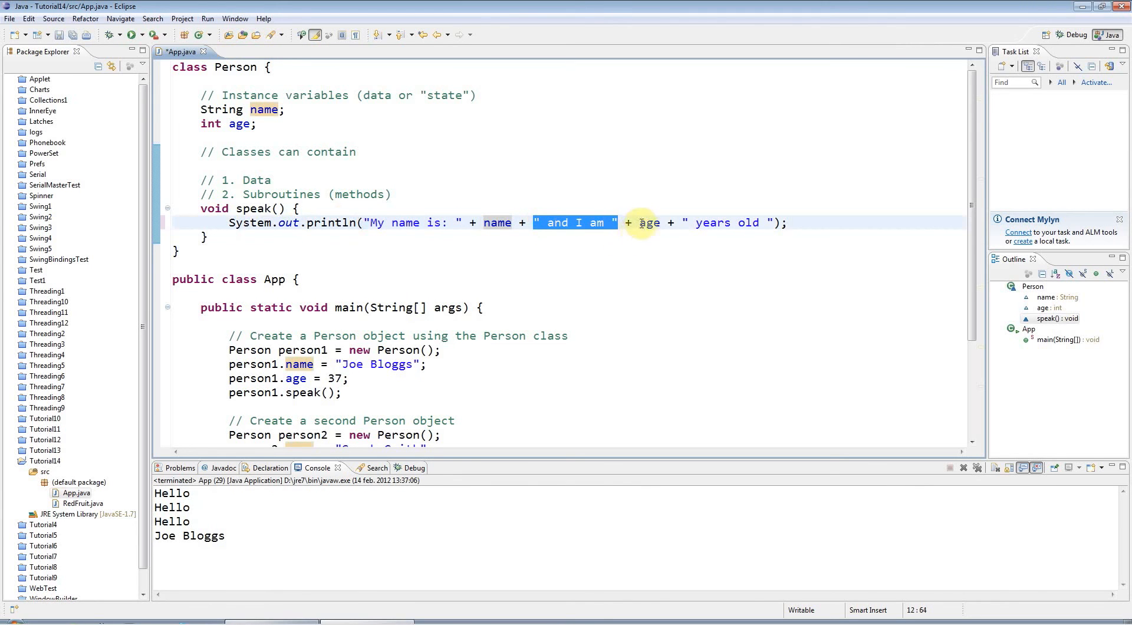
double_click(649, 222)
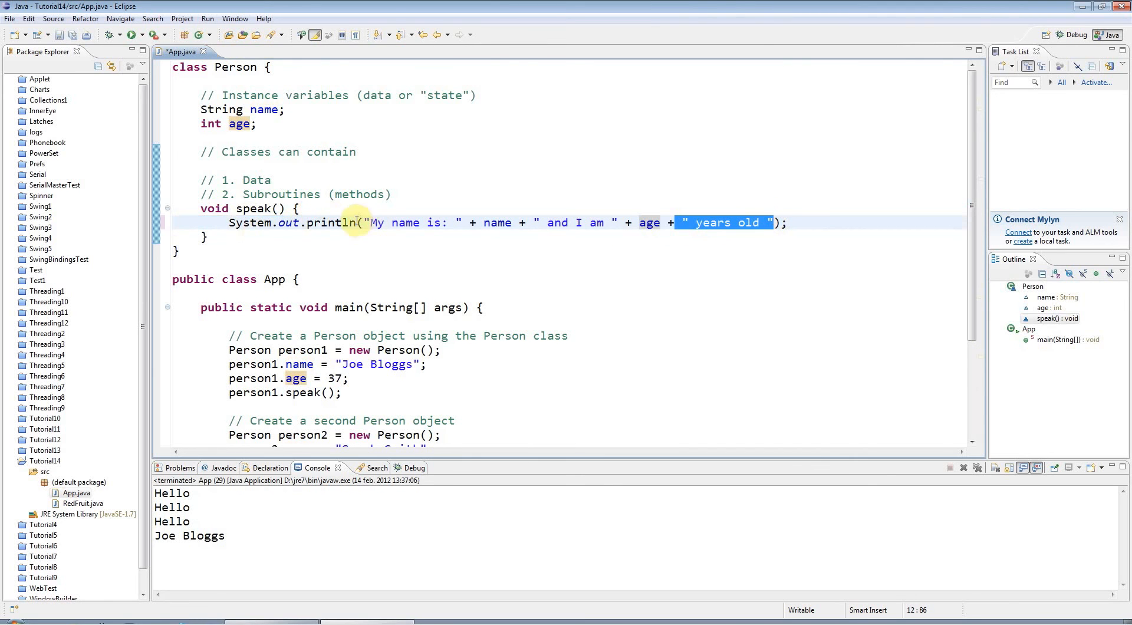
Run App and check the printed sentences against the name and age fields, like person2's 20.
left_click(173, 265)
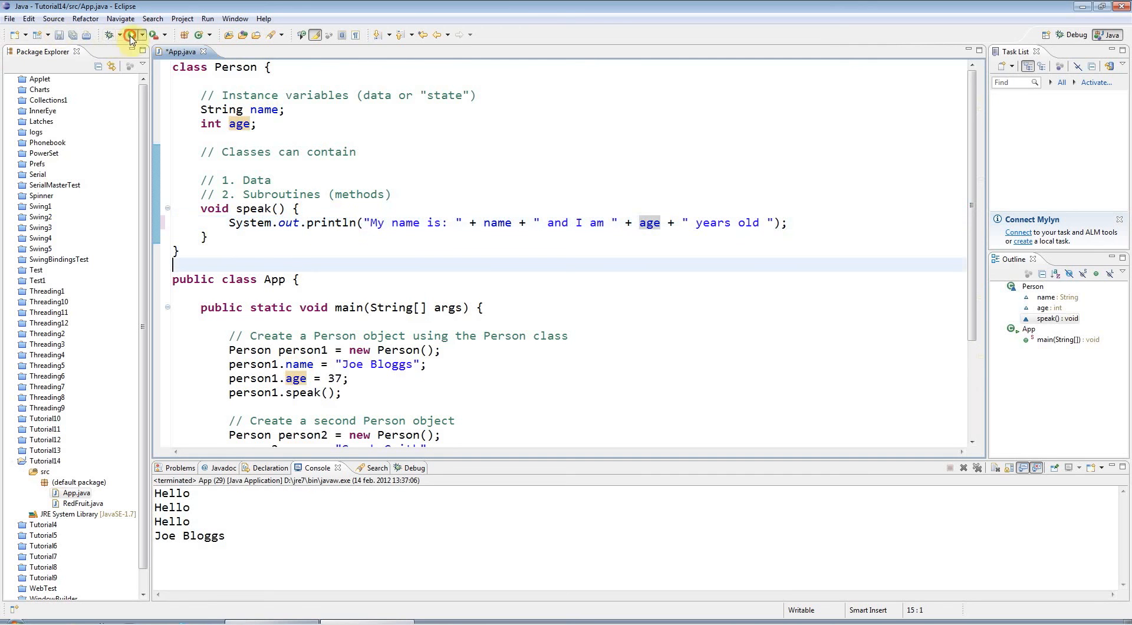
left_click(129, 34)
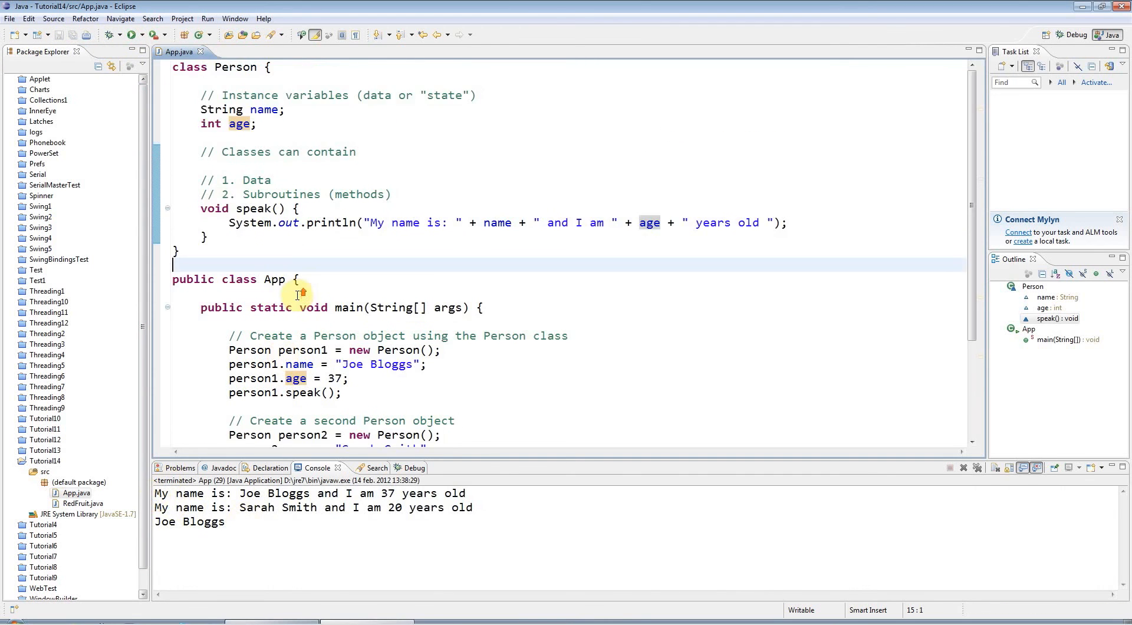
left_click_drag(200, 109, 257, 123)
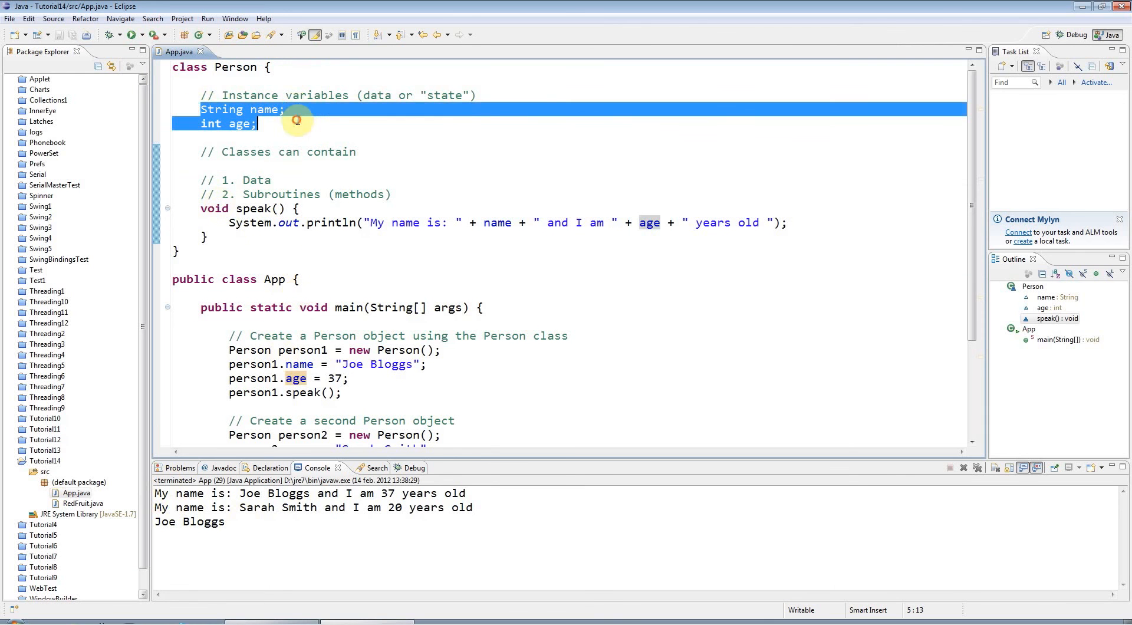
scroll("down", 3)
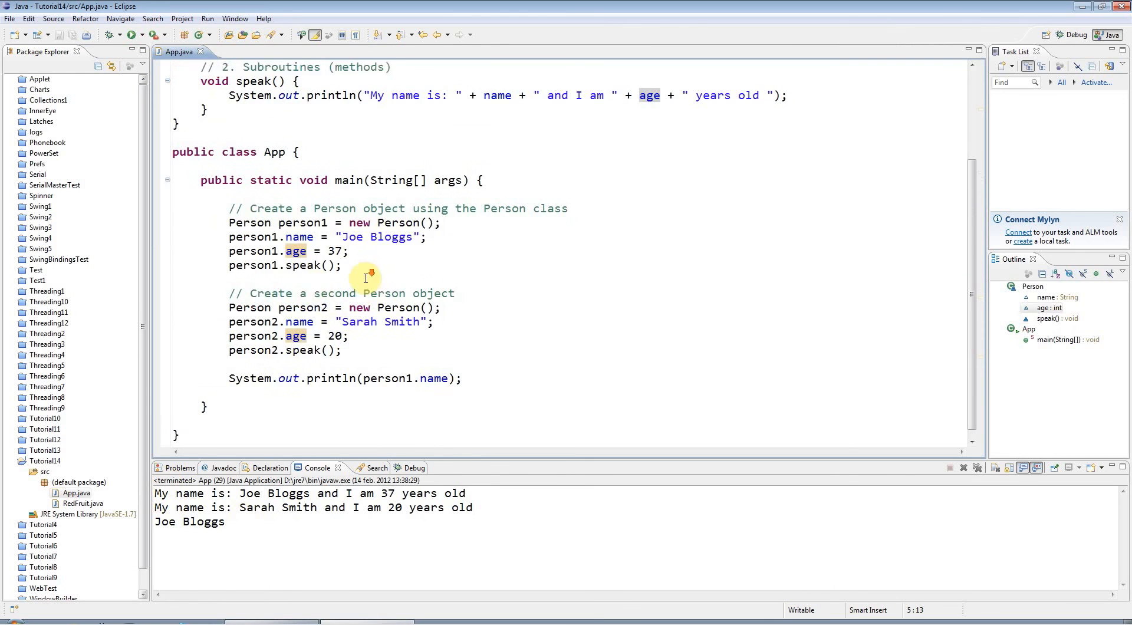
scroll("up", 3)
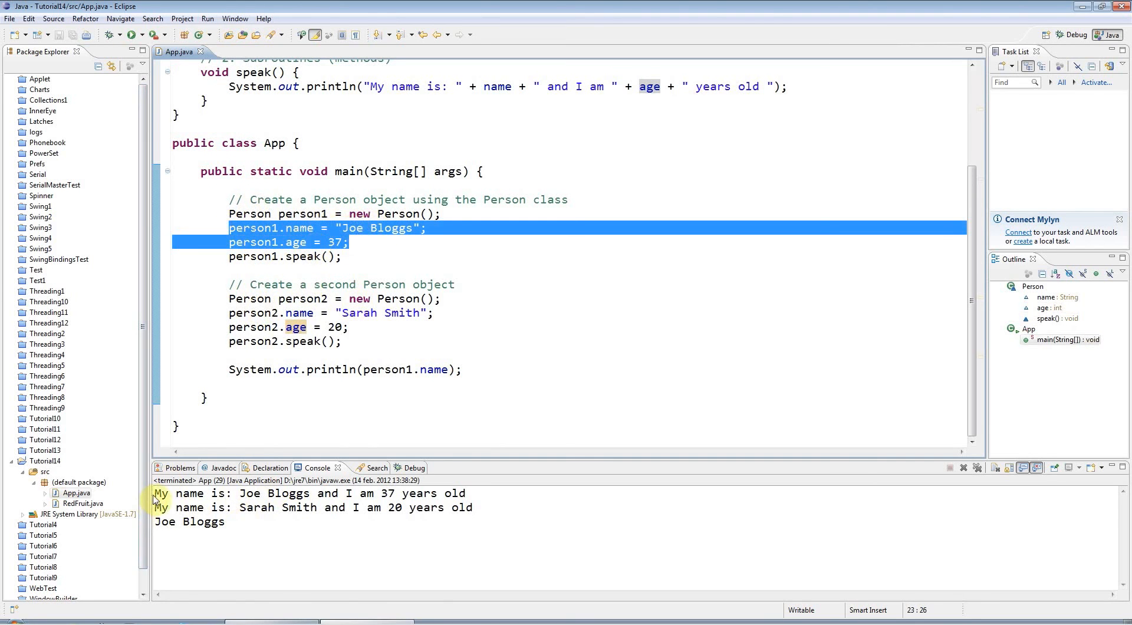
mouse_move(251, 415)
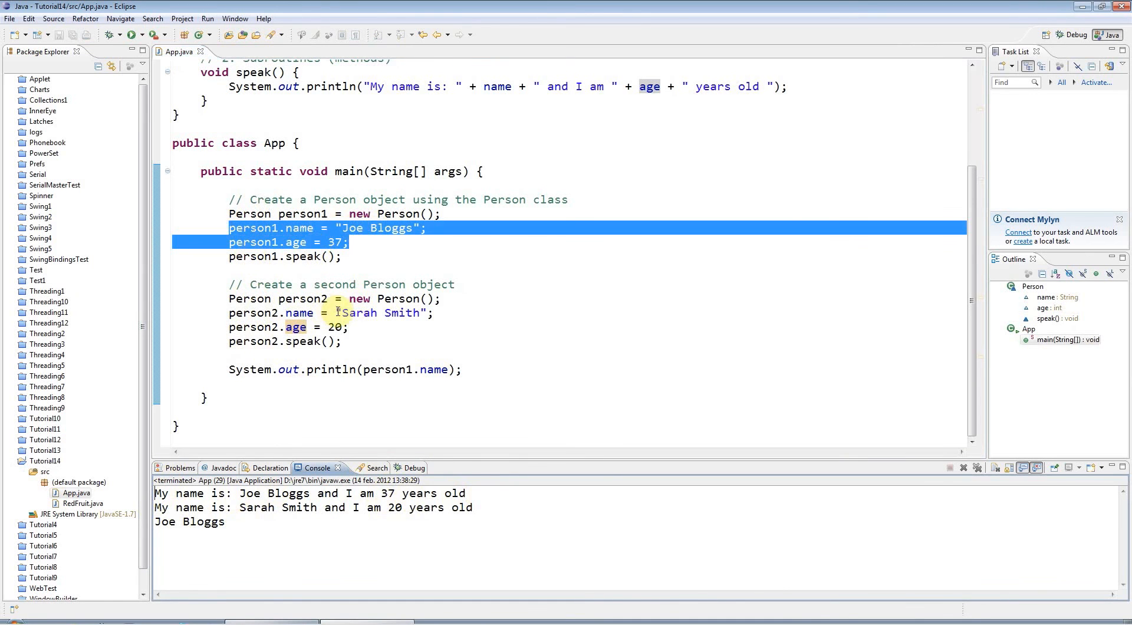
double_click(334, 327)
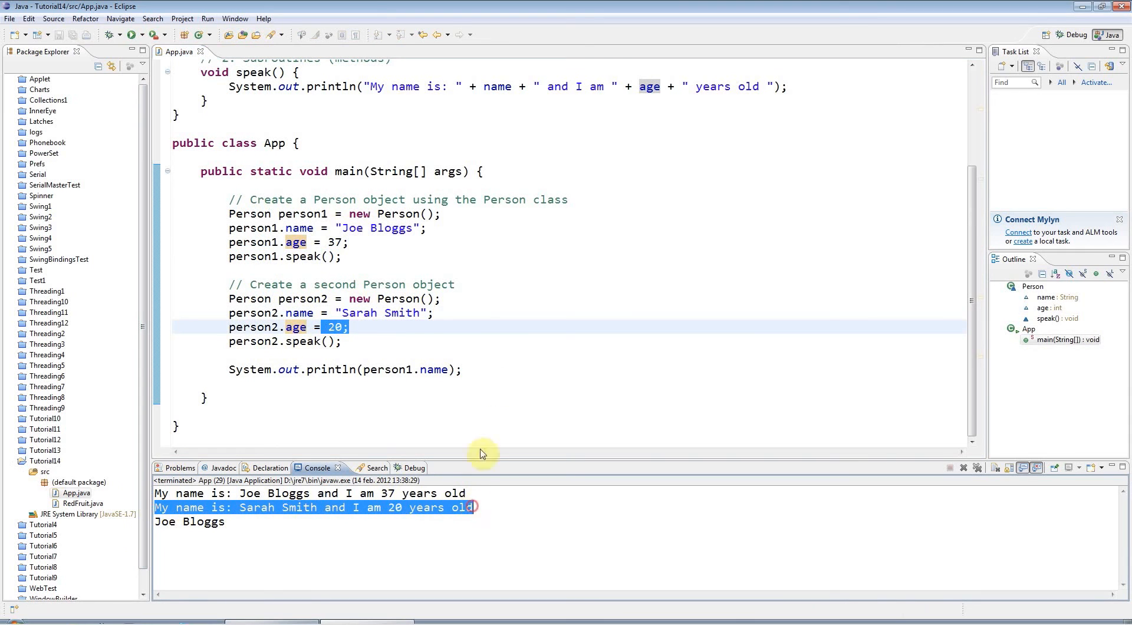
mouse_move(444, 252)
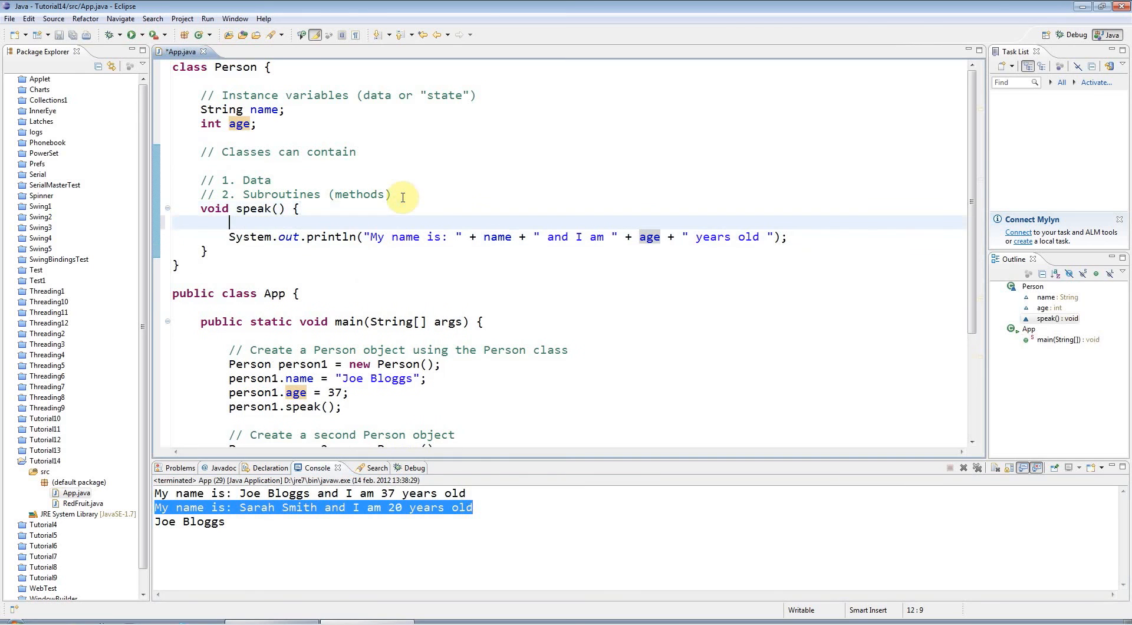
Type for(int i=0; i<3; i++) { above the println in speak().
type("for")
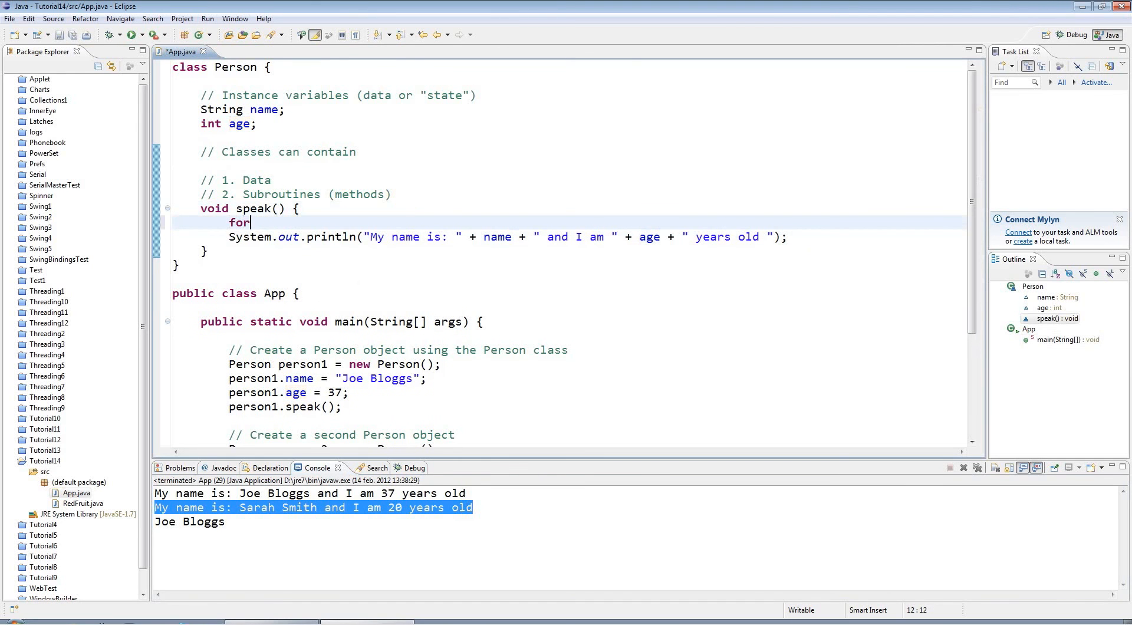
type("()")
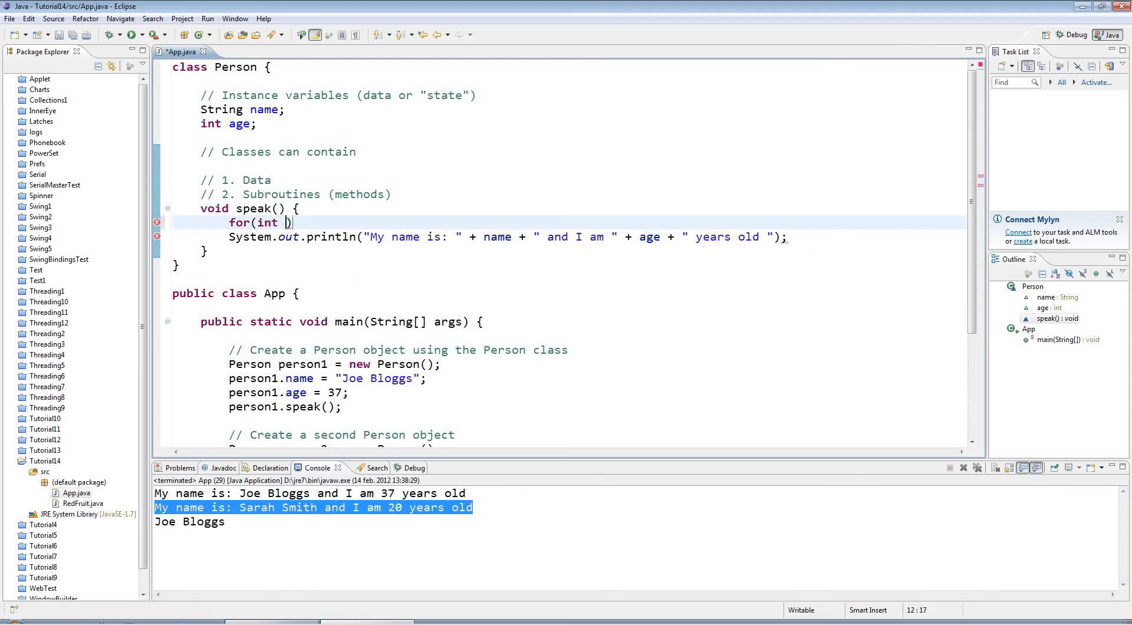
type("i=0; i<3")
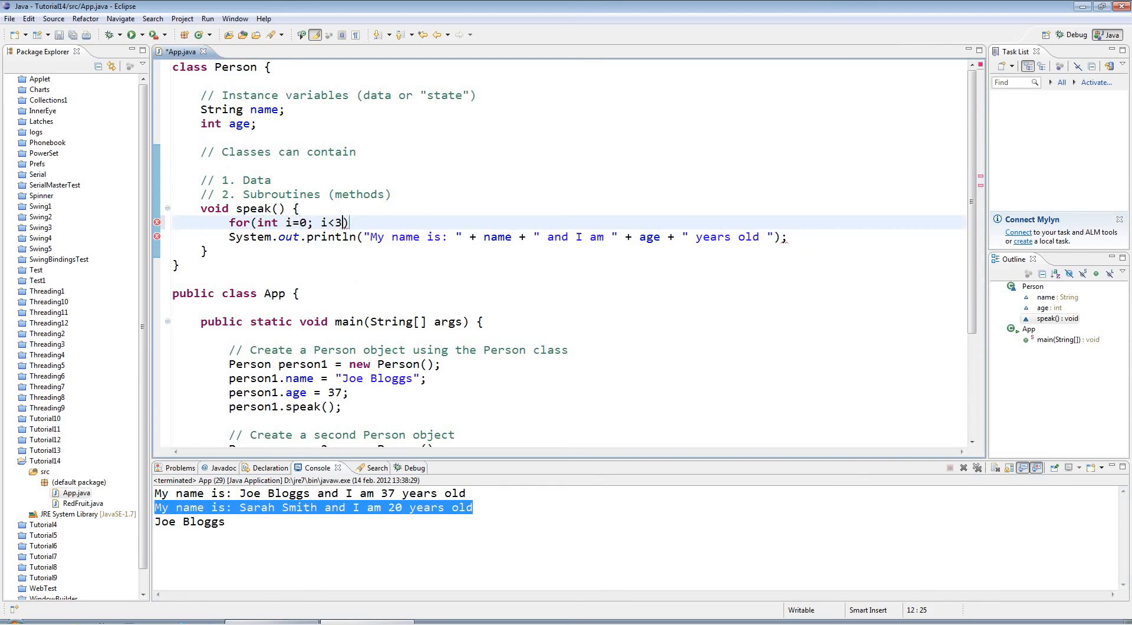
type("; i++) {")
type("}")
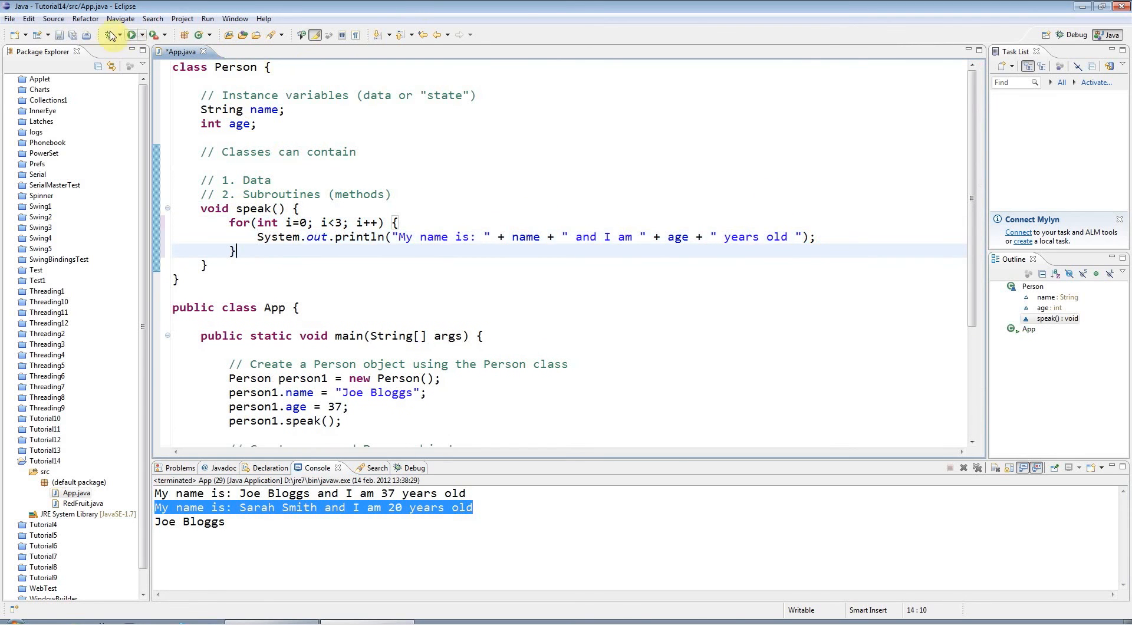
left_click(131, 35)
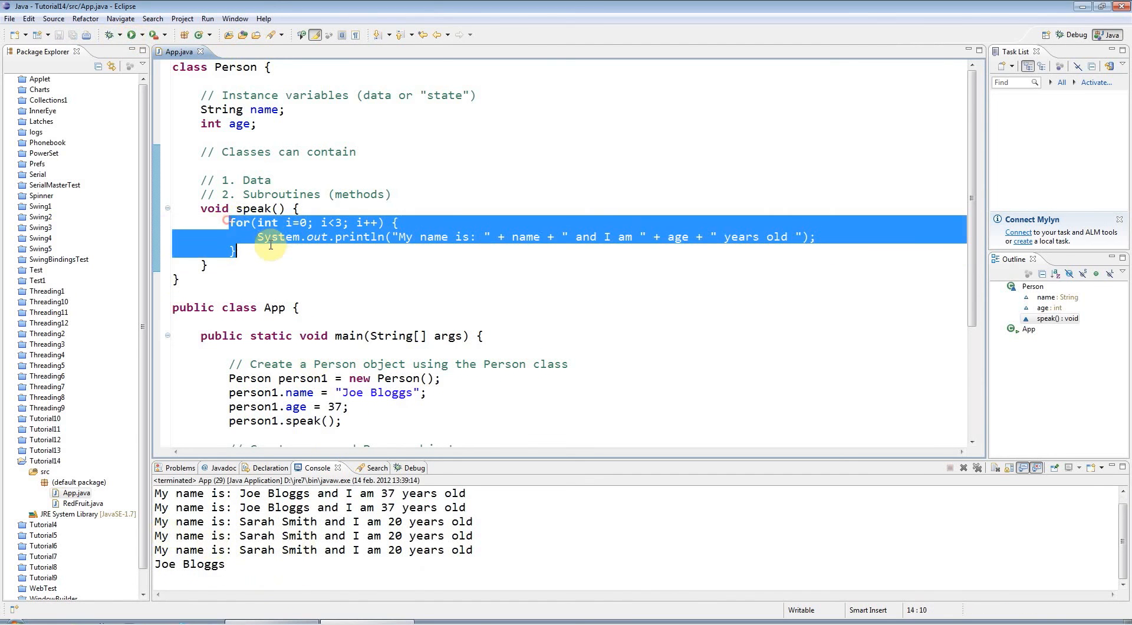
left_click(682, 236)
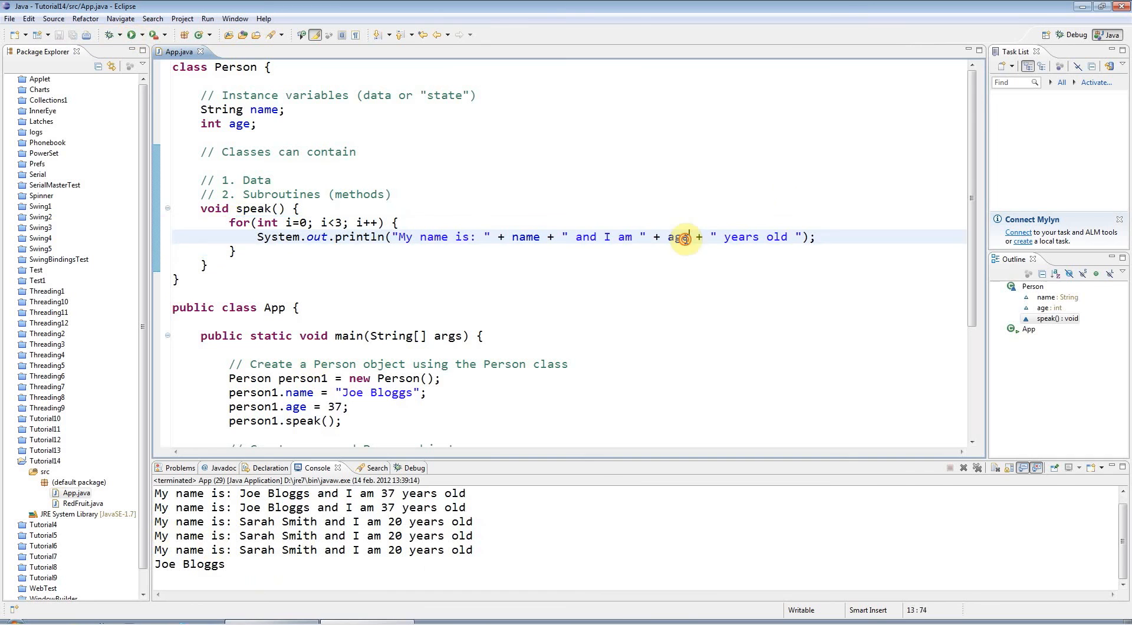
double_click(263, 109)
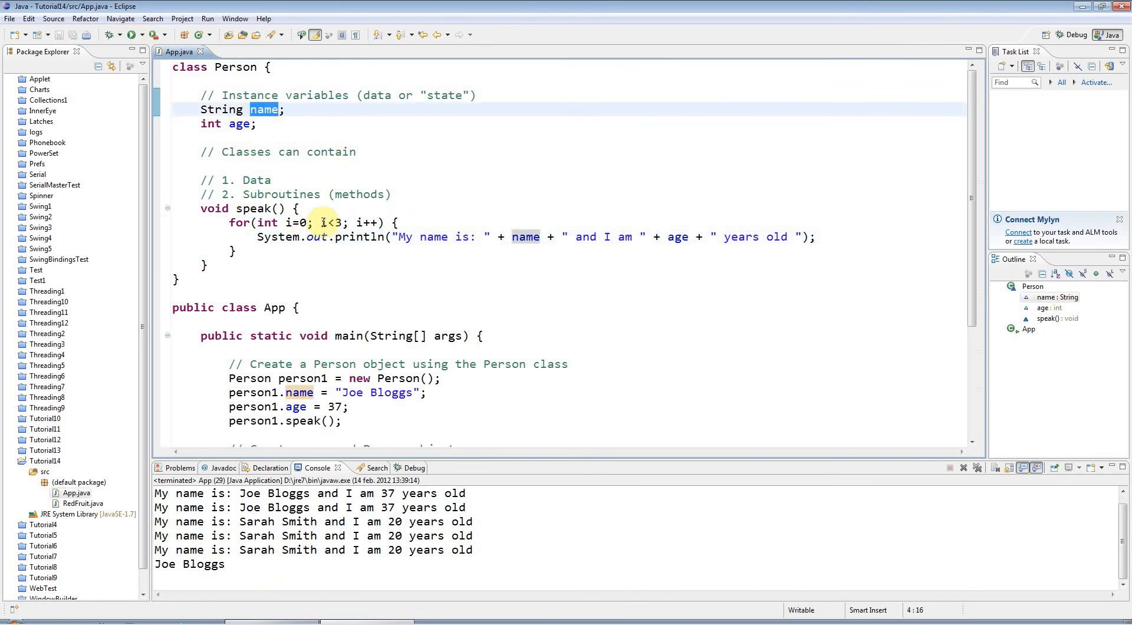
left_click(337, 293)
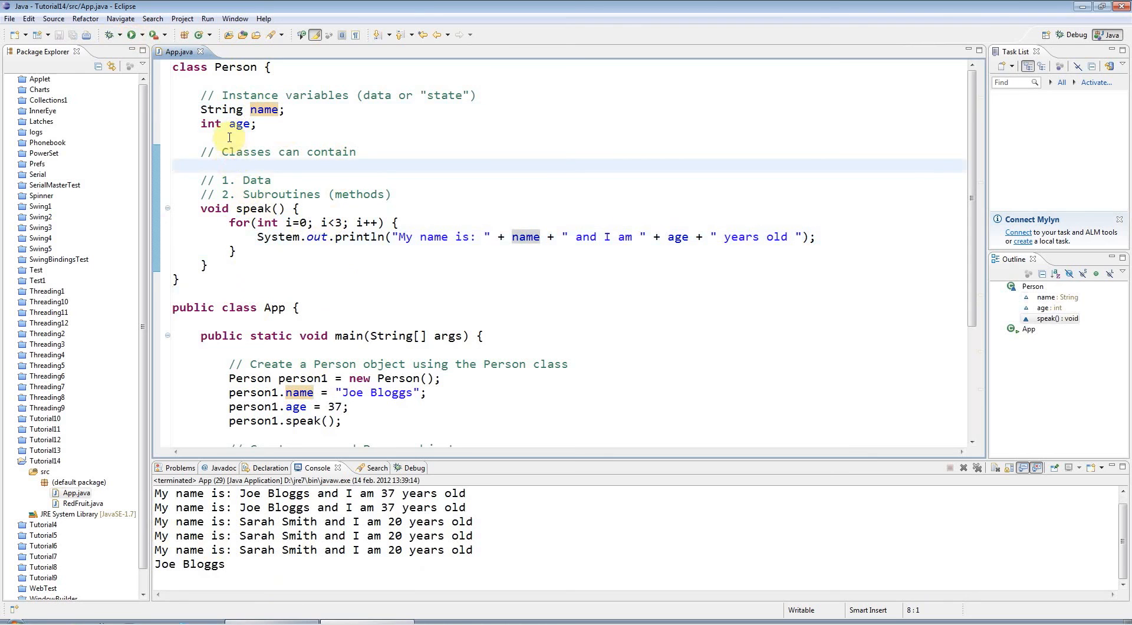
left_click(253, 137)
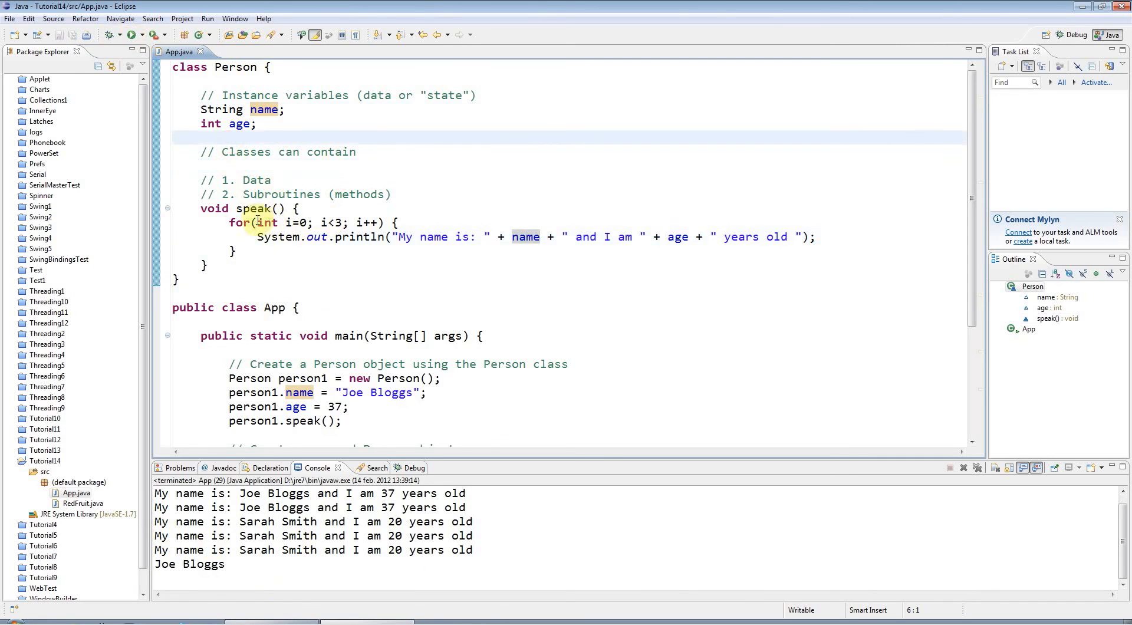
double_click(253, 208)
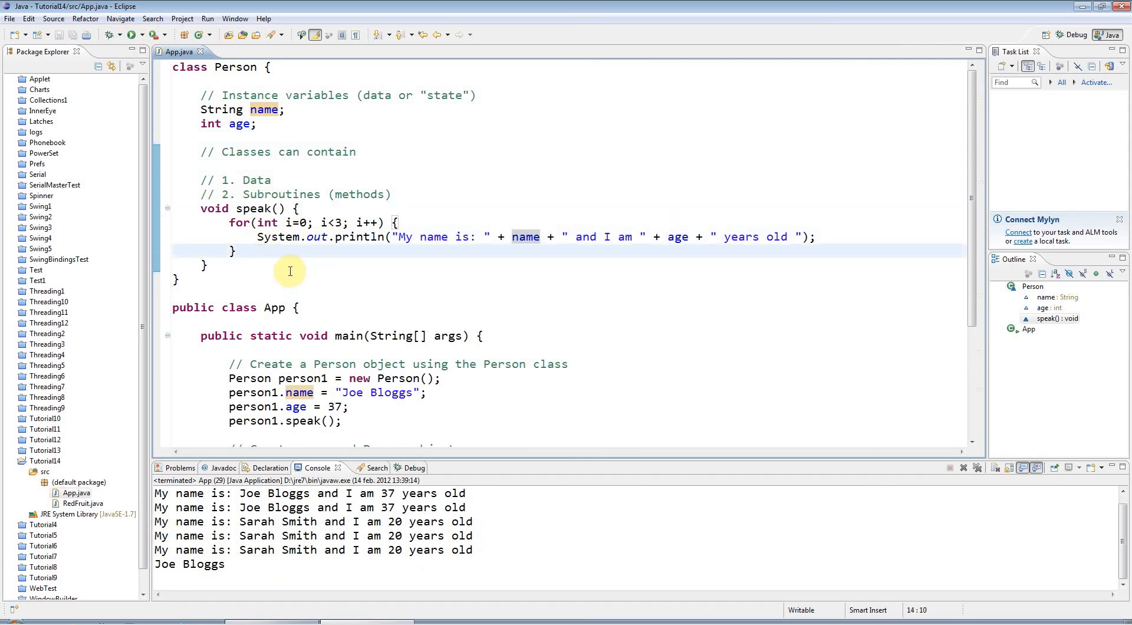
scroll("down", 3)
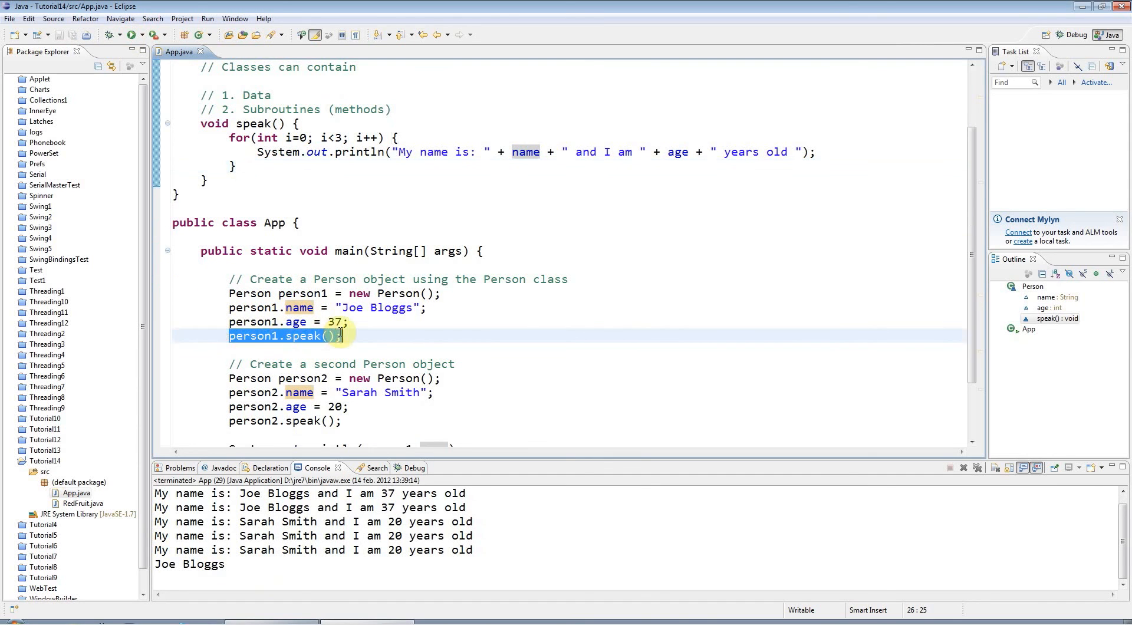
left_click(287, 307)
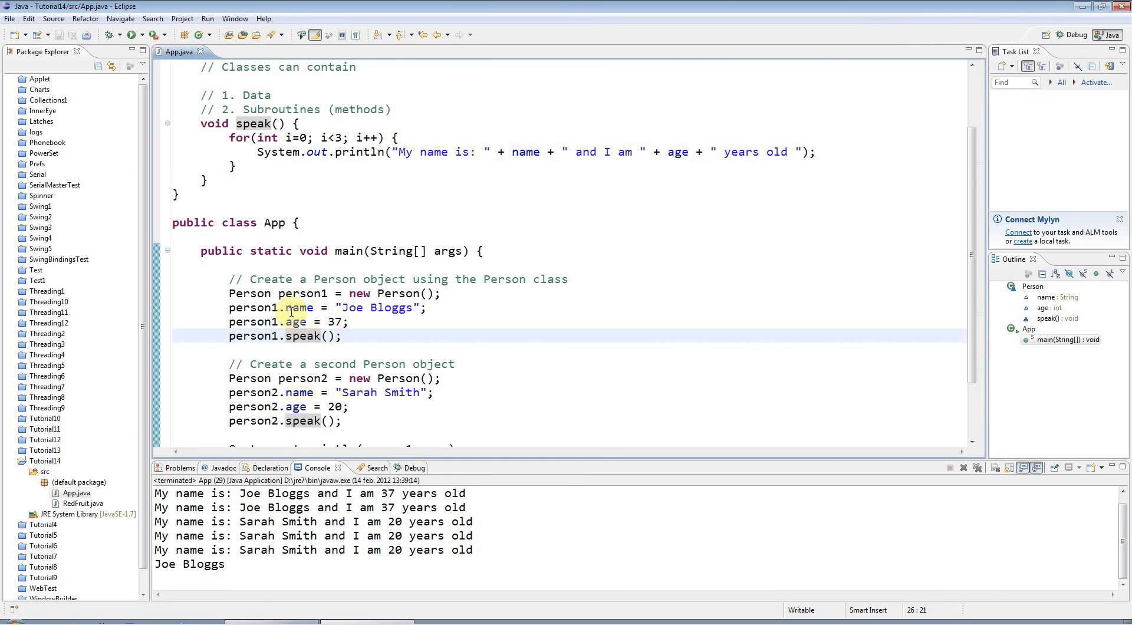
double_click(299, 307)
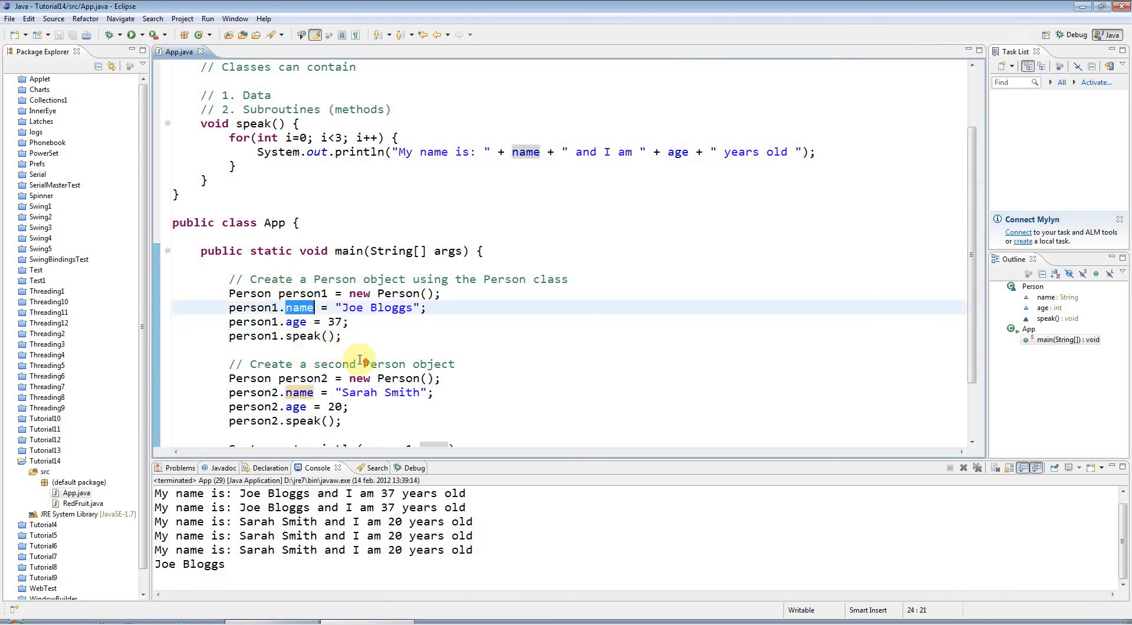
scroll("up", 3)
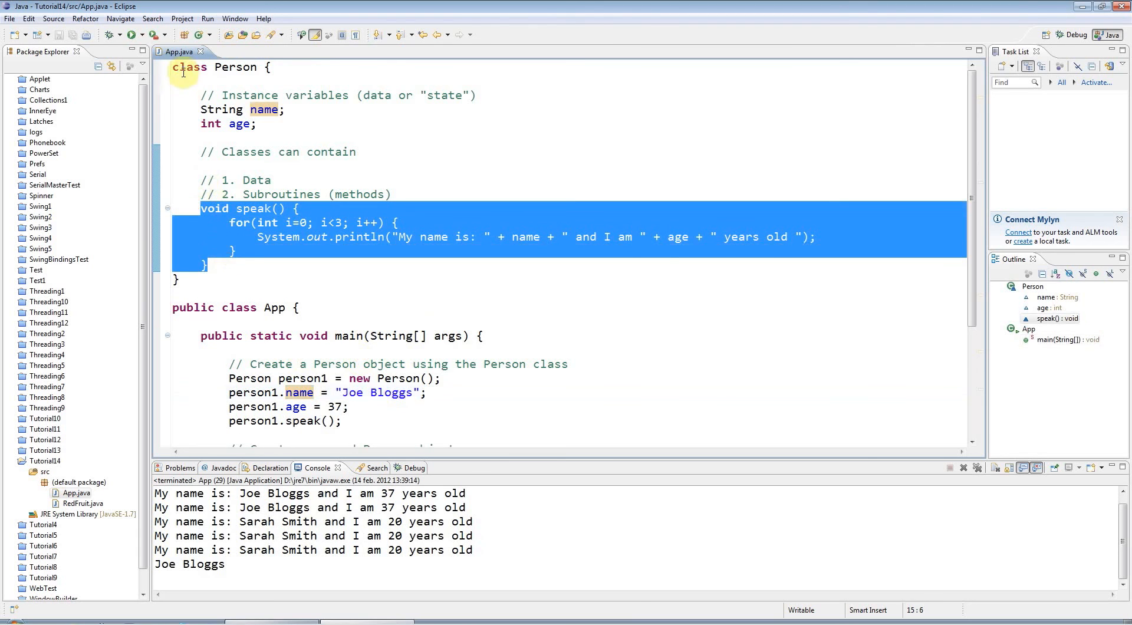
left_click(260, 194)
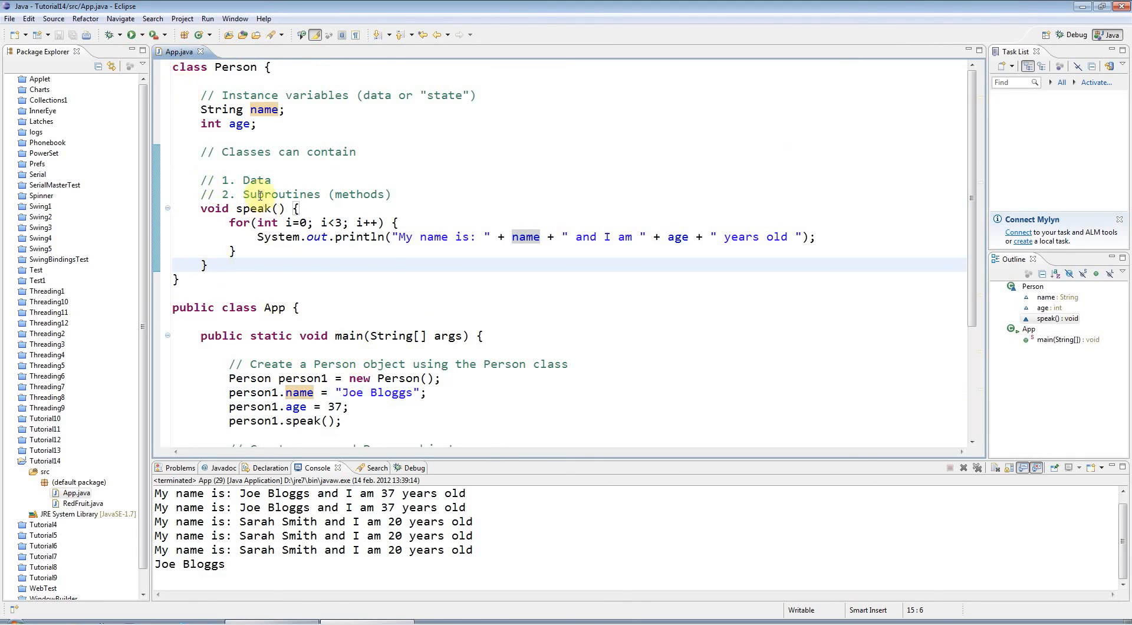
mouse_move(383, 274)
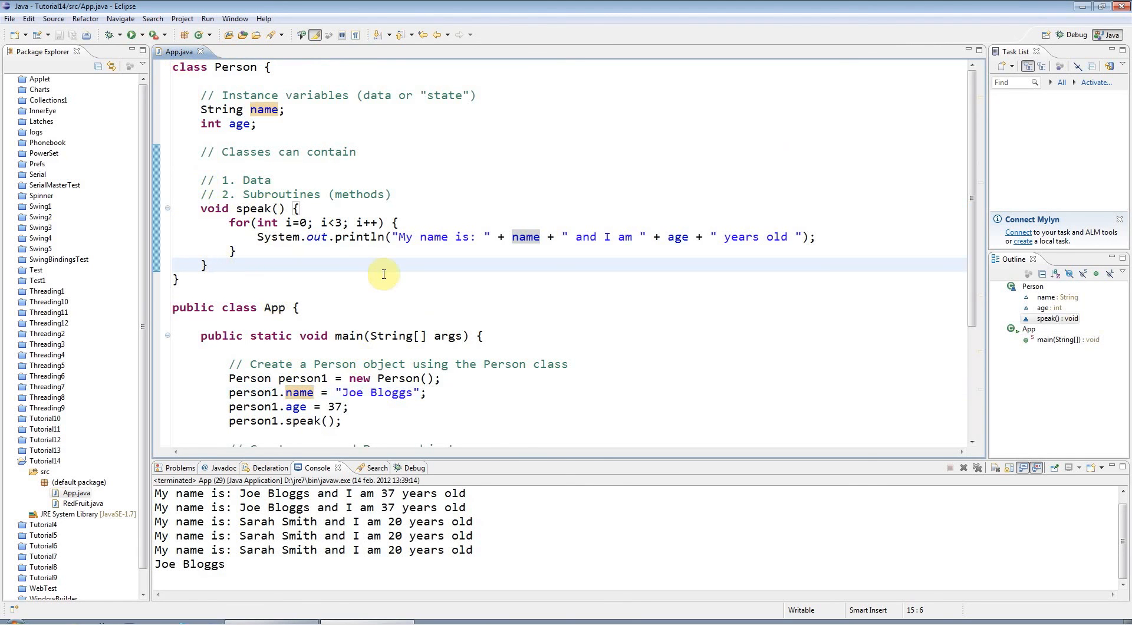
Declare a void sayHello() method below speak in the Person class.
type("void")
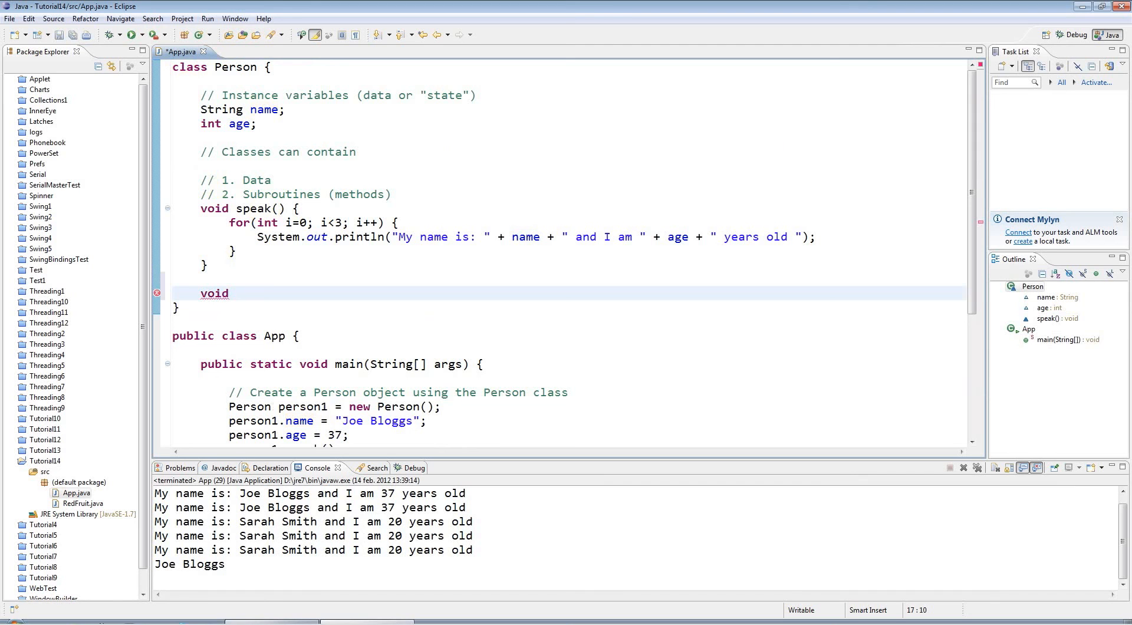
type("sayH")
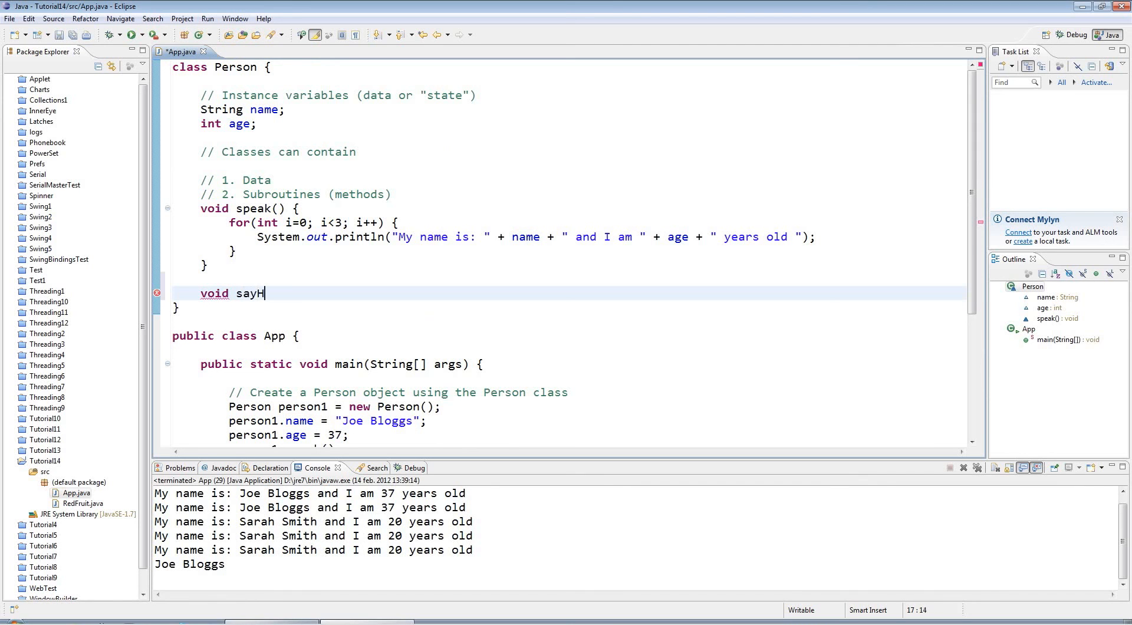
type("ello")
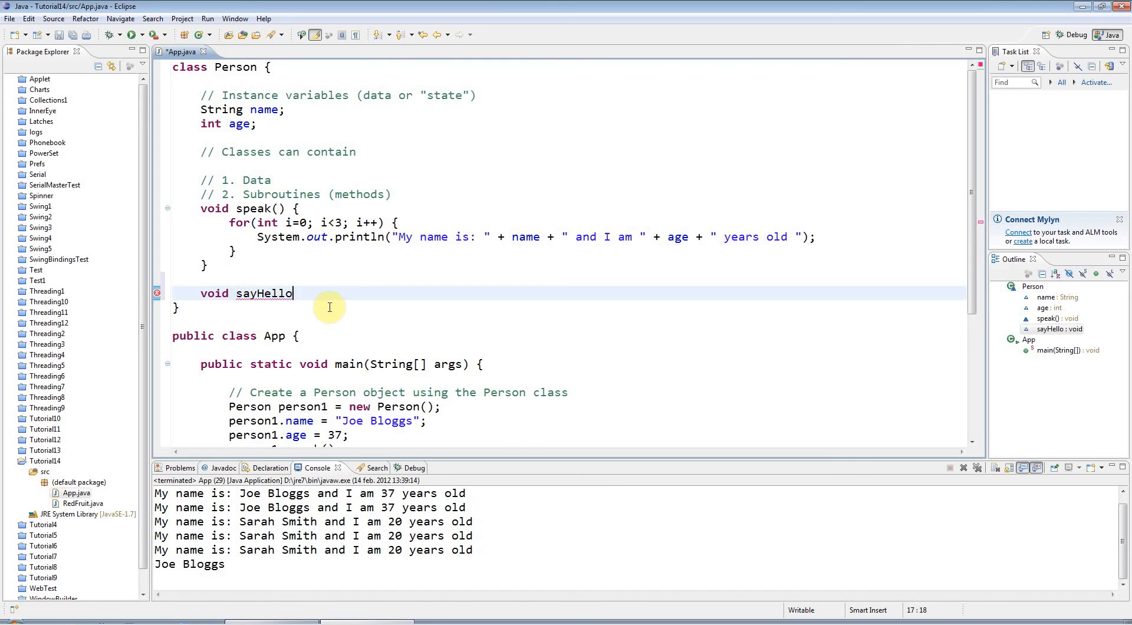
type("() {")
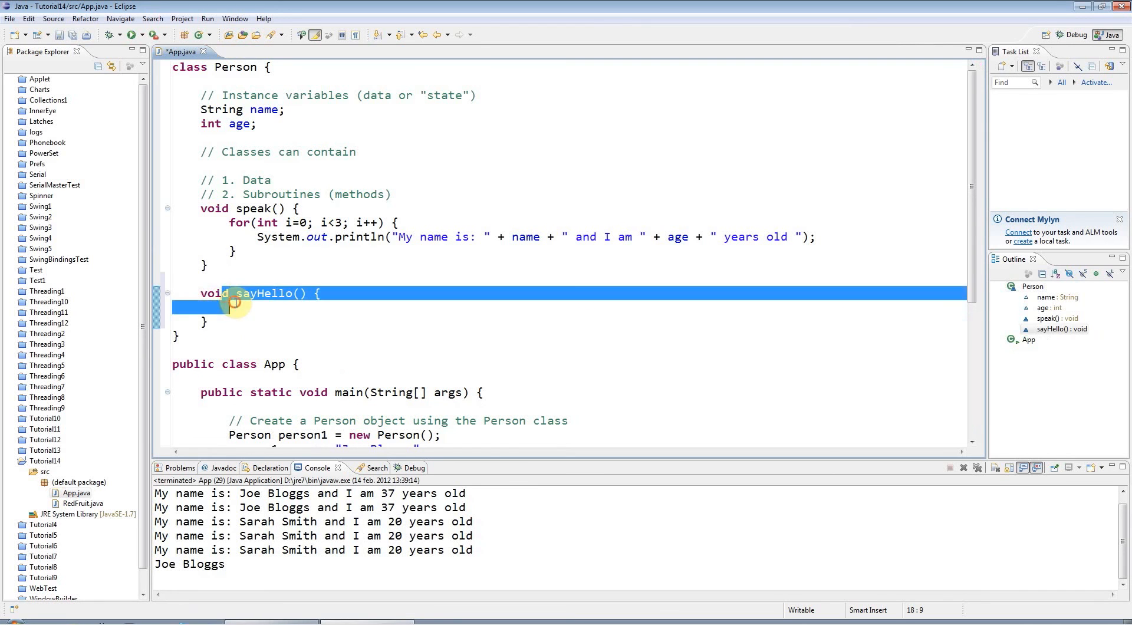
Make sayHello print "Hello there!" and save the file with Ctrl+S.
left_click(230, 308)
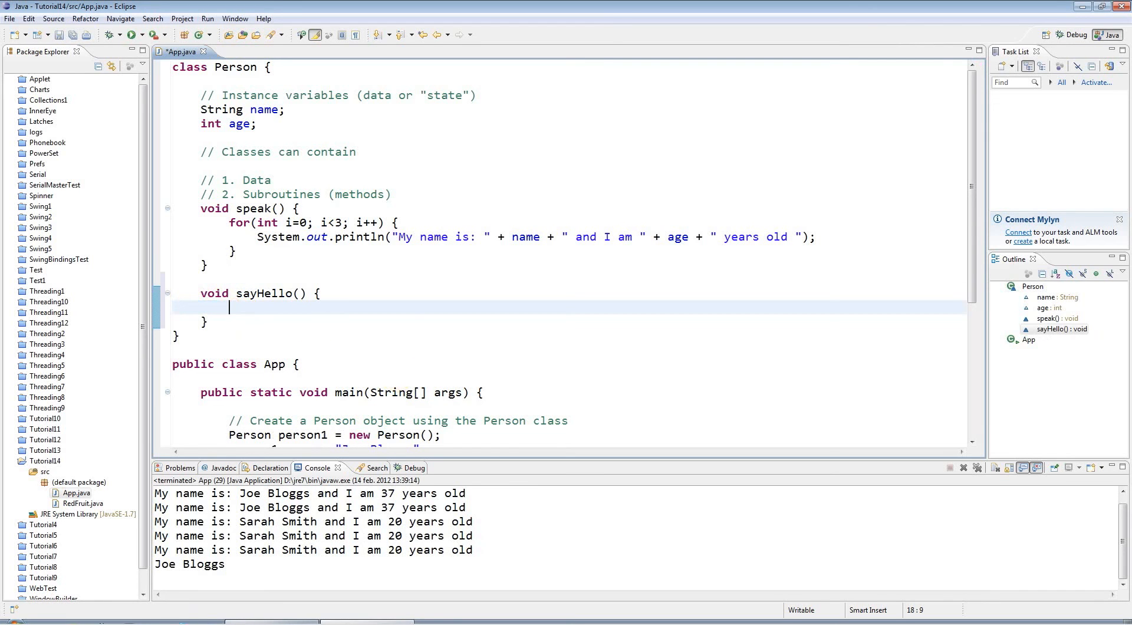
type("System.out.println();")
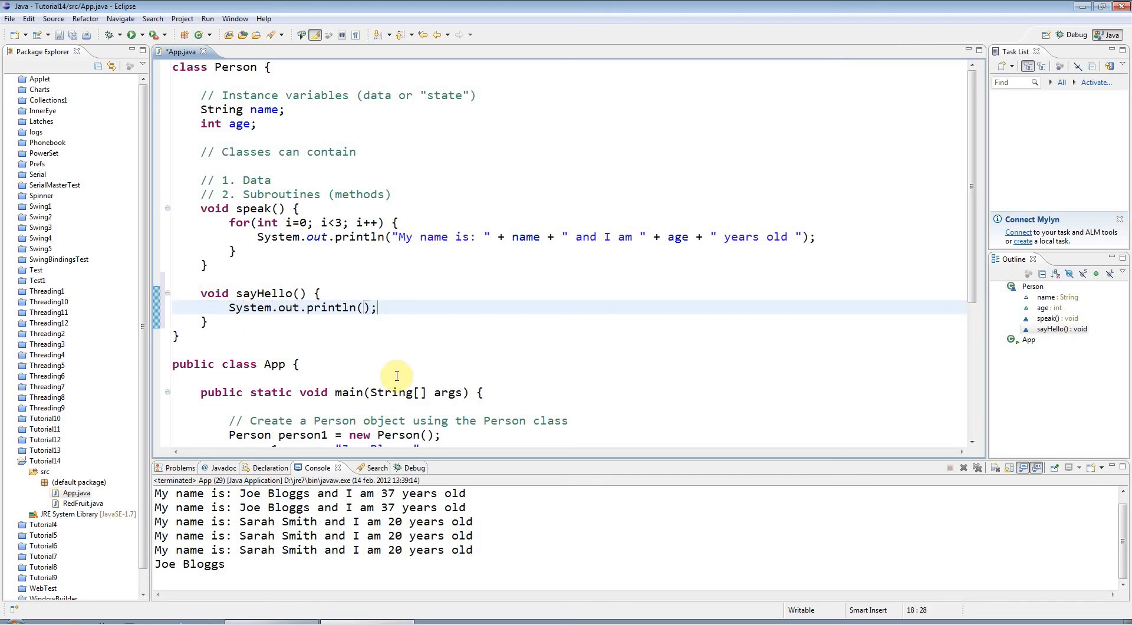
type("\"H\"")
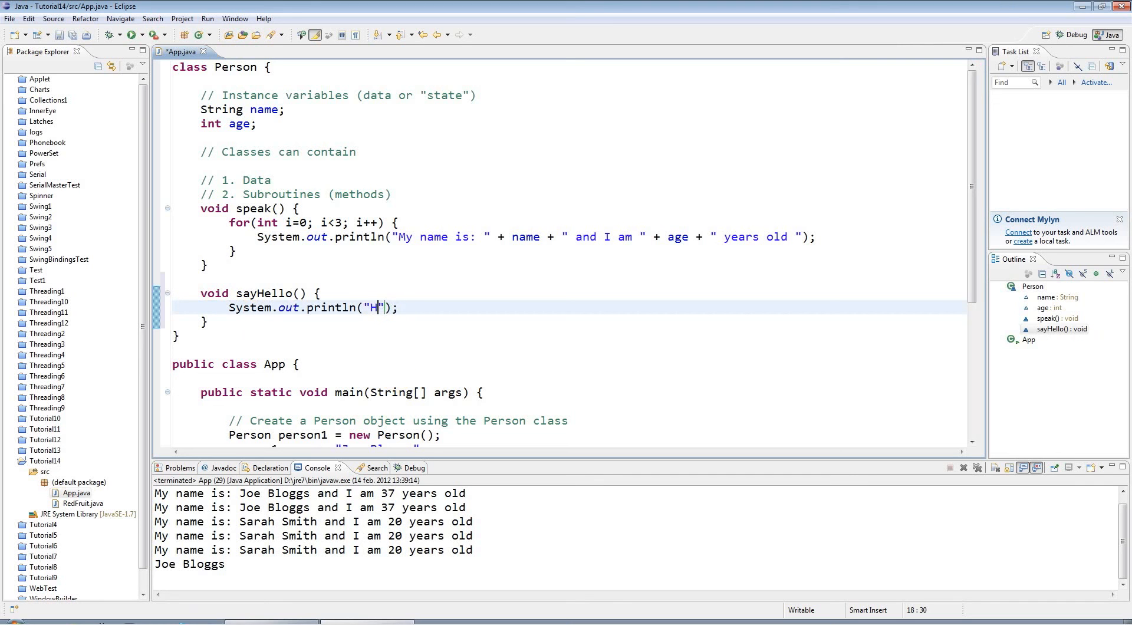
type("ello there")
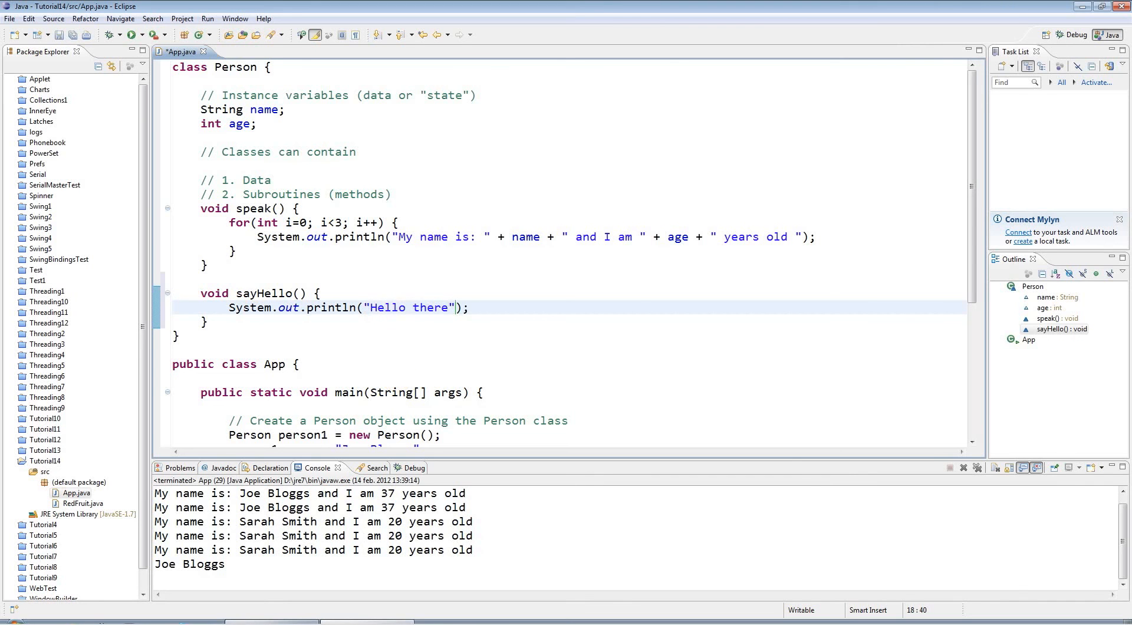
type("!")
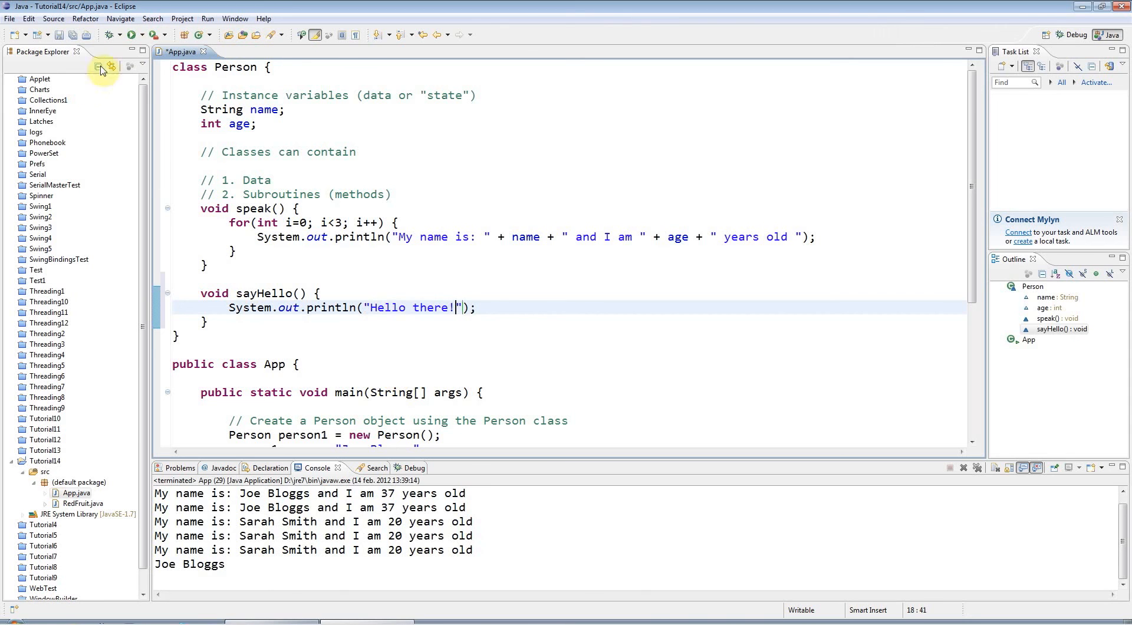
key("ctrl+s")
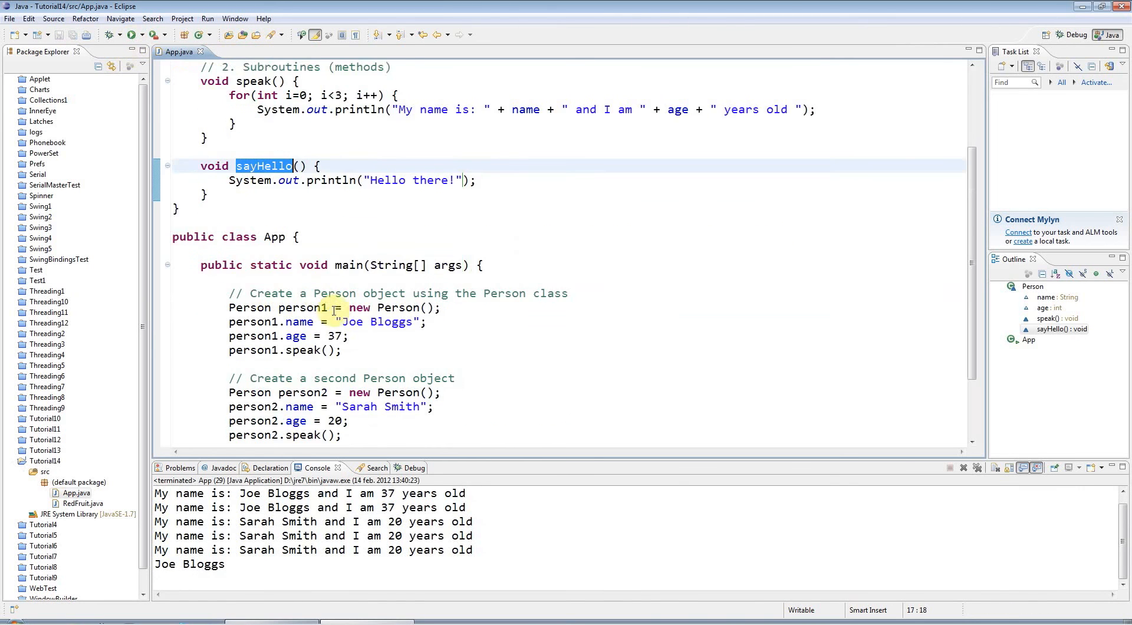
Add 'person1.sayHello();' on a new line after the speak() call in main.
scroll("down", 3)
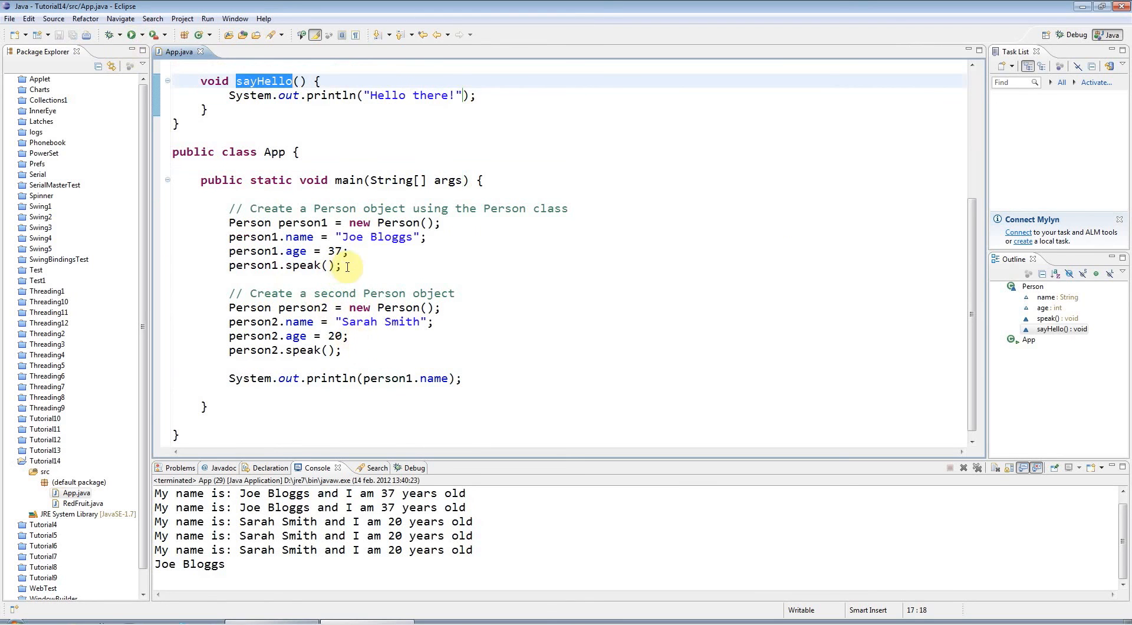
left_click(318, 198)
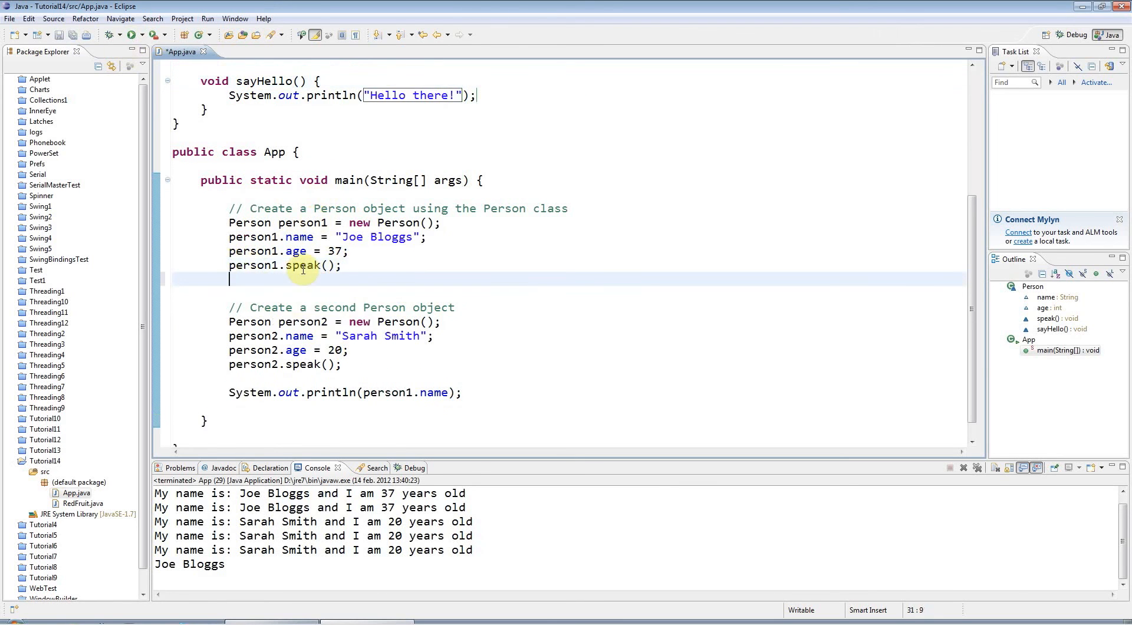
type("oersi==")
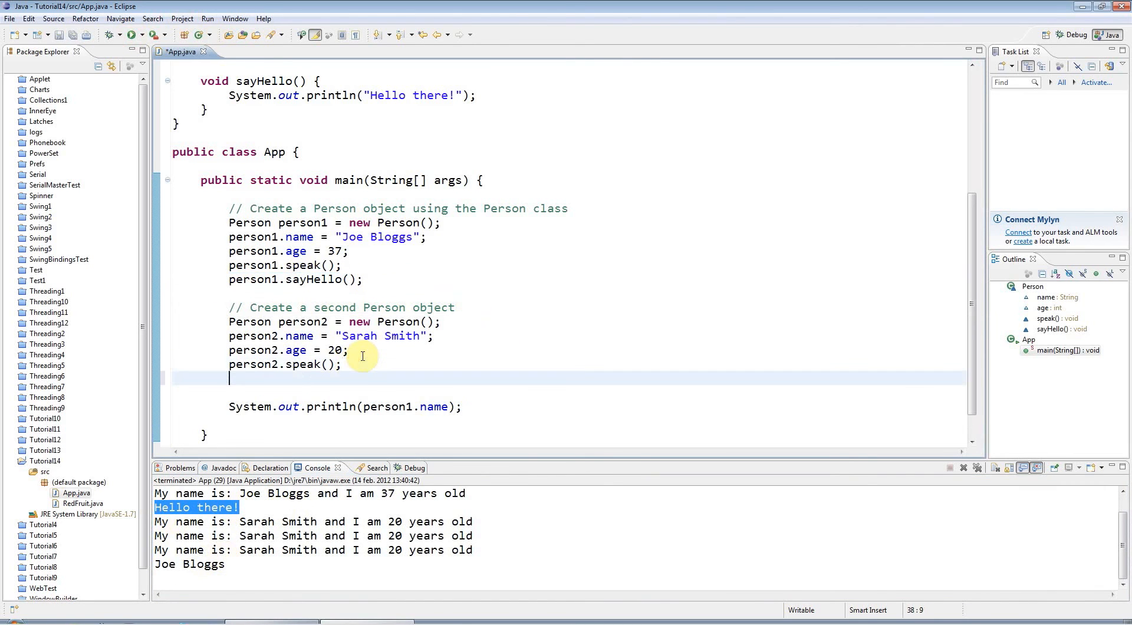
type("person1.sayHello();")
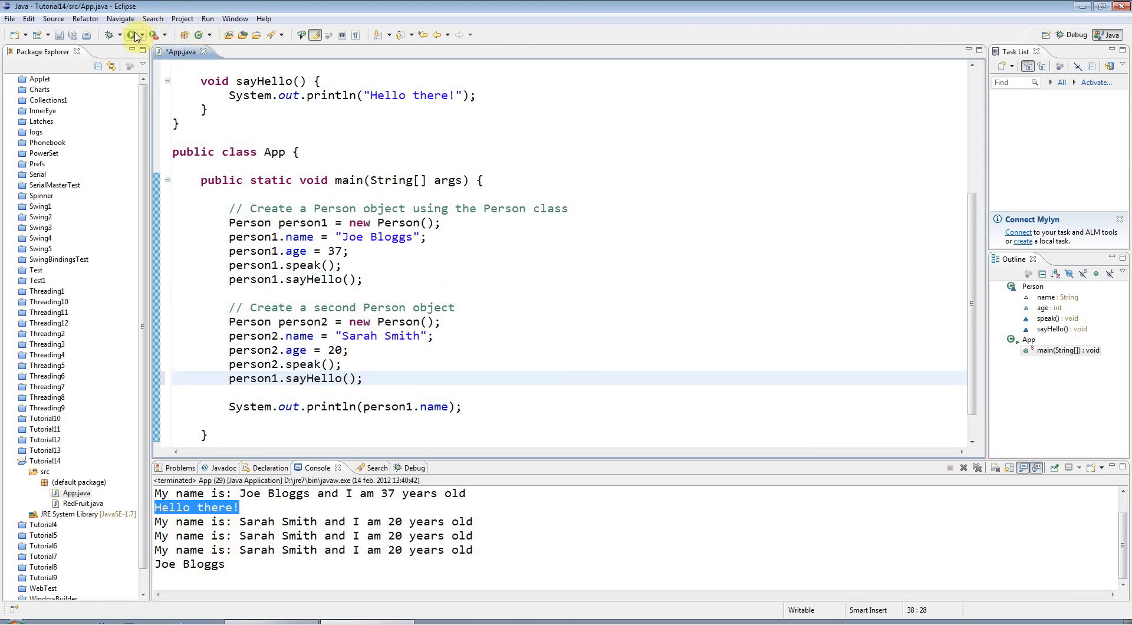
Rerun the program and check that the output shows 'Hello there!'.
left_click(133, 35)
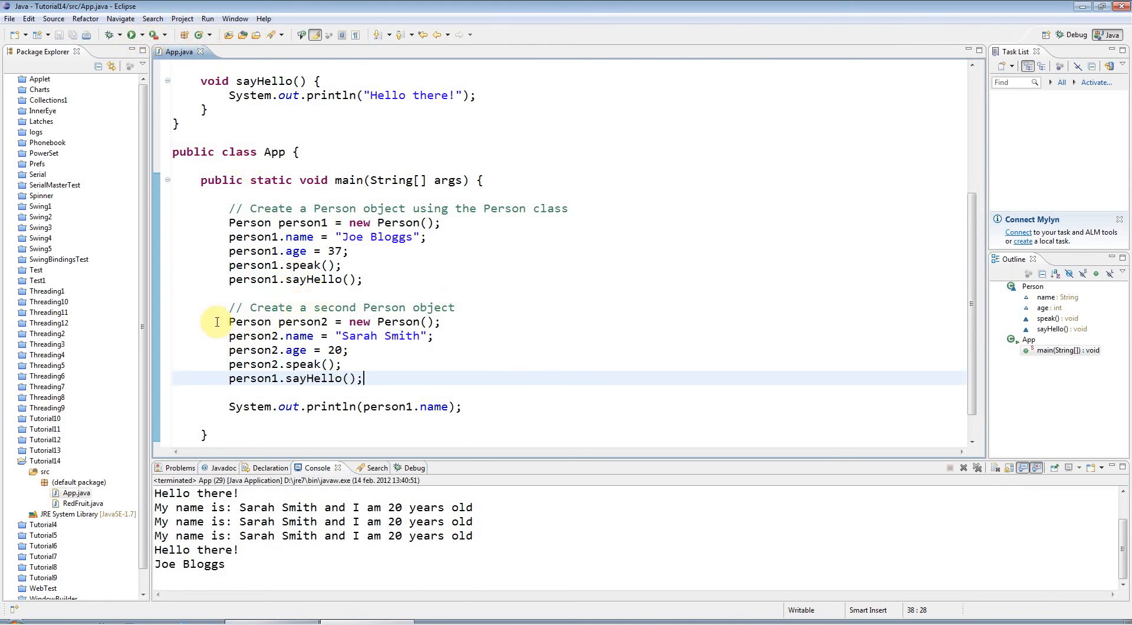
scroll("up", 3)
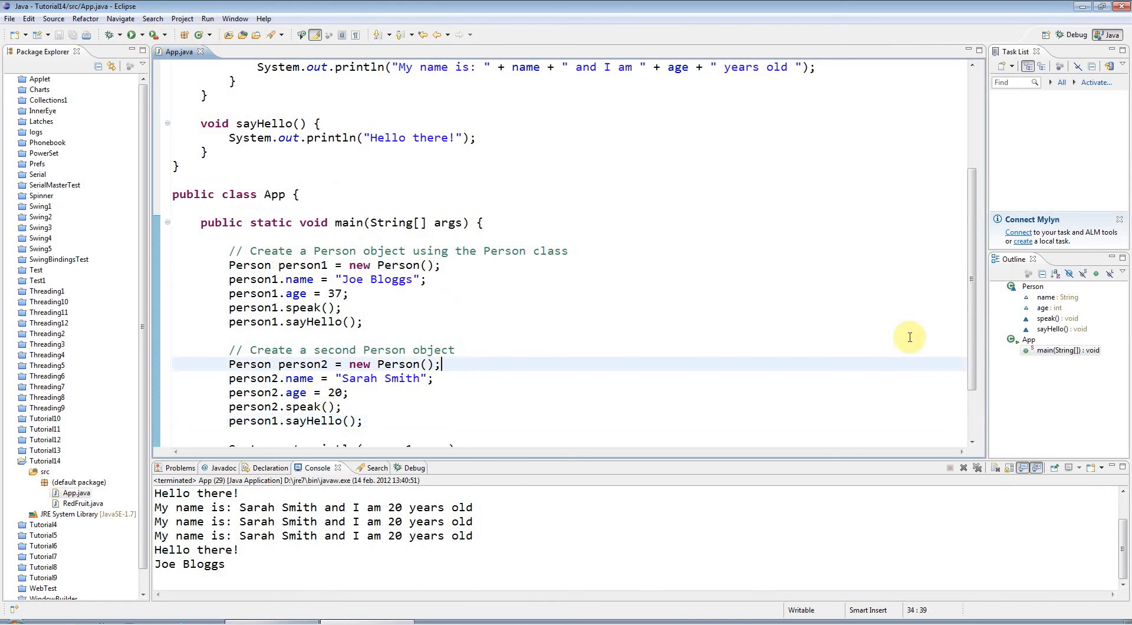
scroll("up", 3)
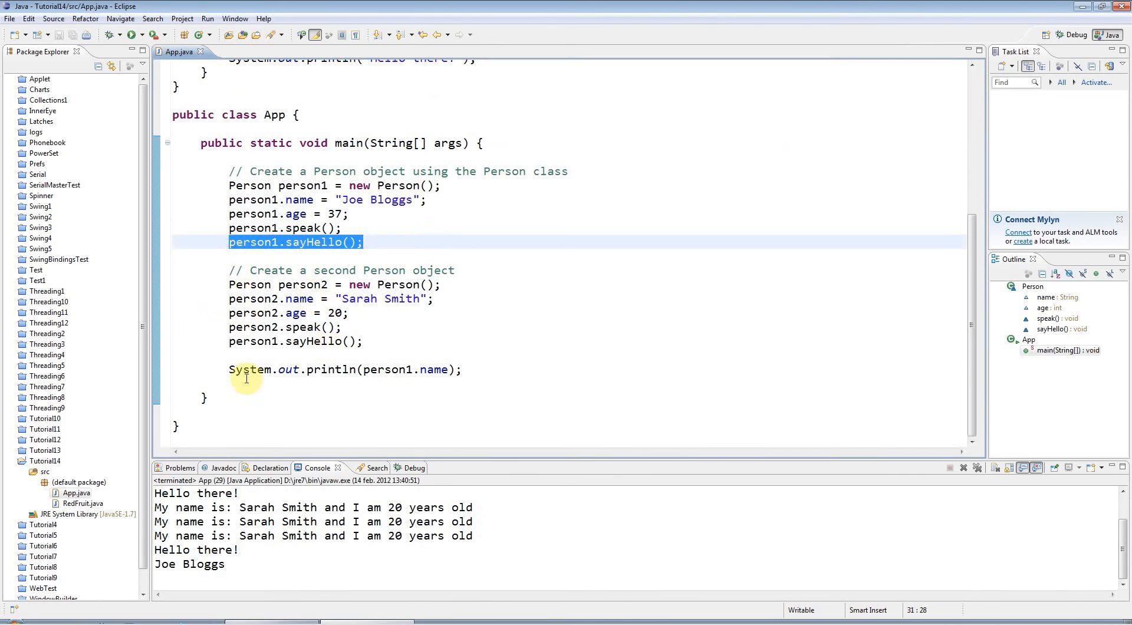
scroll("up", 3)
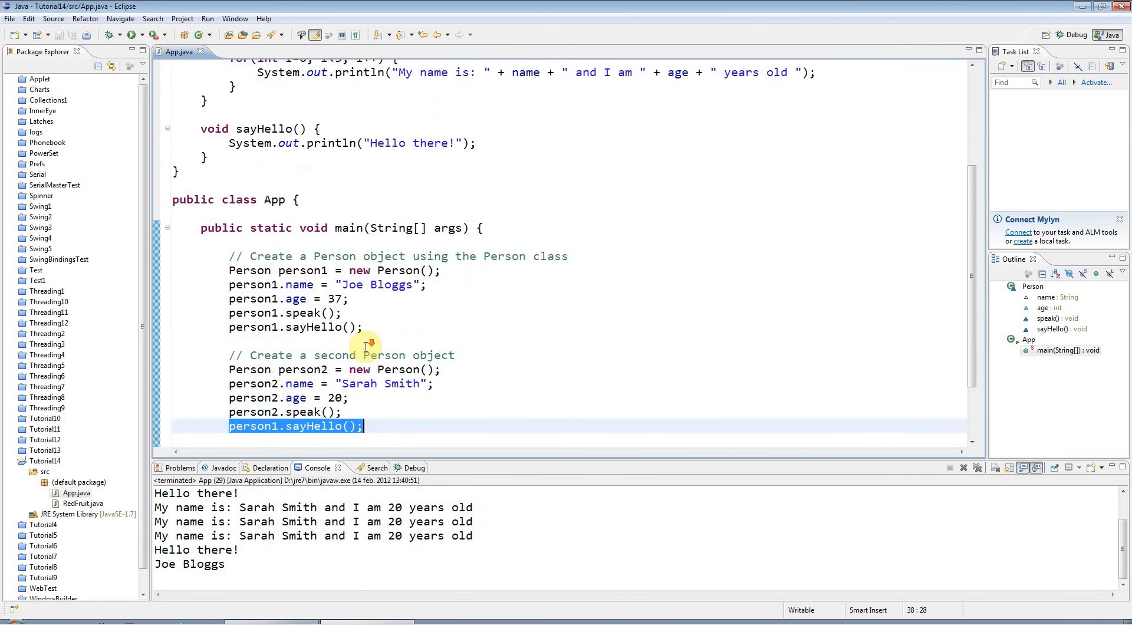
scroll("up", 3)
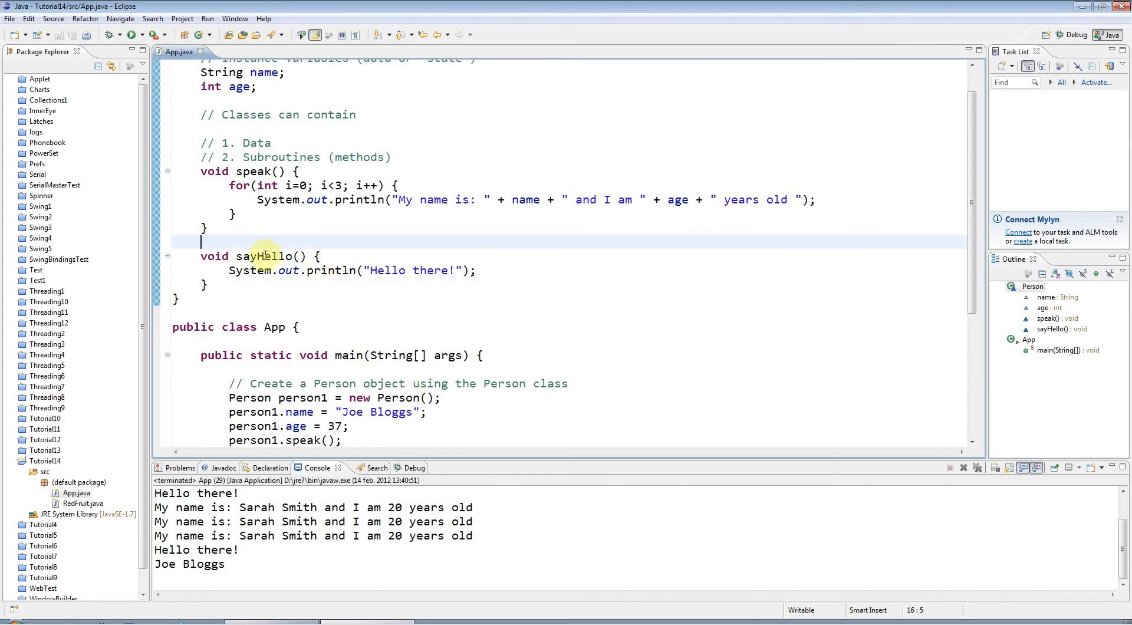
double_click(266, 256)
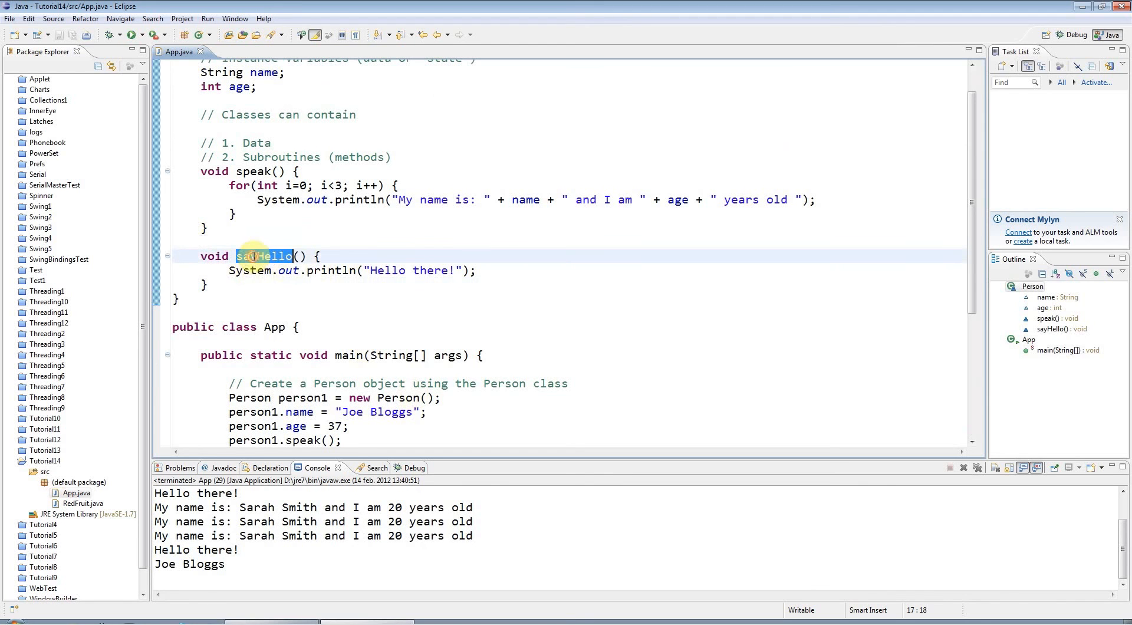
mouse_move(315, 283)
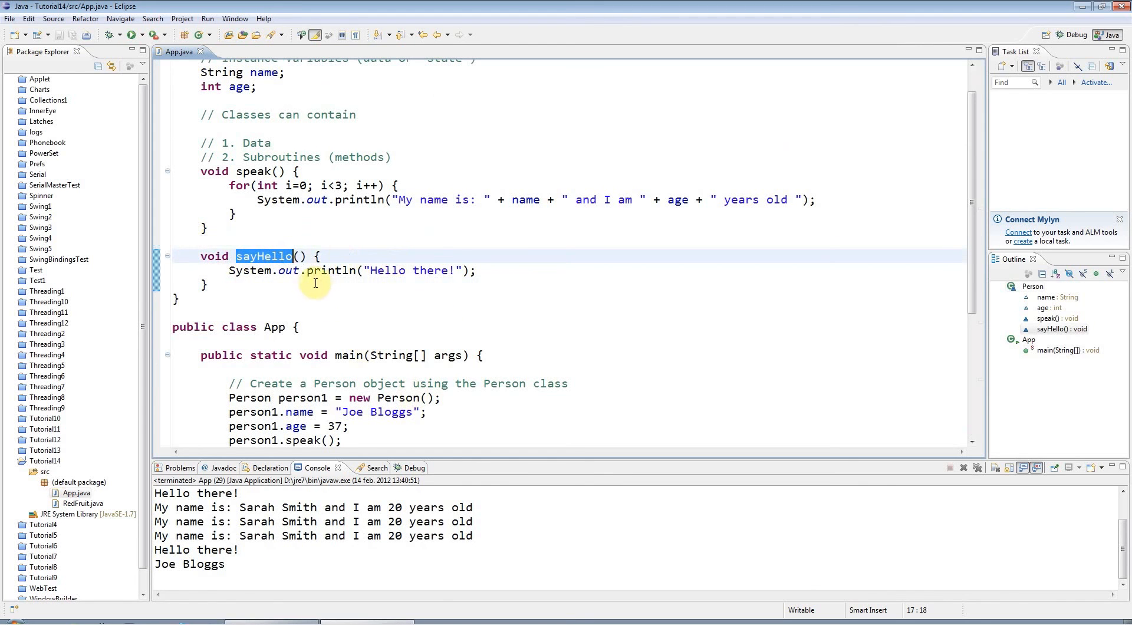
left_click(206, 284)
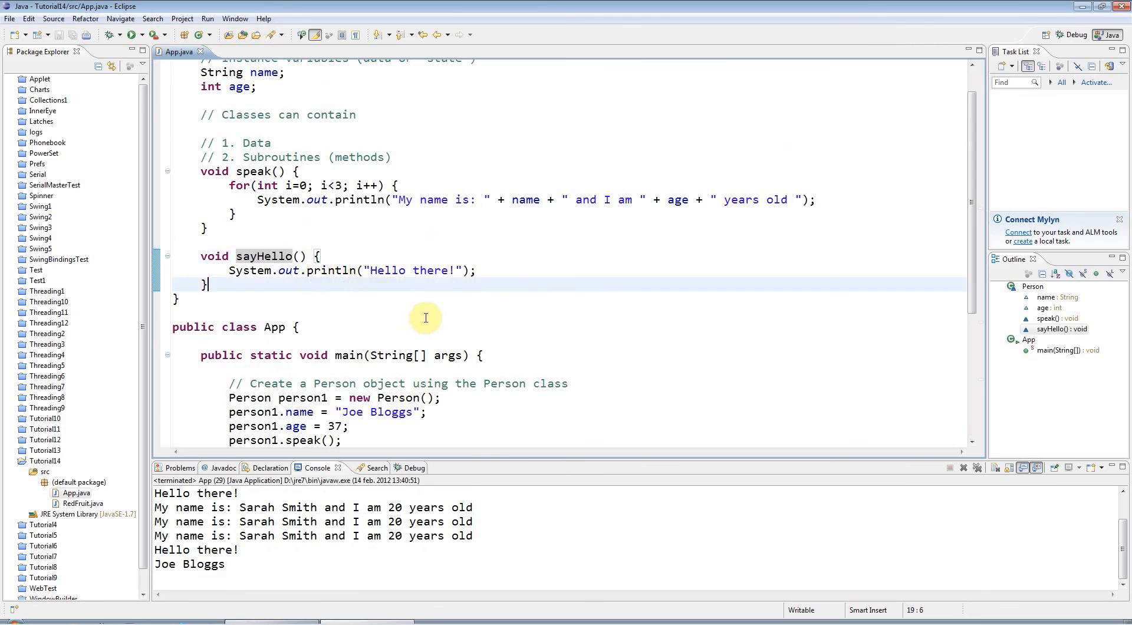
scroll("down", 3)
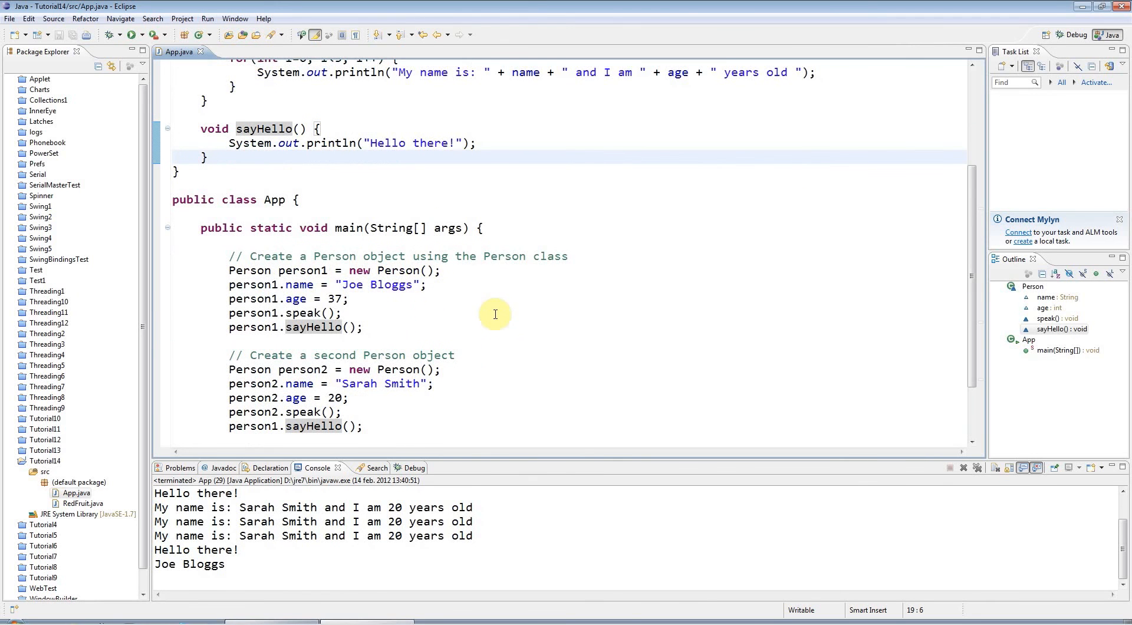
mouse_move(450, 347)
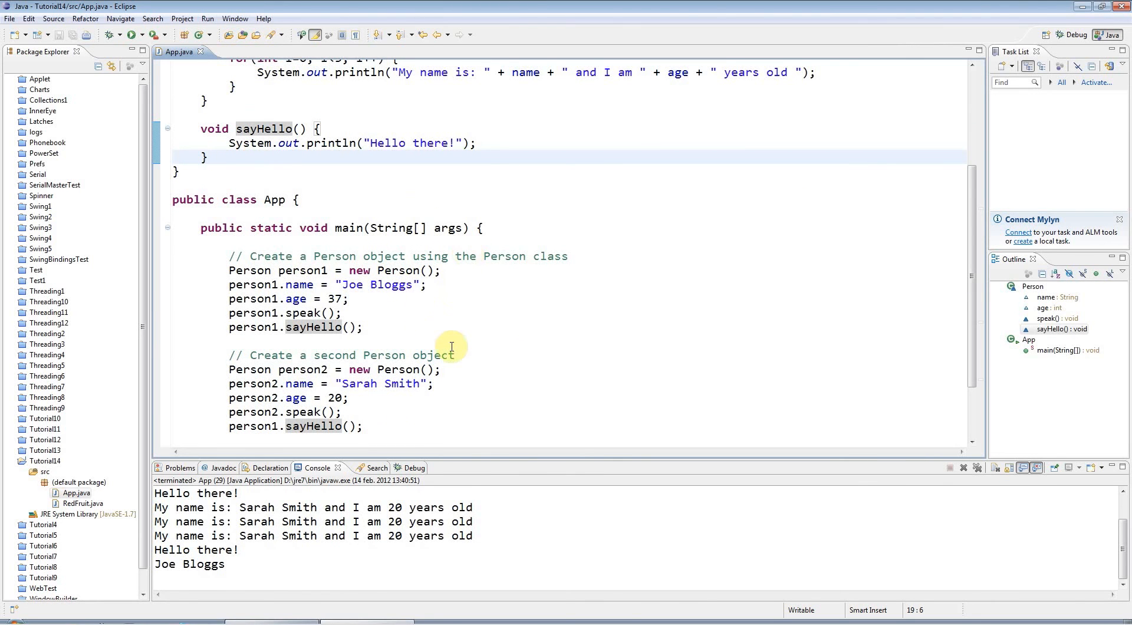
left_click(344, 341)
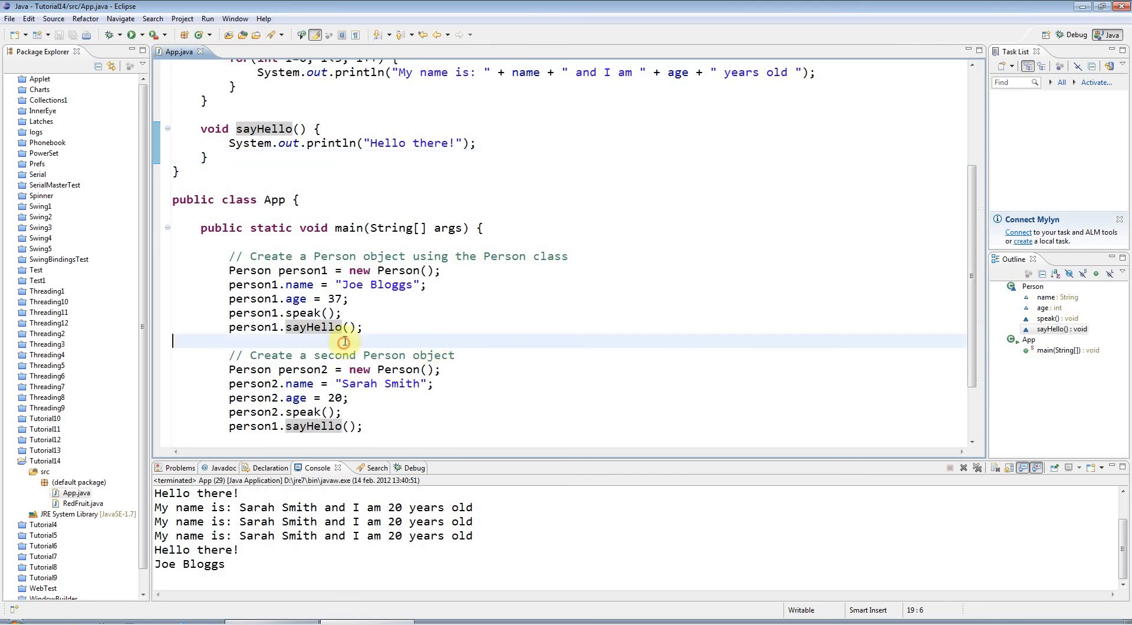